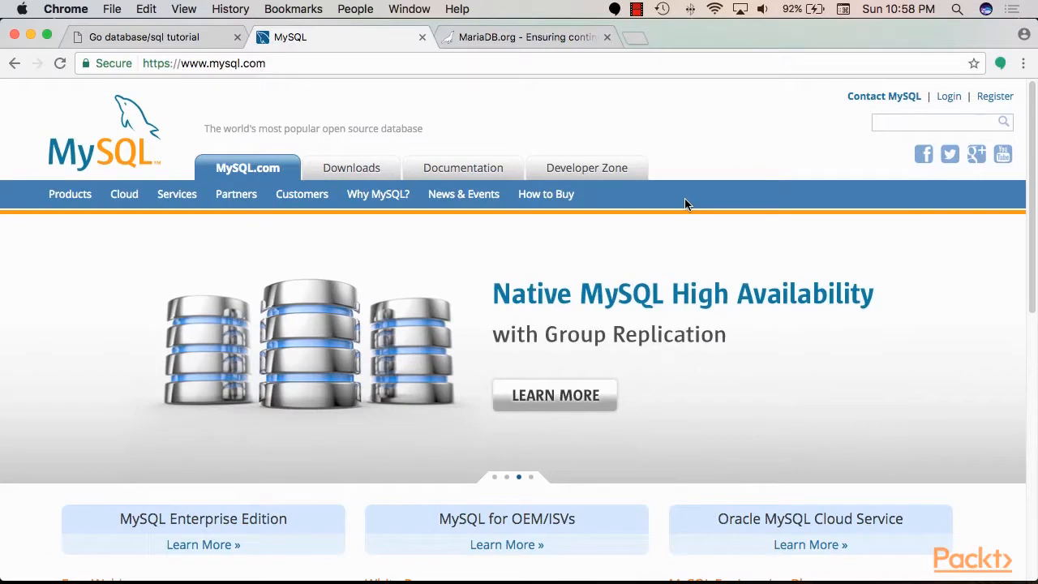
pyautogui.moveTo(446, 179)
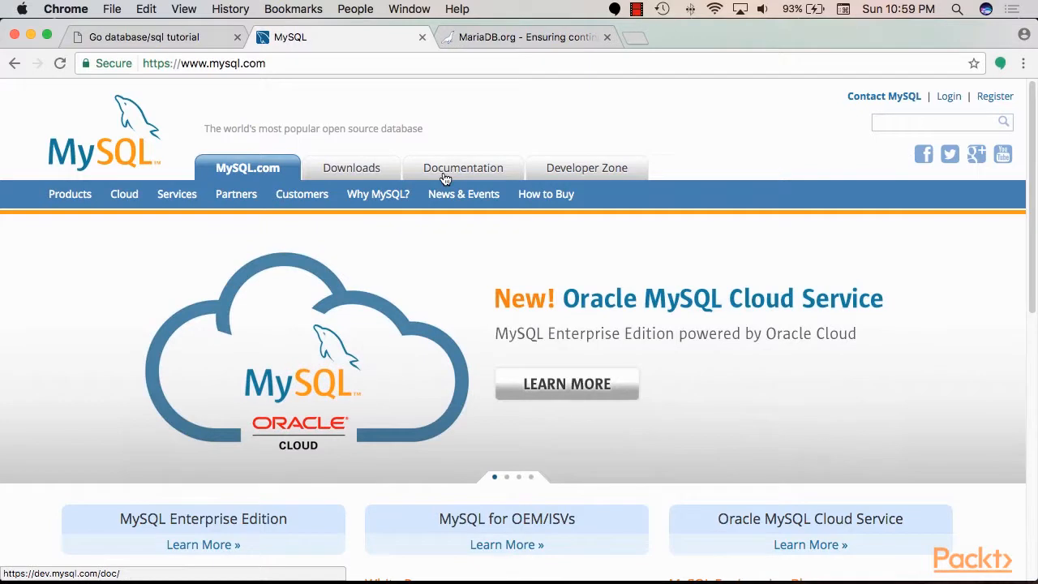
# Switch to the MariaDB.org tab and scroll through the Foundation home page and back up.
pyautogui.scroll(-3)
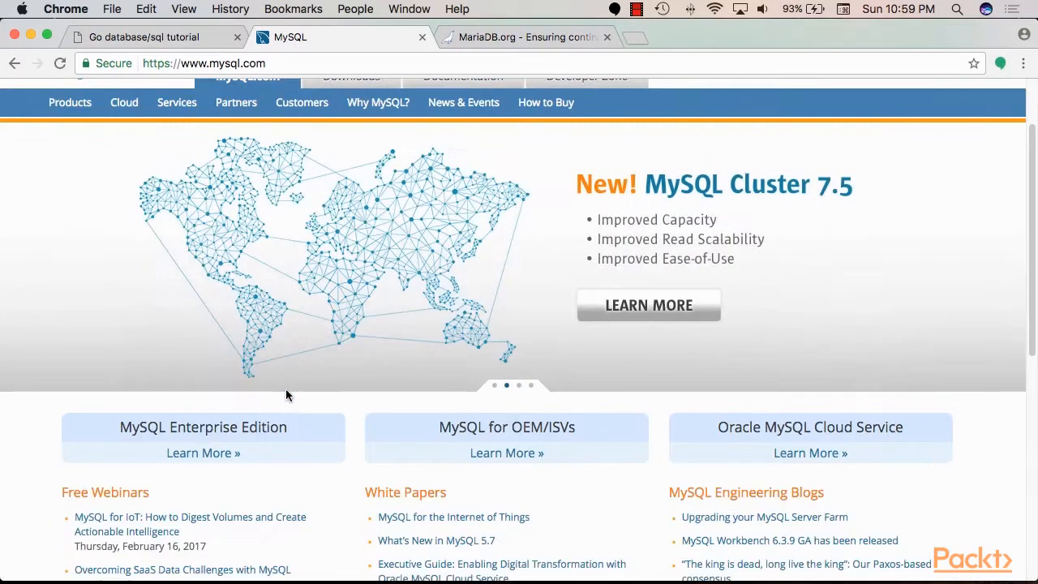
pyautogui.click(527, 37)
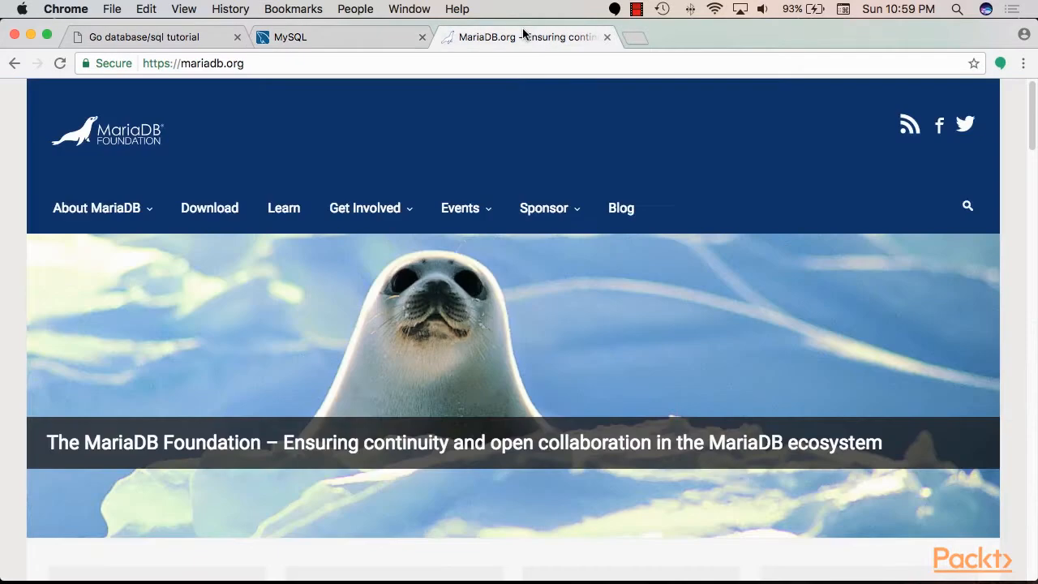
pyautogui.moveTo(156, 153)
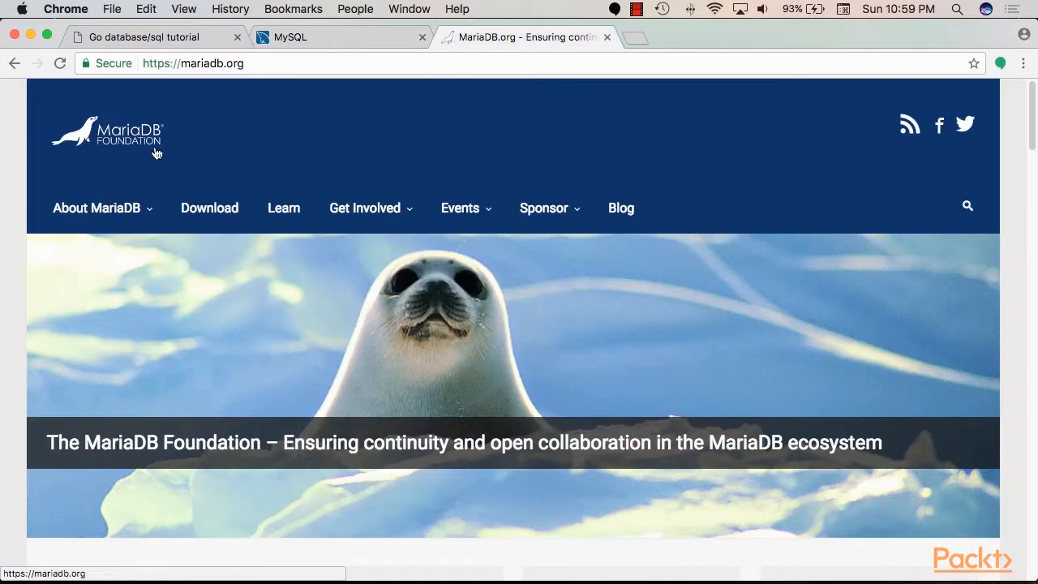
pyautogui.moveTo(243, 172)
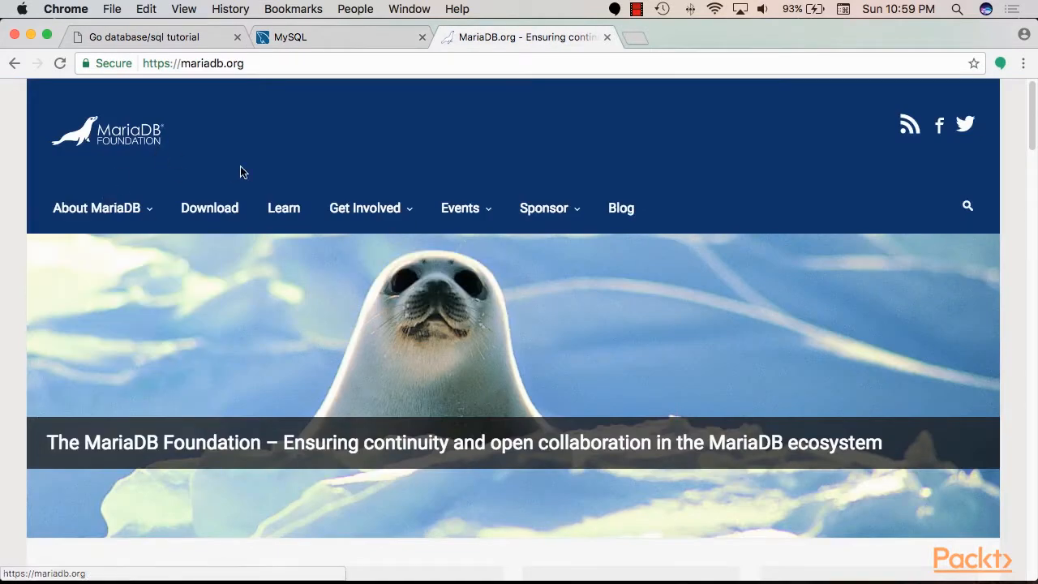
pyautogui.moveTo(314, 278)
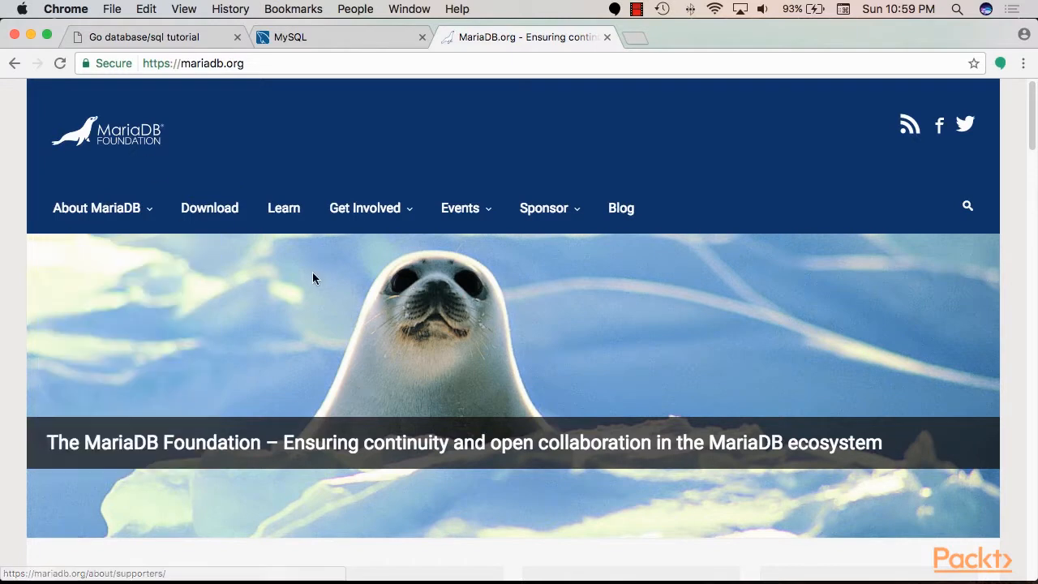
pyautogui.scroll(-3)
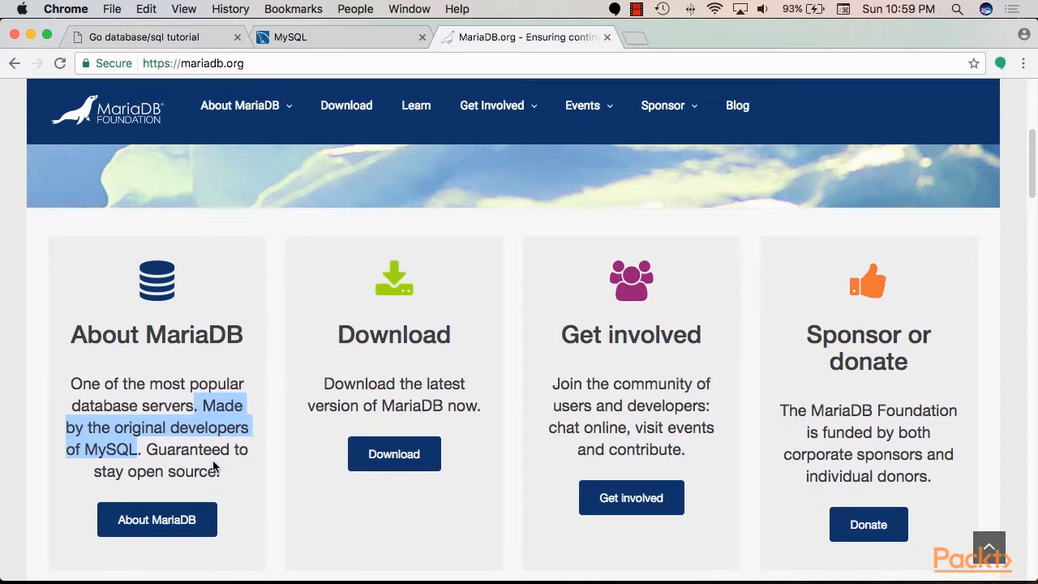
pyautogui.scroll(3)
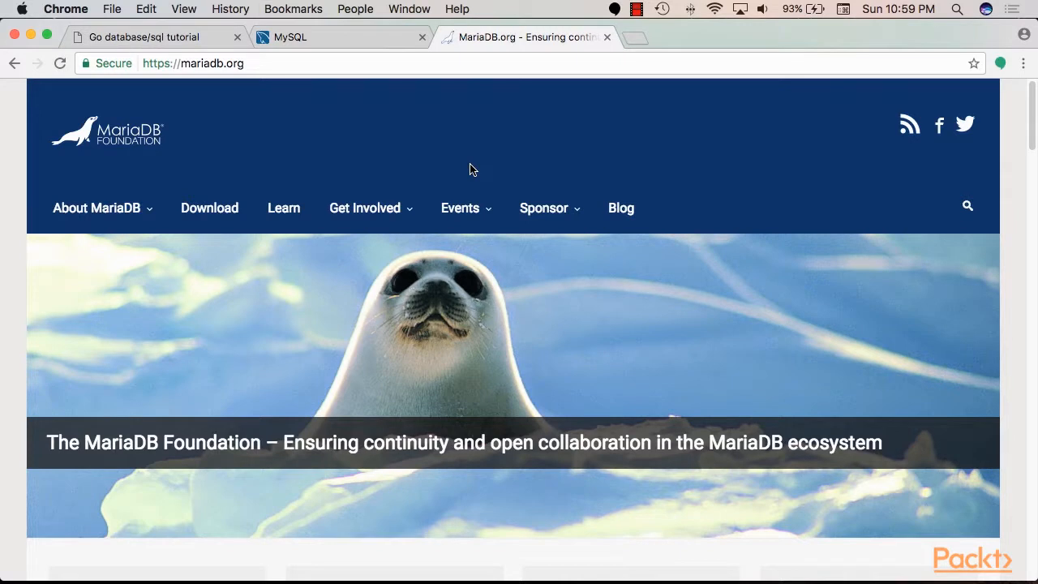
pyautogui.moveTo(444, 366)
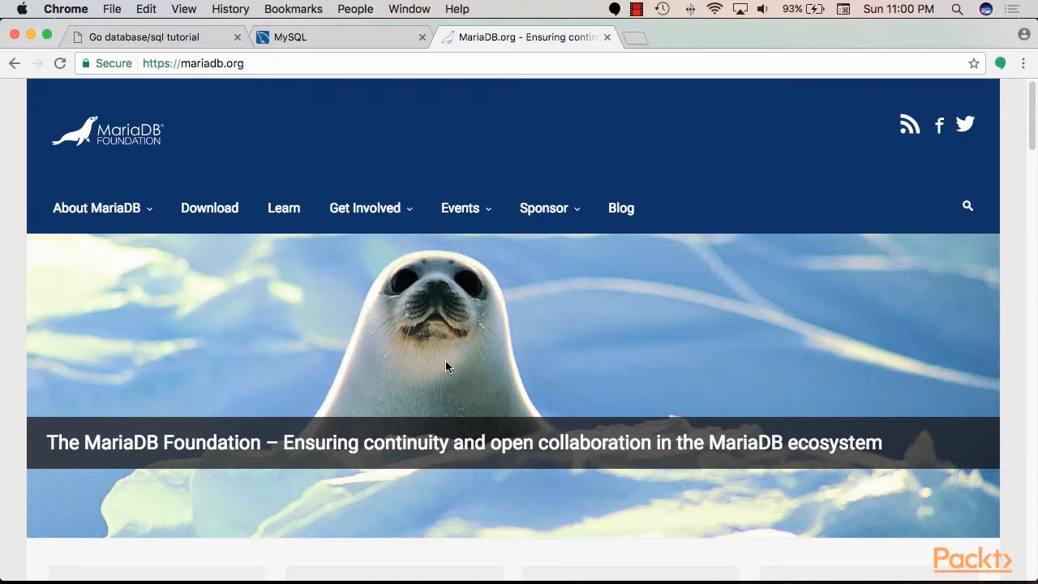
pyautogui.moveTo(422, 367)
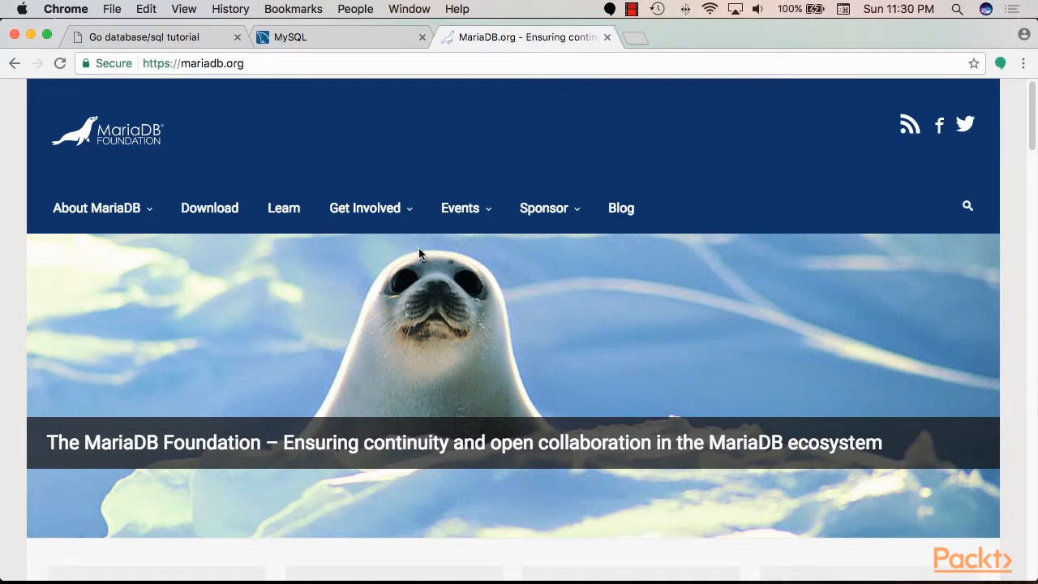
# Open the MariaDB download page on mariadb.org and scroll through it.
pyautogui.click(209, 208)
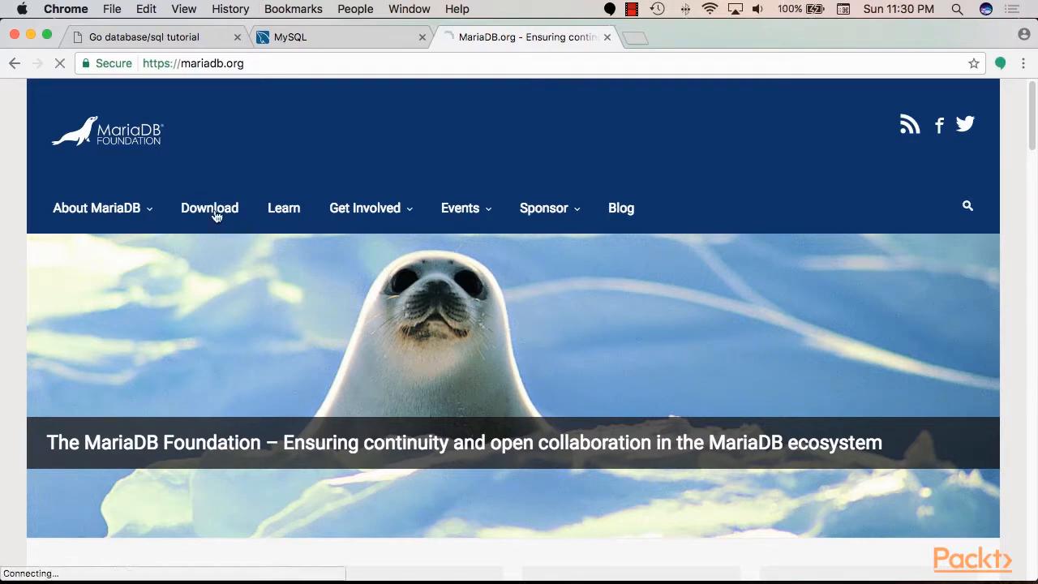
pyautogui.click(210, 208)
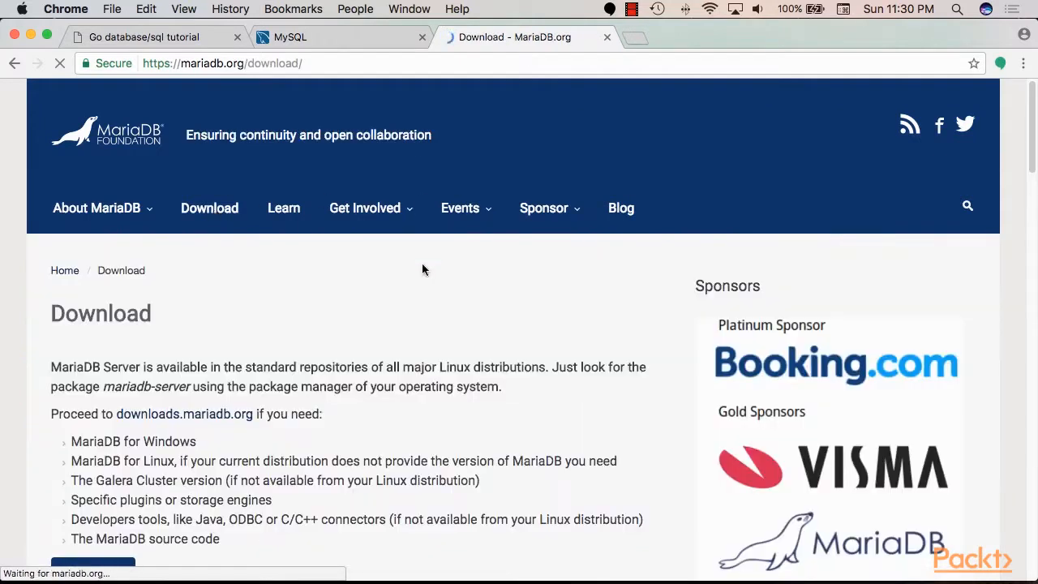
pyautogui.scroll(-3)
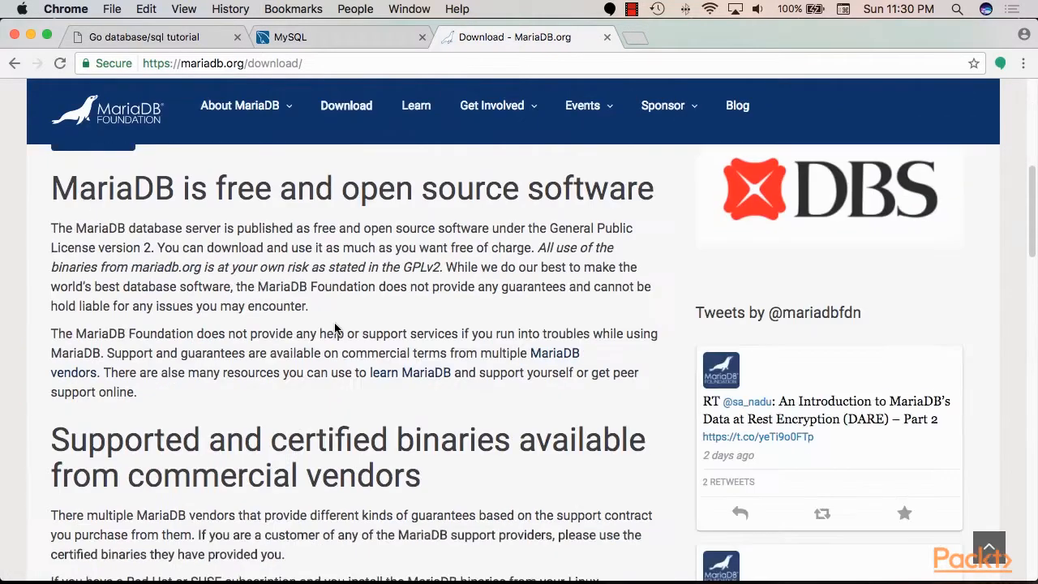
pyautogui.scroll(3)
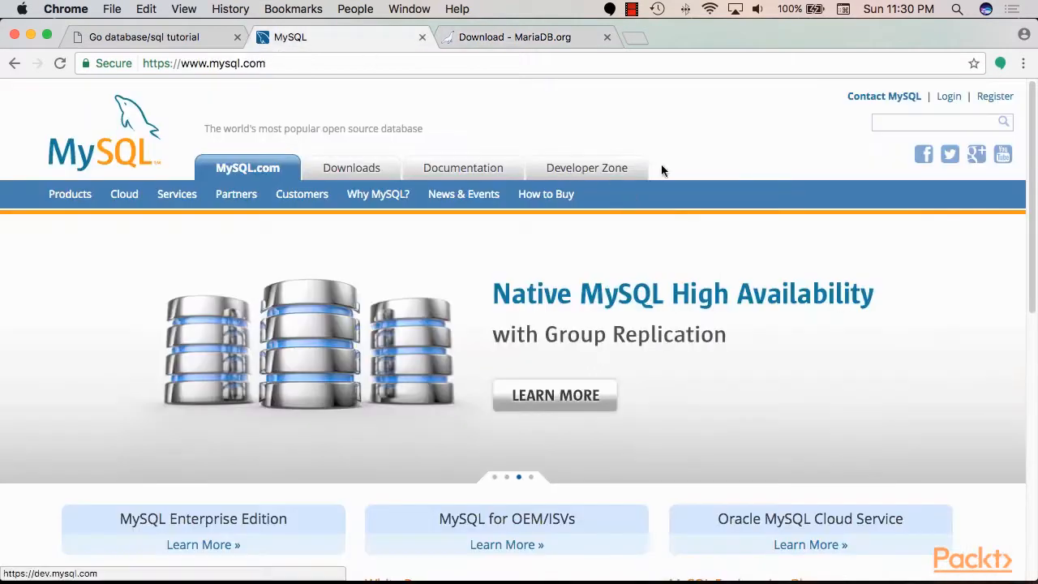
pyautogui.moveTo(377, 194)
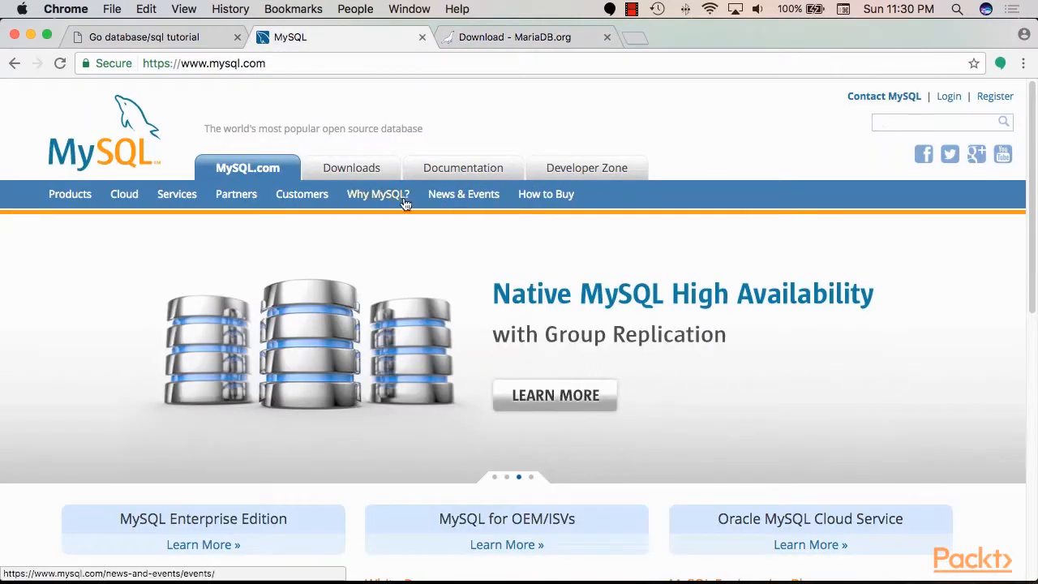
# View the MySQL Downloads page's Community Edition section, then return to MariaDB's download page.
pyautogui.click(351, 168)
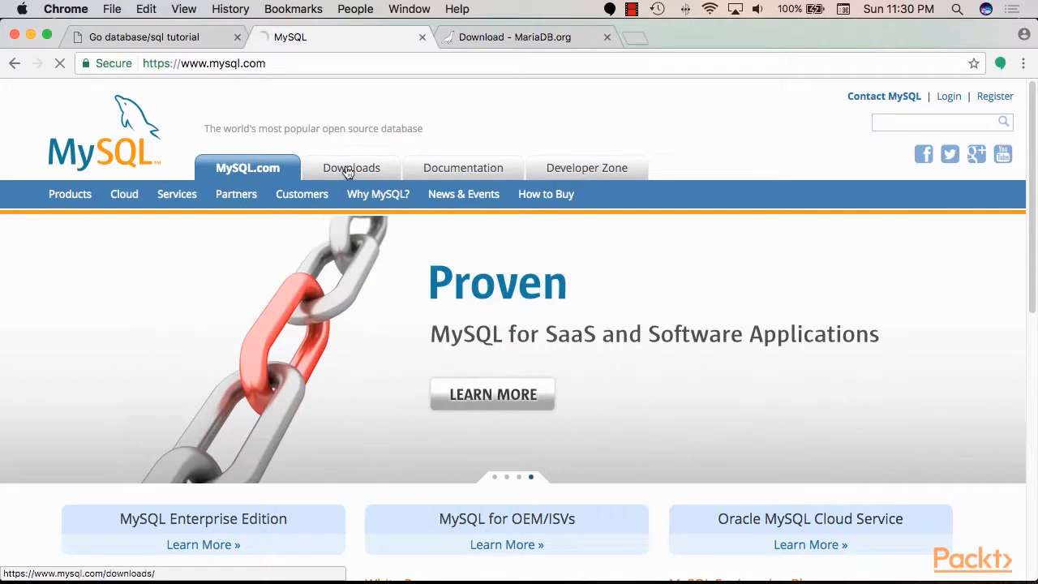
pyautogui.click(351, 168)
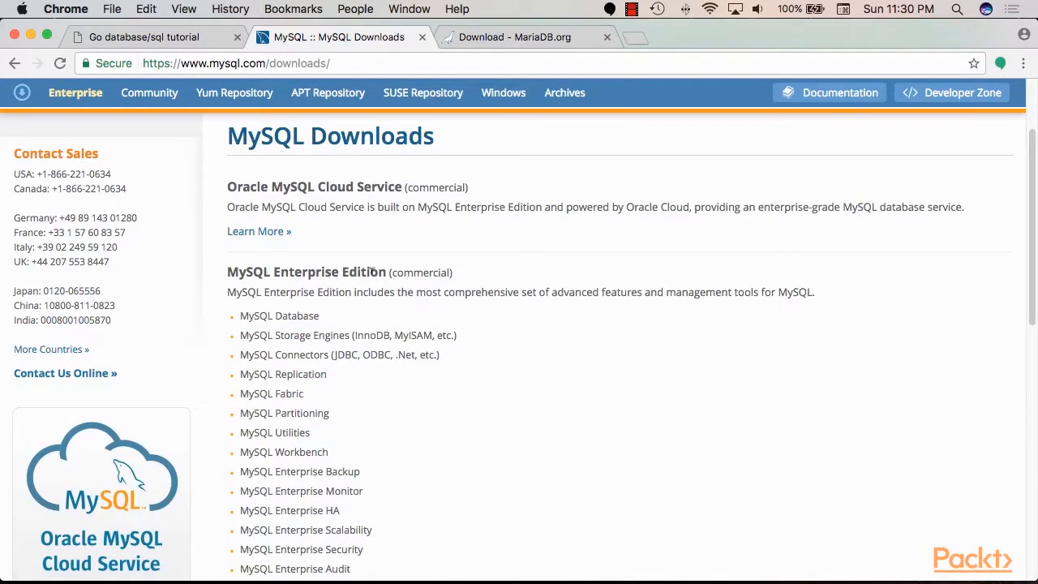
pyautogui.scroll(-3)
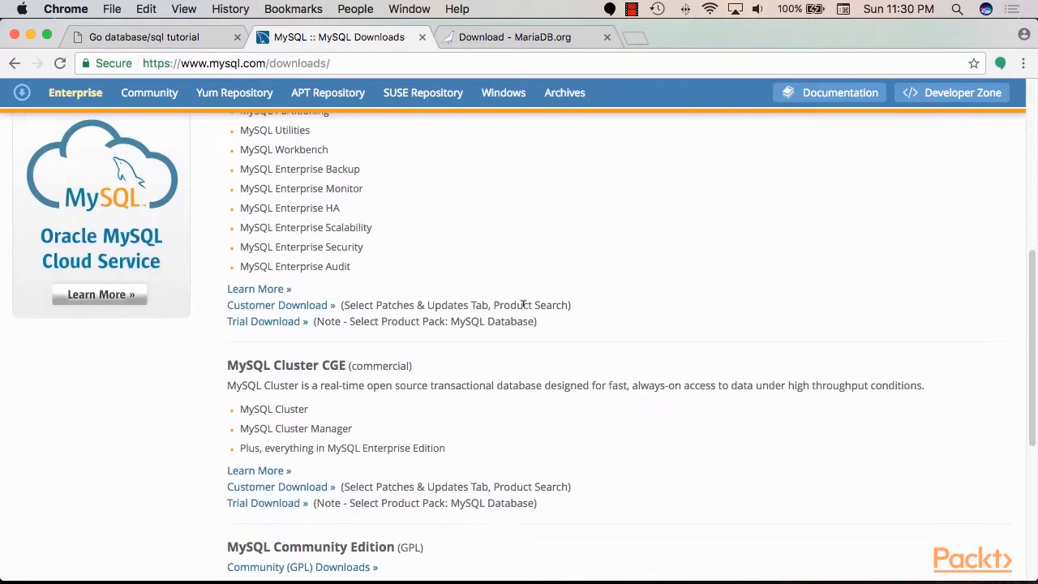
pyautogui.scroll(-3)
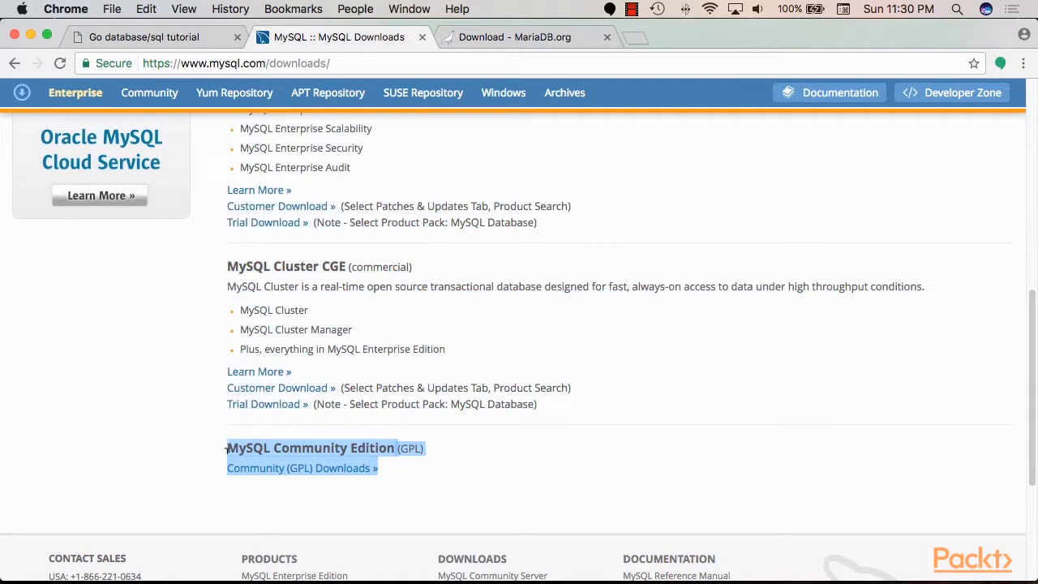
pyautogui.moveTo(489, 459)
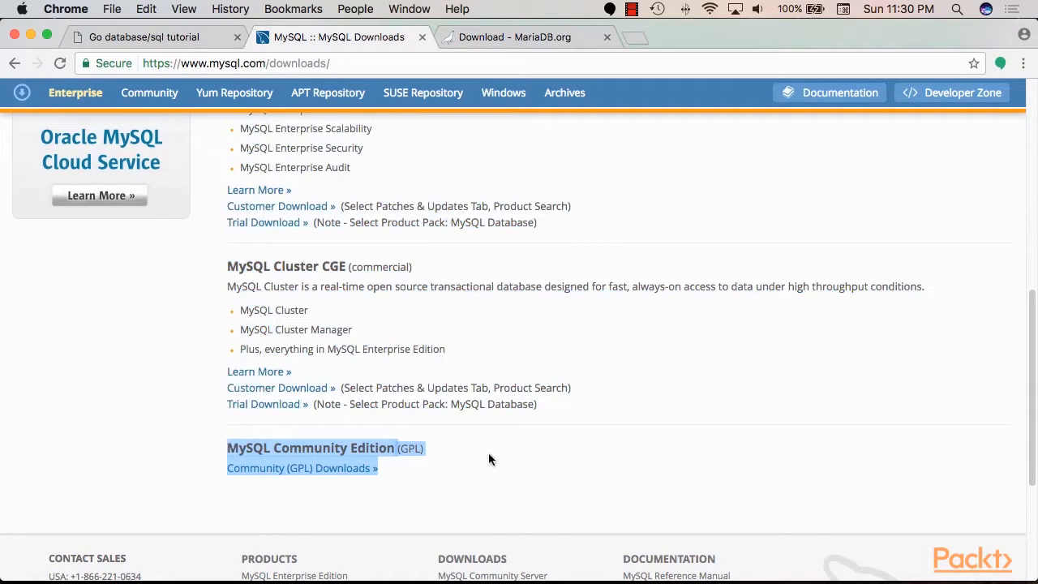
pyautogui.click(523, 36)
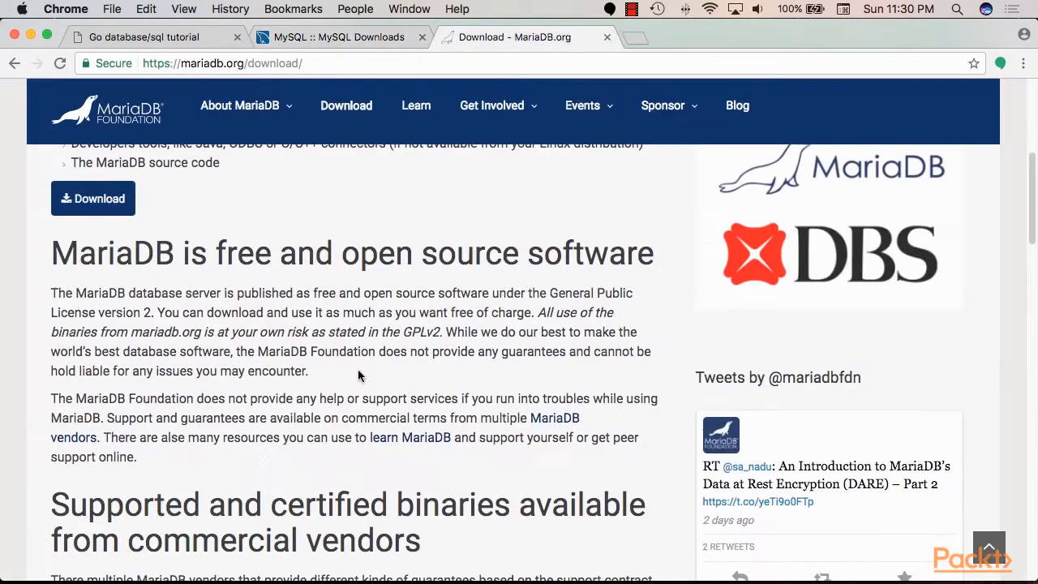
pyautogui.scroll(3)
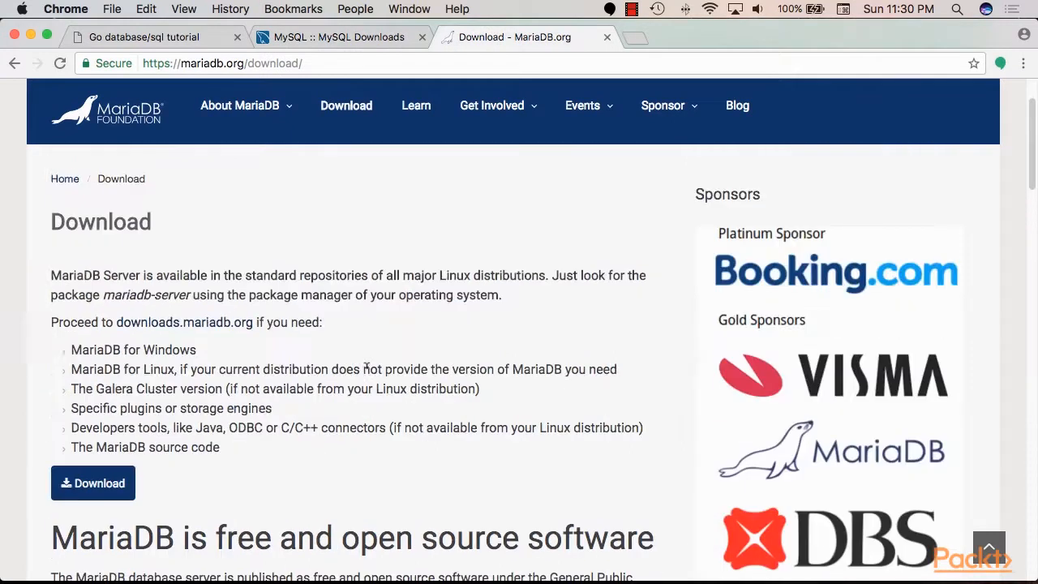
pyautogui.moveTo(92, 482)
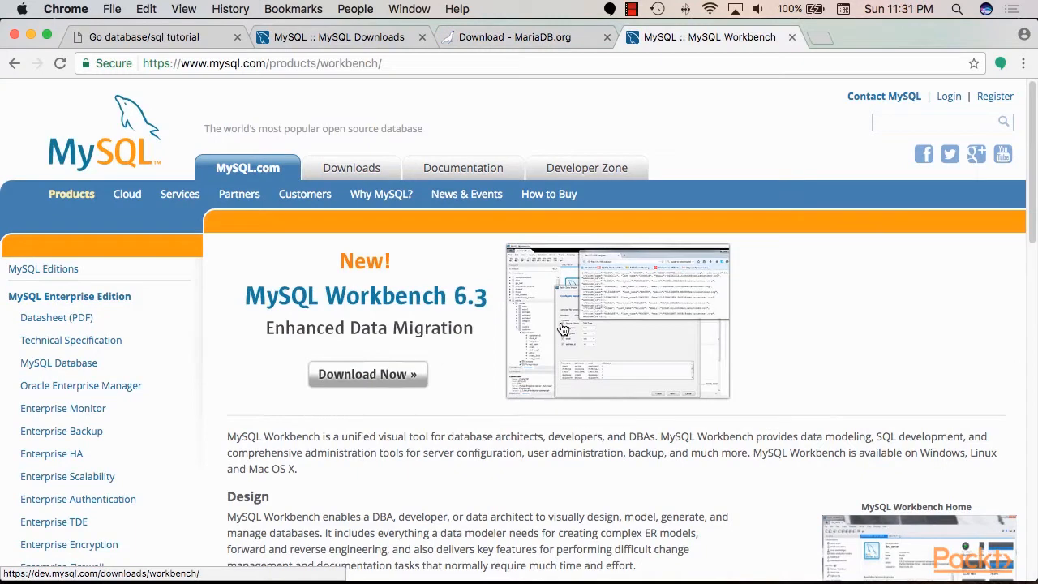
pyautogui.moveTo(361, 298)
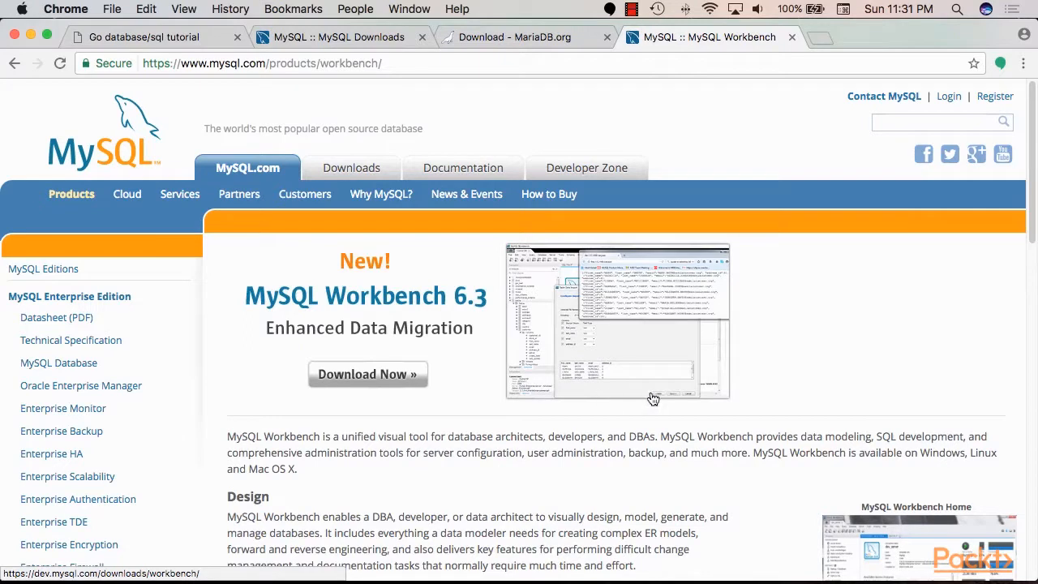
pyautogui.moveTo(681, 403)
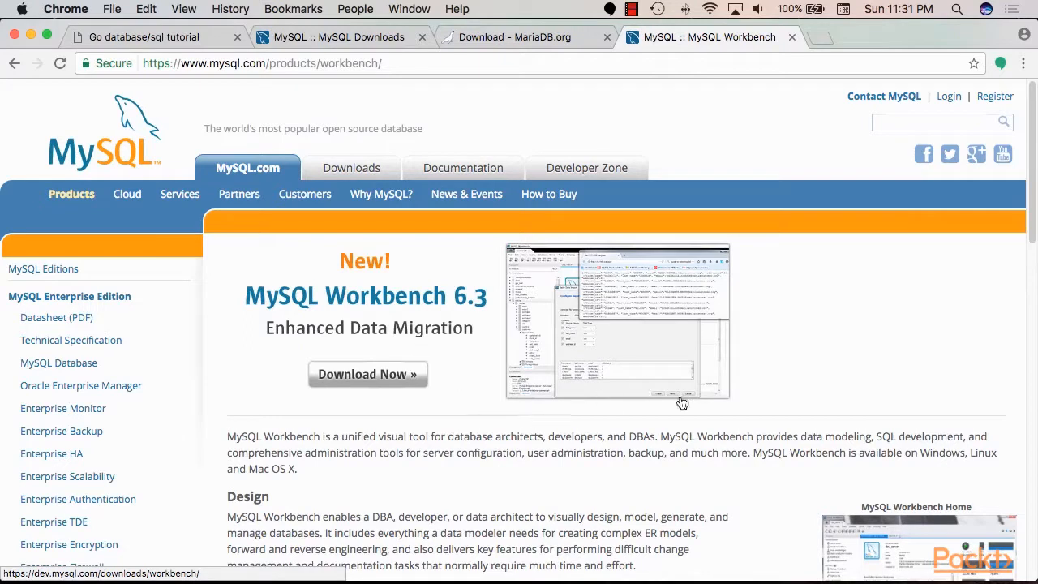
pyautogui.moveTo(528, 399)
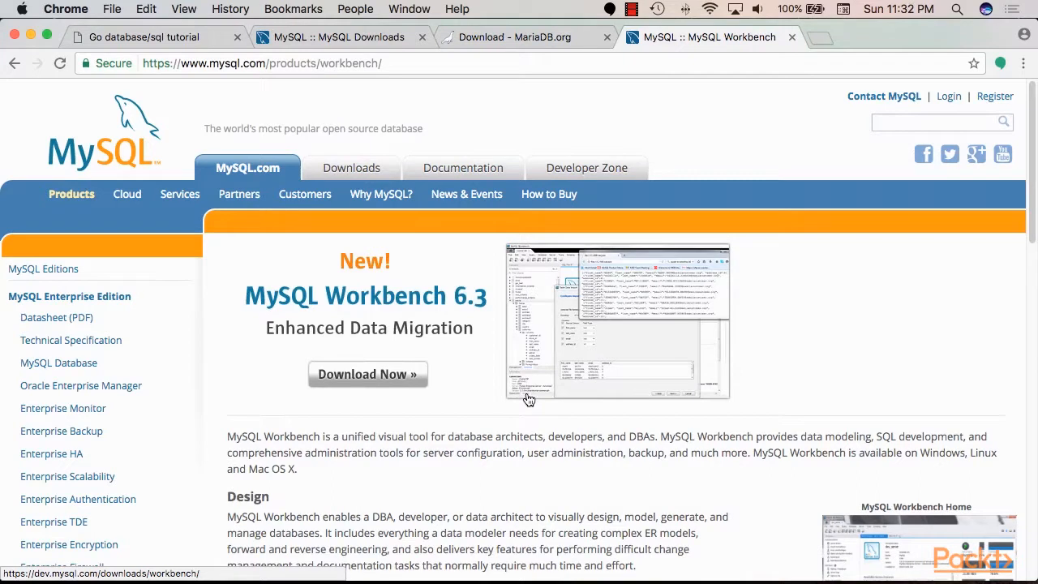
pyautogui.moveTo(422, 419)
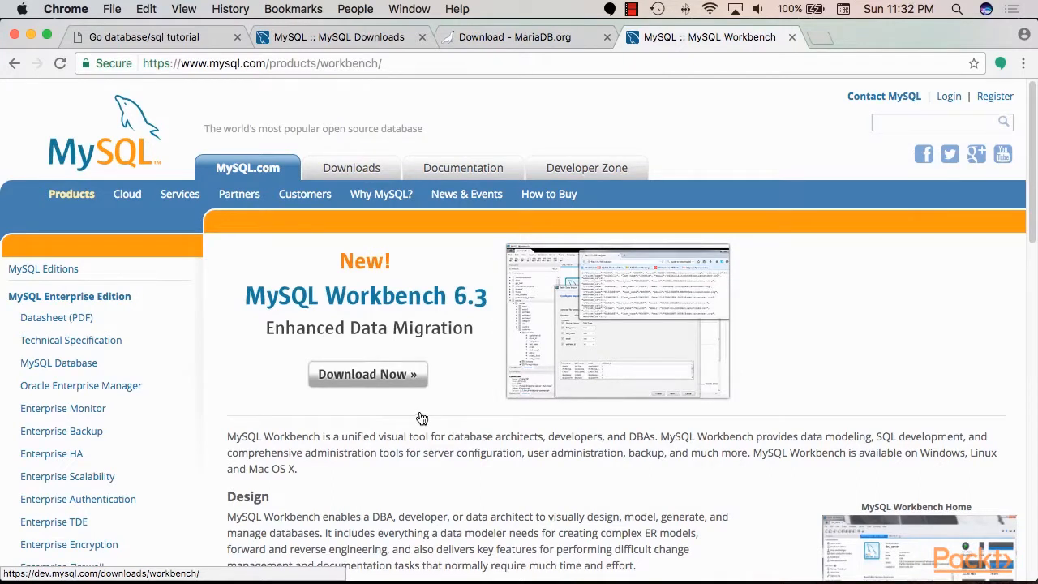
pyautogui.moveTo(484, 316)
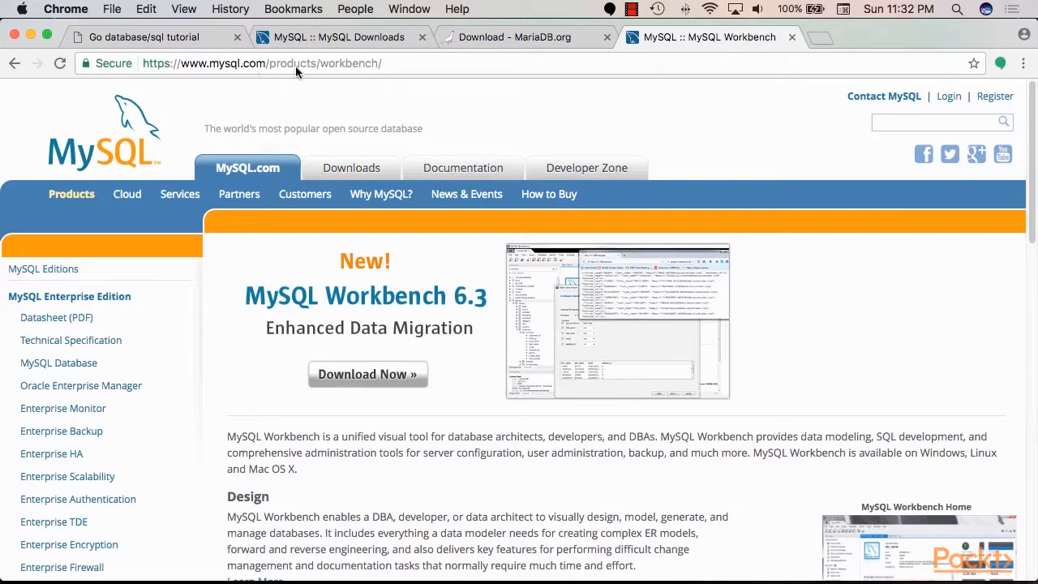
pyautogui.moveTo(451, 405)
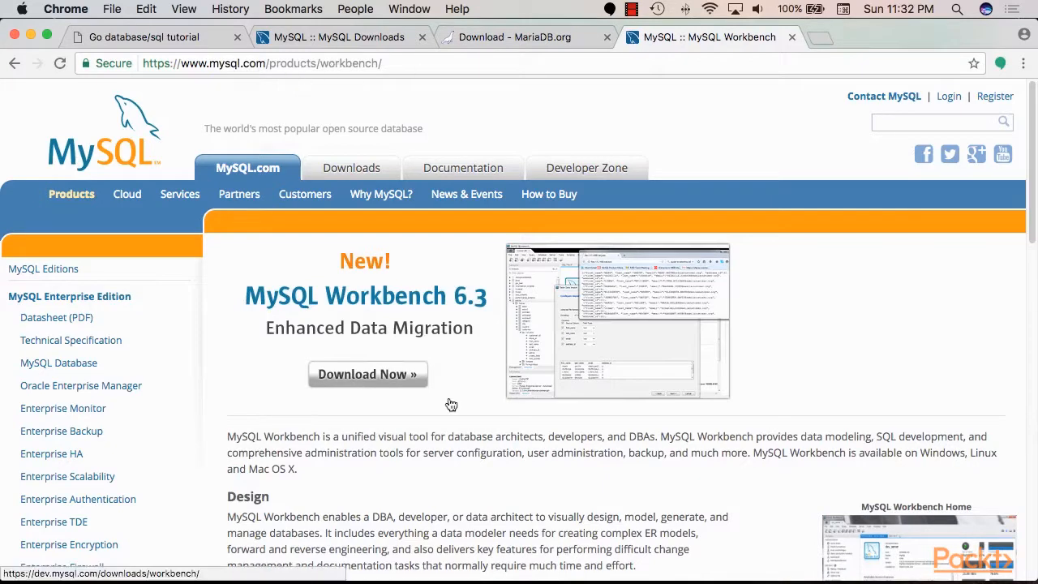
# Scroll down the MySQL Workbench product page to its Design and Develop descriptions.
pyautogui.scroll(-3)
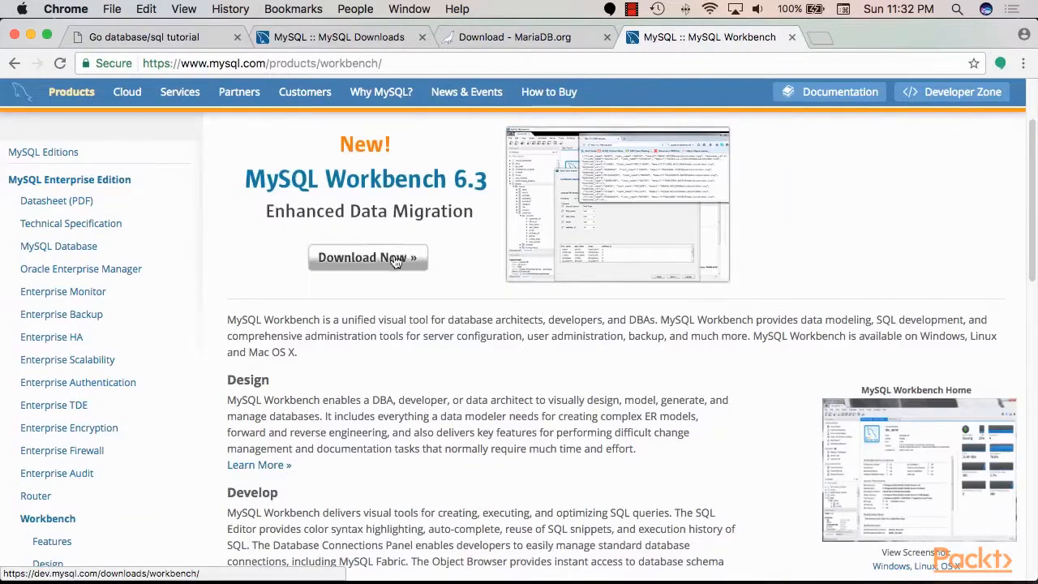
pyautogui.moveTo(484, 463)
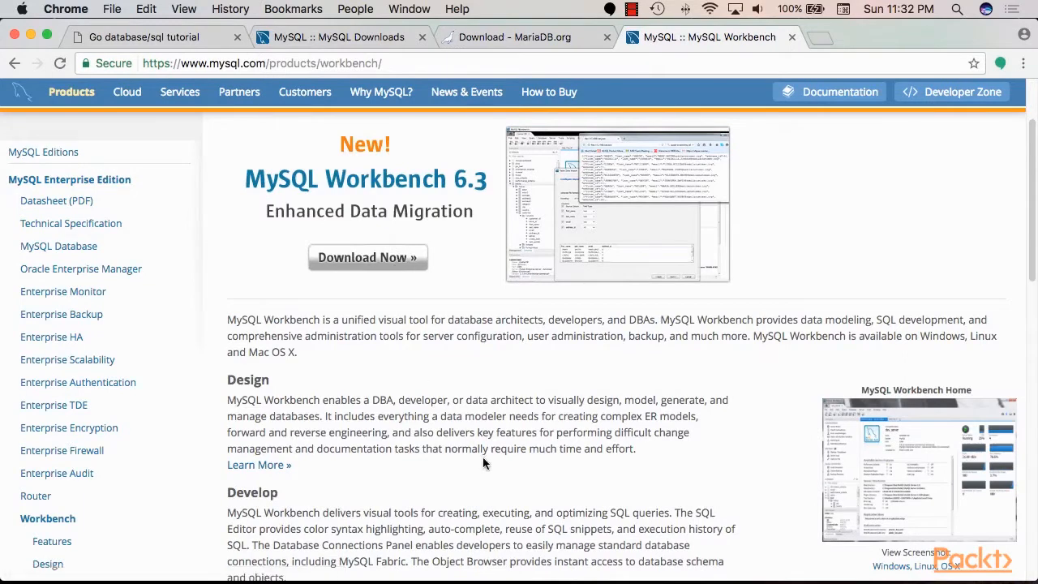
pyautogui.scroll(-3)
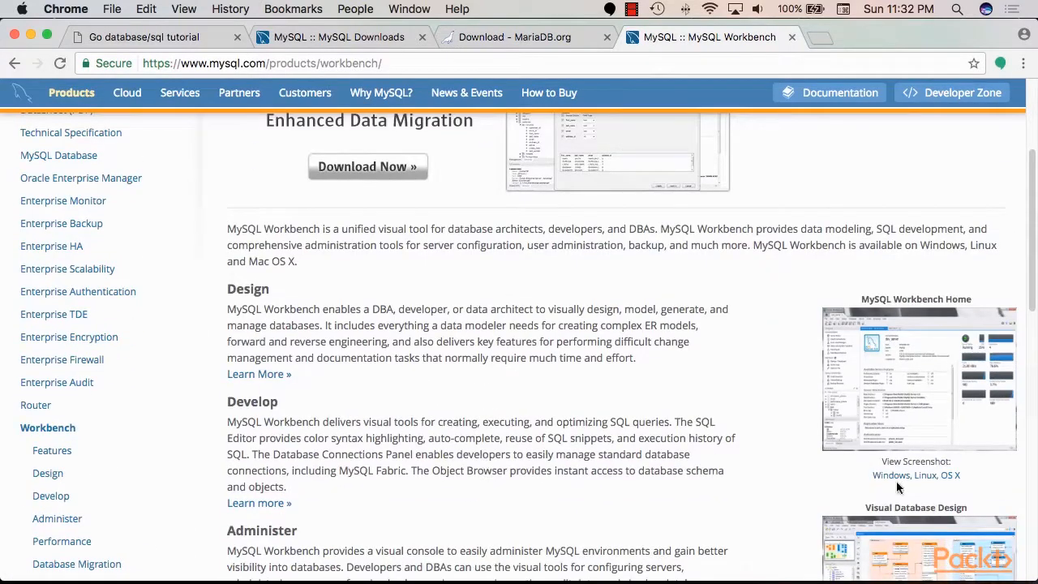
pyautogui.moveTo(915, 475)
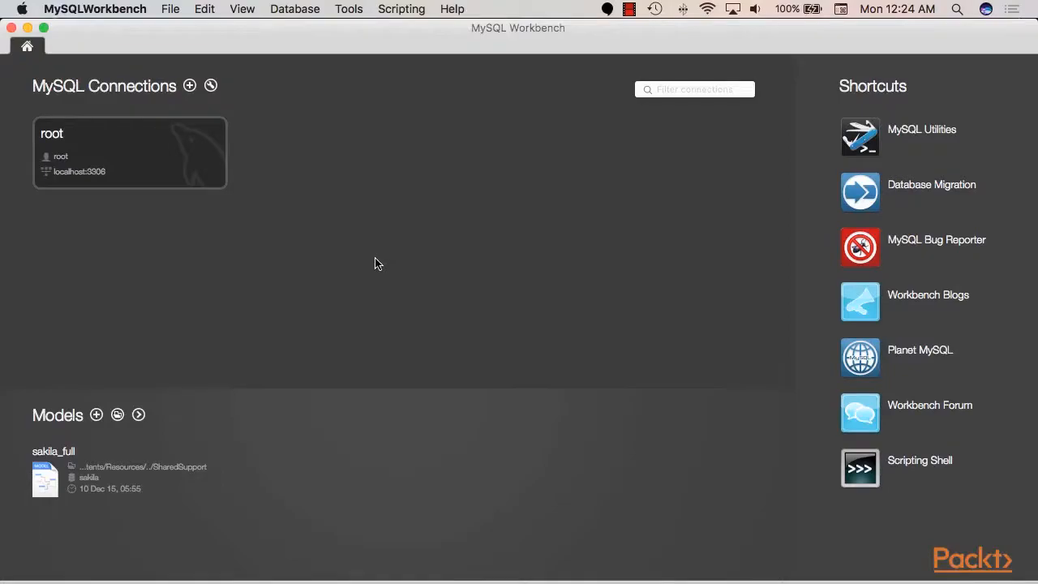
pyautogui.moveTo(322, 252)
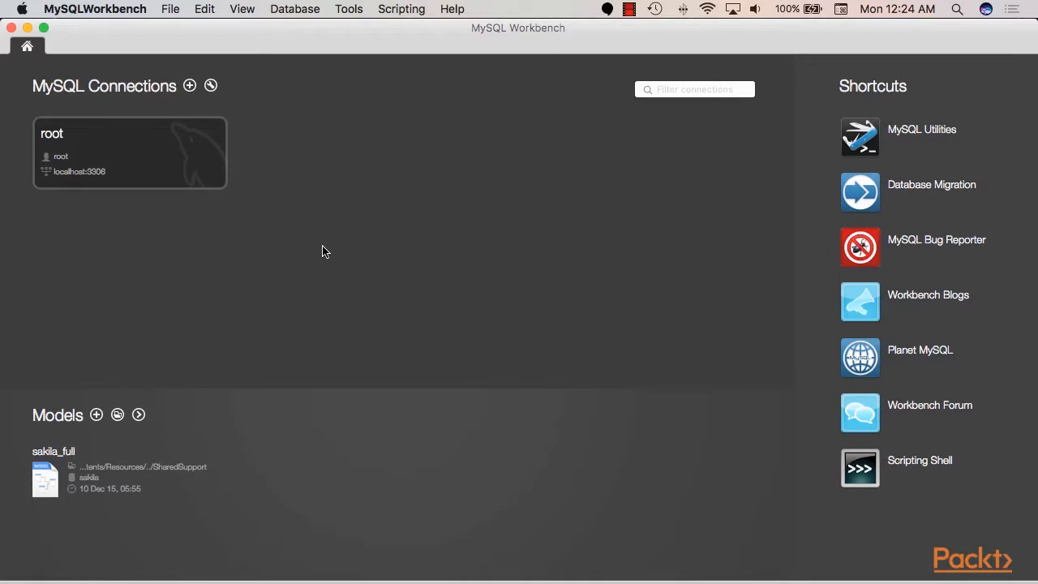
pyautogui.moveTo(156, 156)
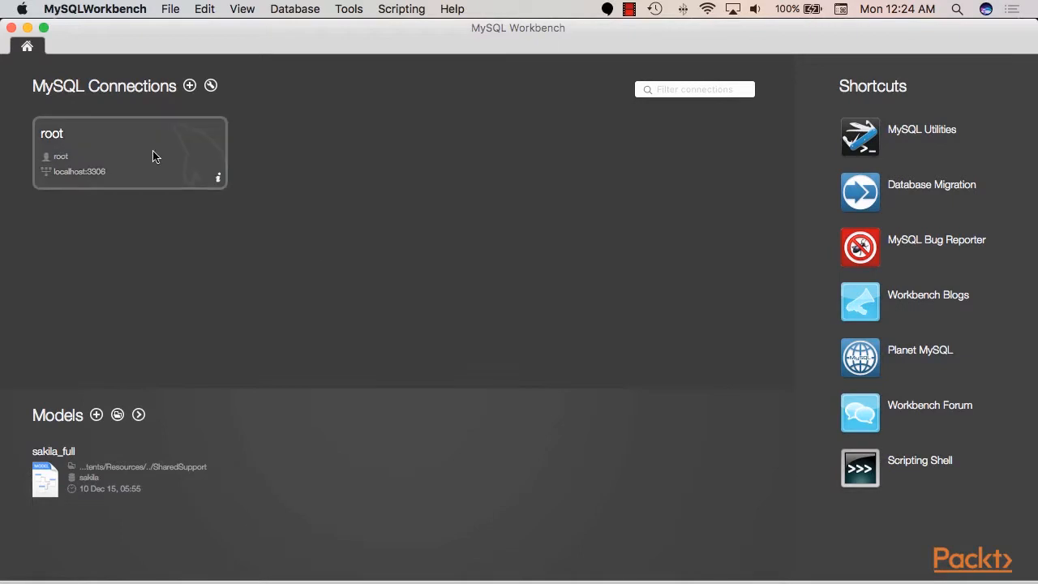
# Open the root local connection tile to get an empty Query 1 editor.
pyautogui.doubleClick(130, 152)
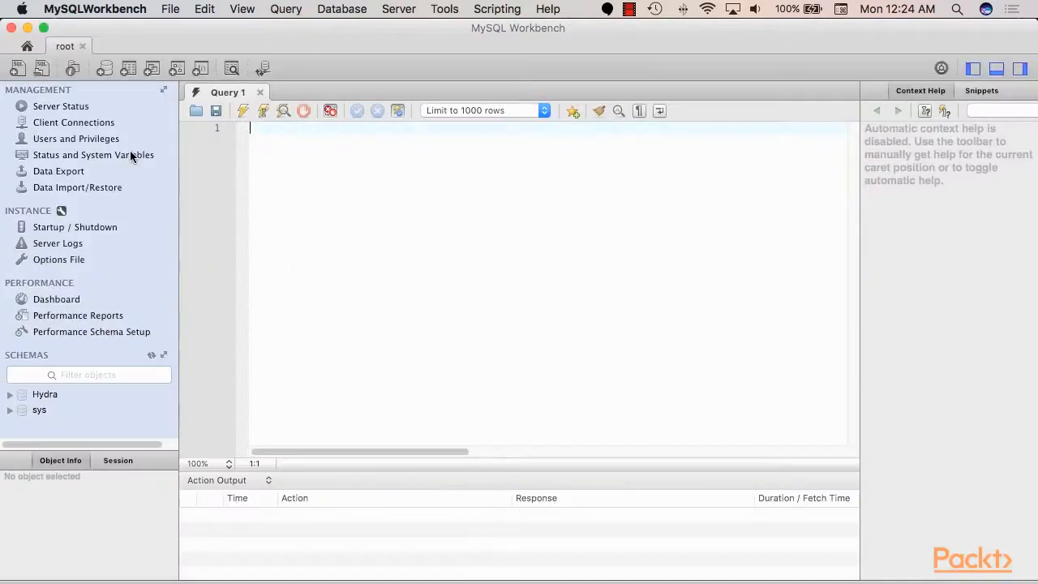
pyautogui.moveTo(39, 410)
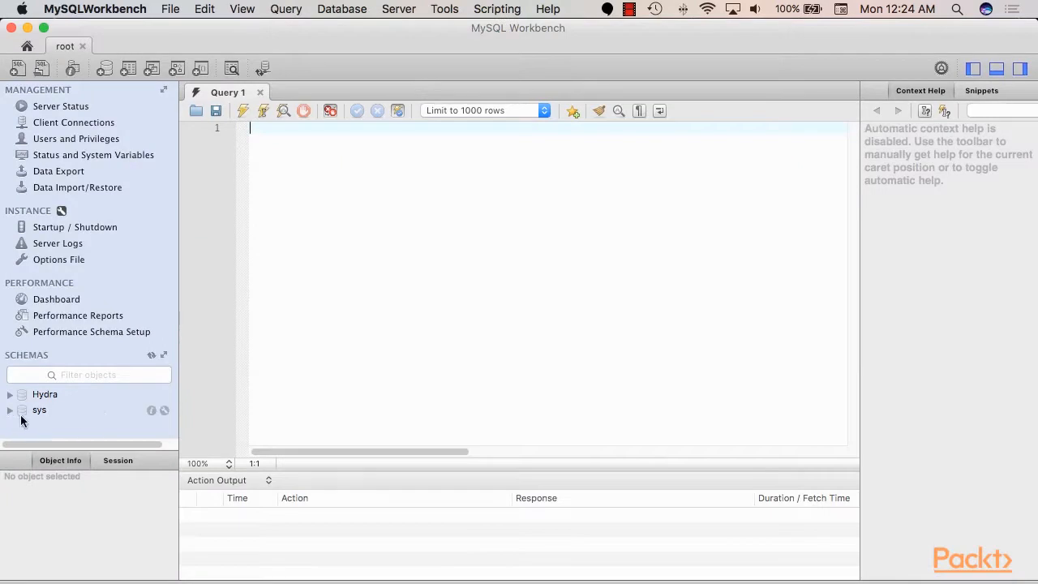
# Create a schema named Dino from the Schemas panel and apply its CREATE SCHEMA script.
pyautogui.rightClick(90, 426)
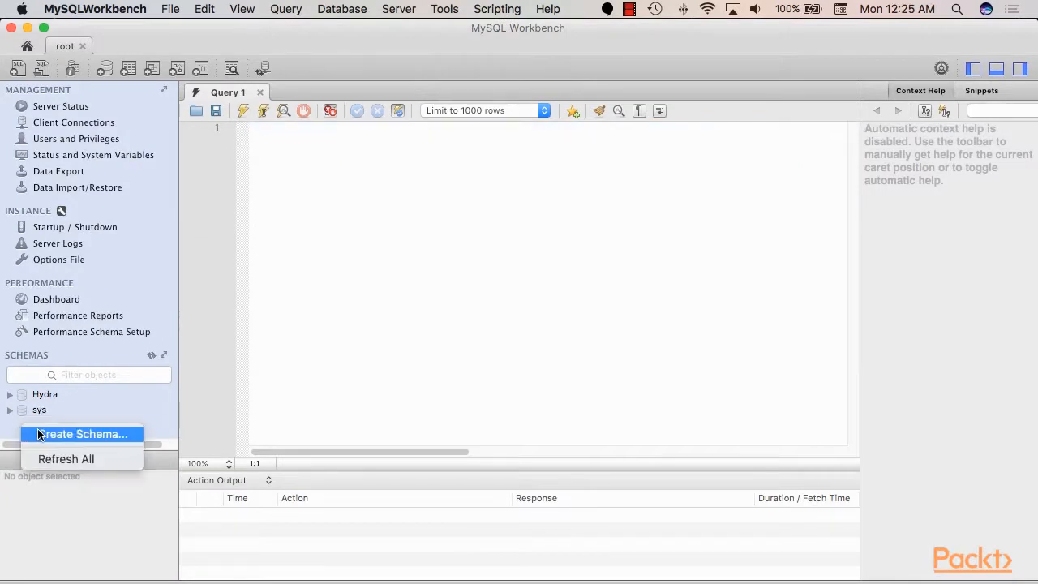
pyautogui.click(82, 433)
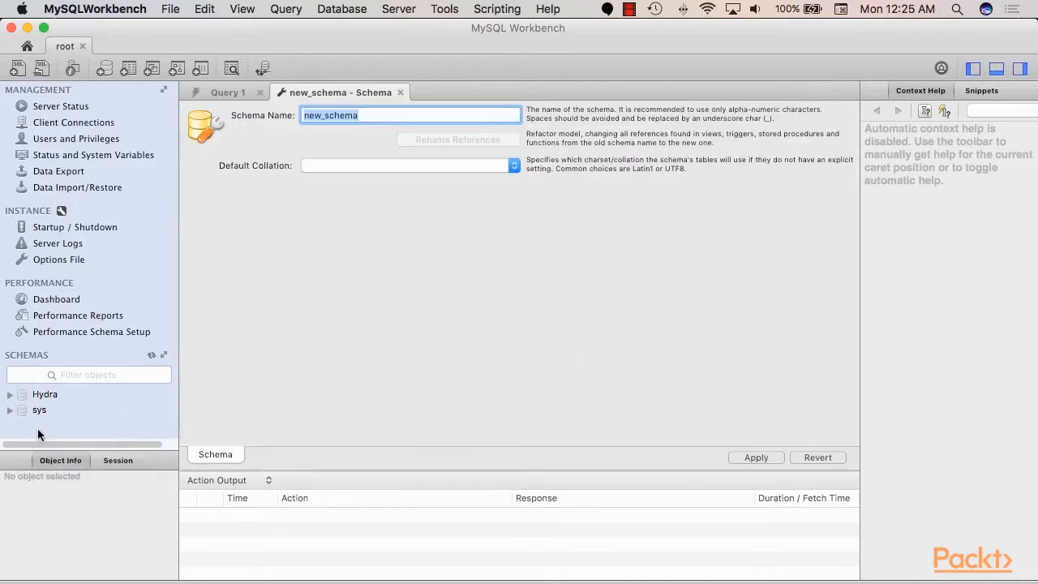
pyautogui.moveTo(351, 360)
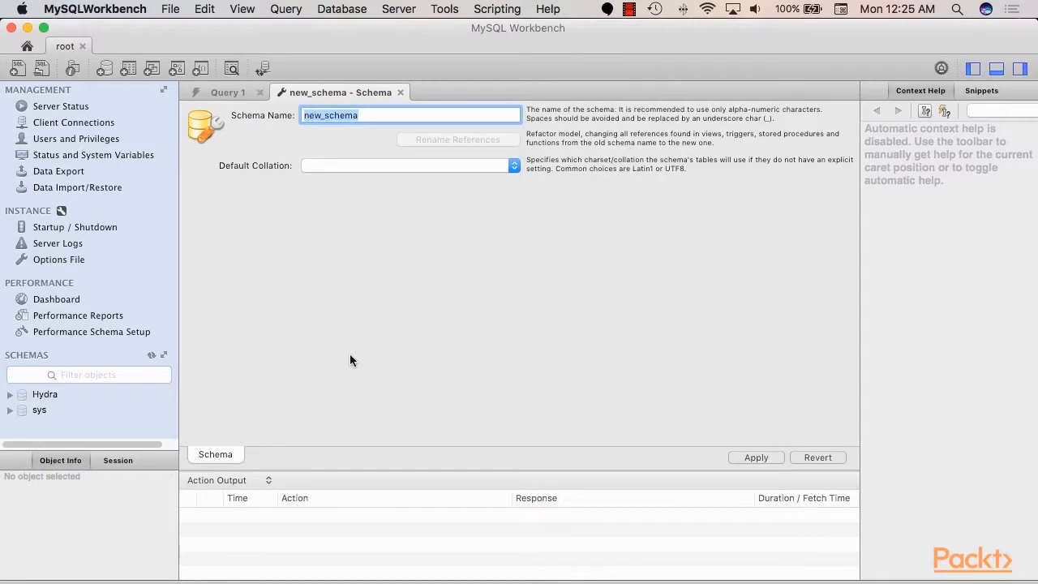
pyautogui.click(513, 165)
pyautogui.write('Dino')
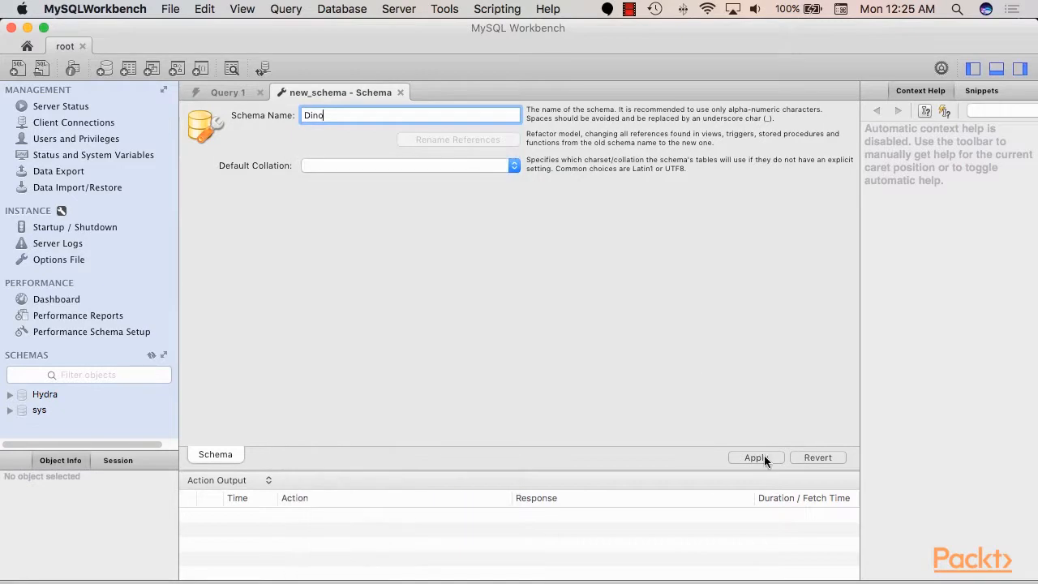
pyautogui.click(755, 457)
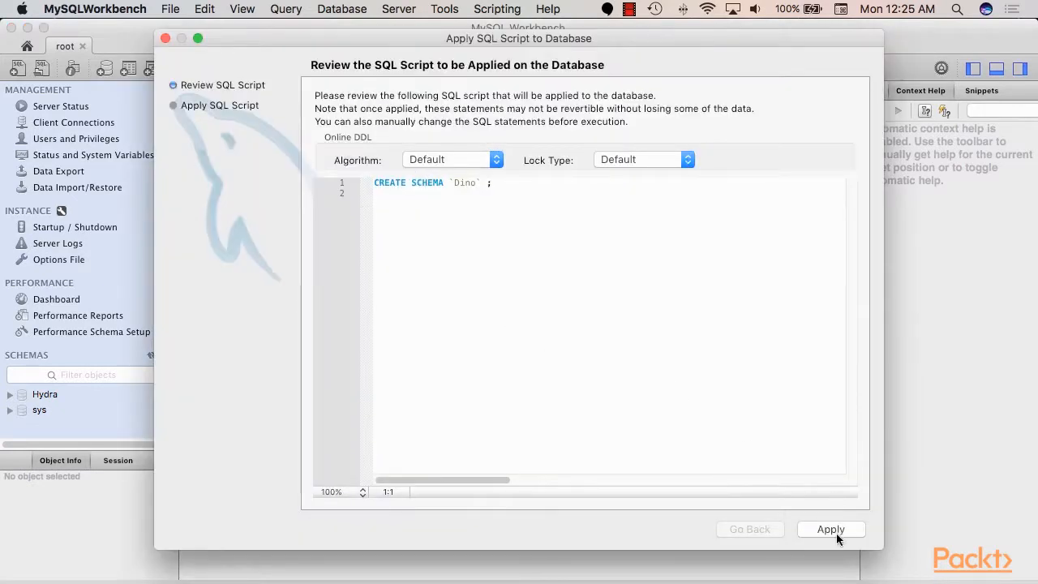
pyautogui.click(831, 529)
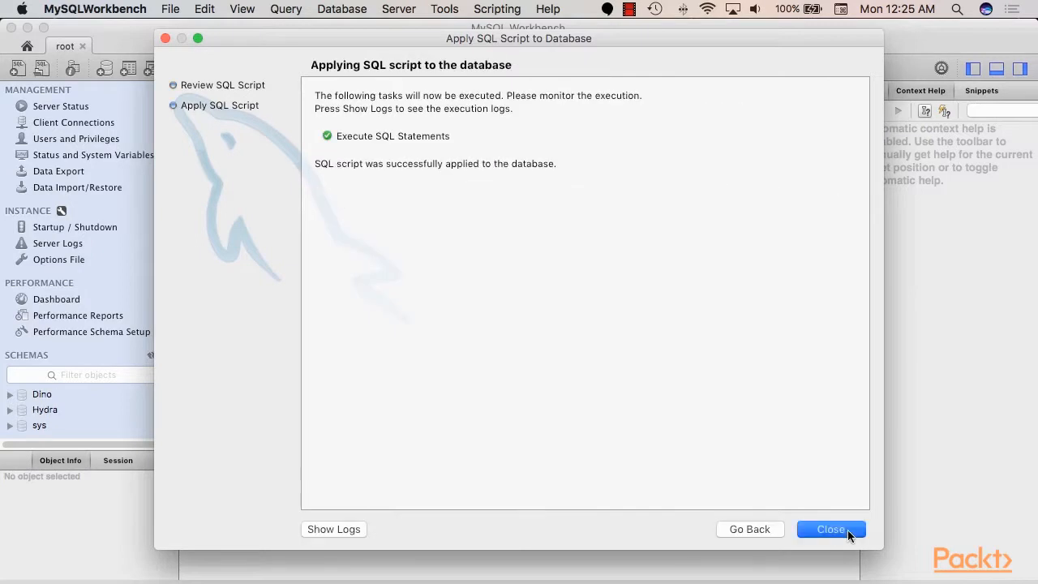
# Dismiss the script results, expand Dino to its Tables group, and close the schema tab.
pyautogui.click(830, 528)
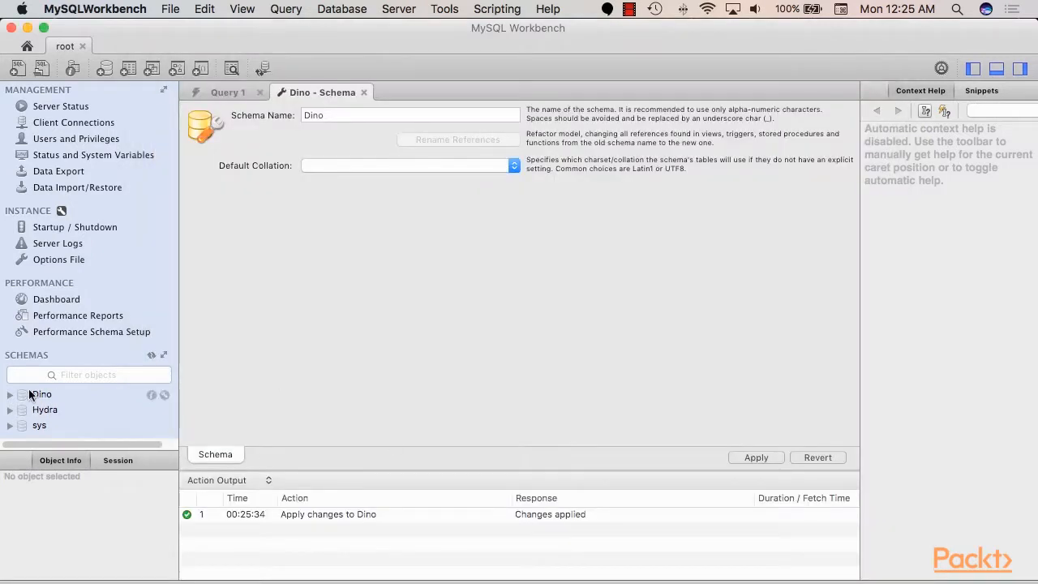
pyautogui.click(9, 395)
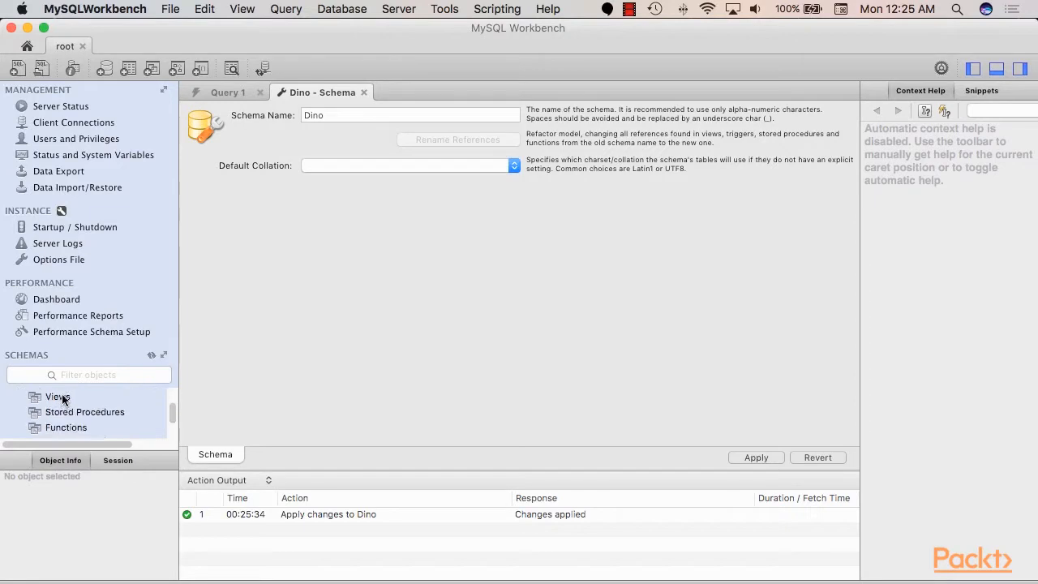
pyautogui.click(42, 393)
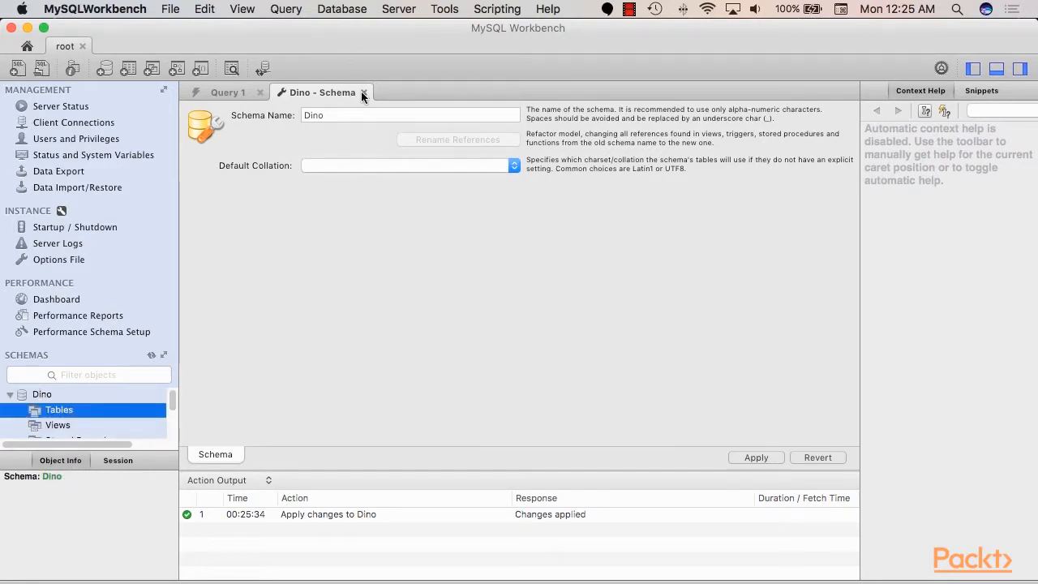
pyautogui.click(363, 91)
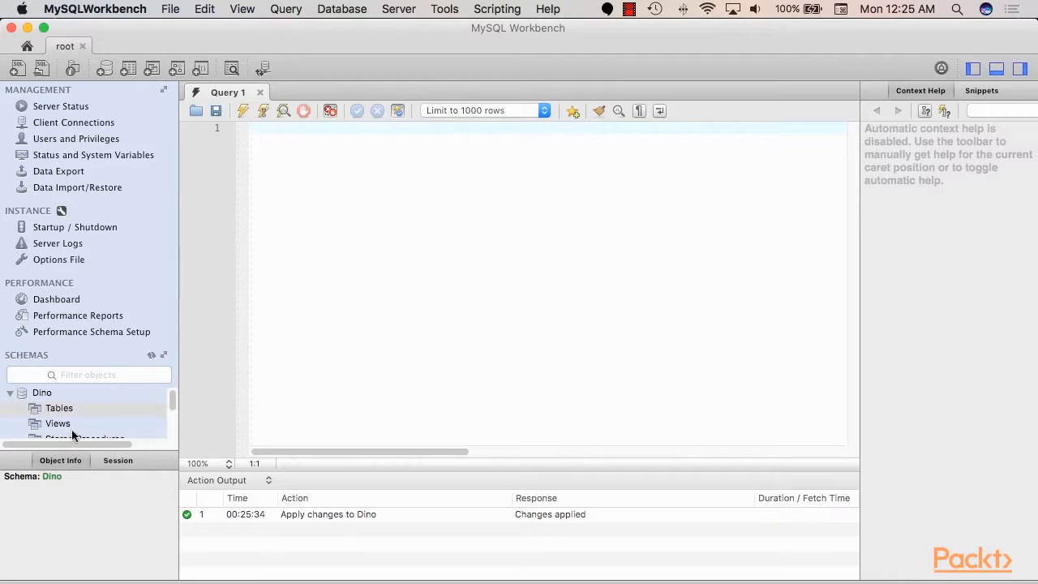
# Create an animals table in Dino with idanimals as a not-null, auto-increment primary key.
pyautogui.rightClick(58, 408)
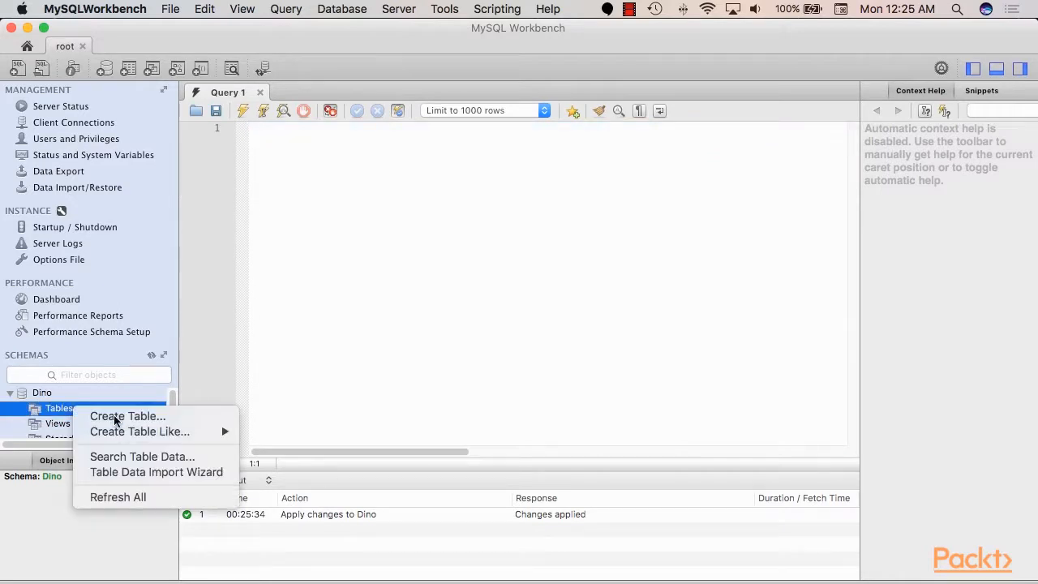
pyautogui.click(127, 416)
pyautogui.write('animals')
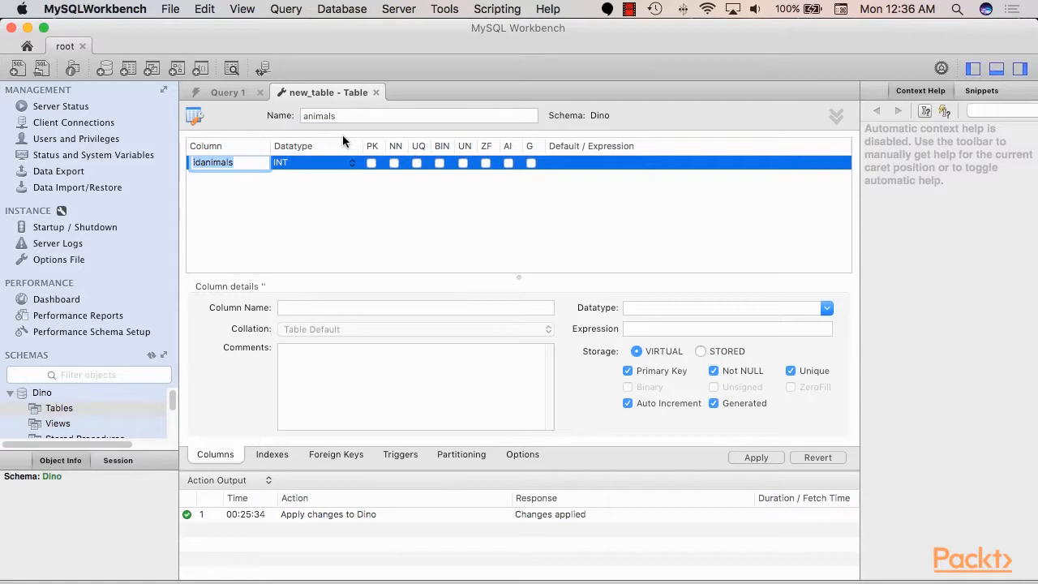
pyautogui.moveTo(293, 172)
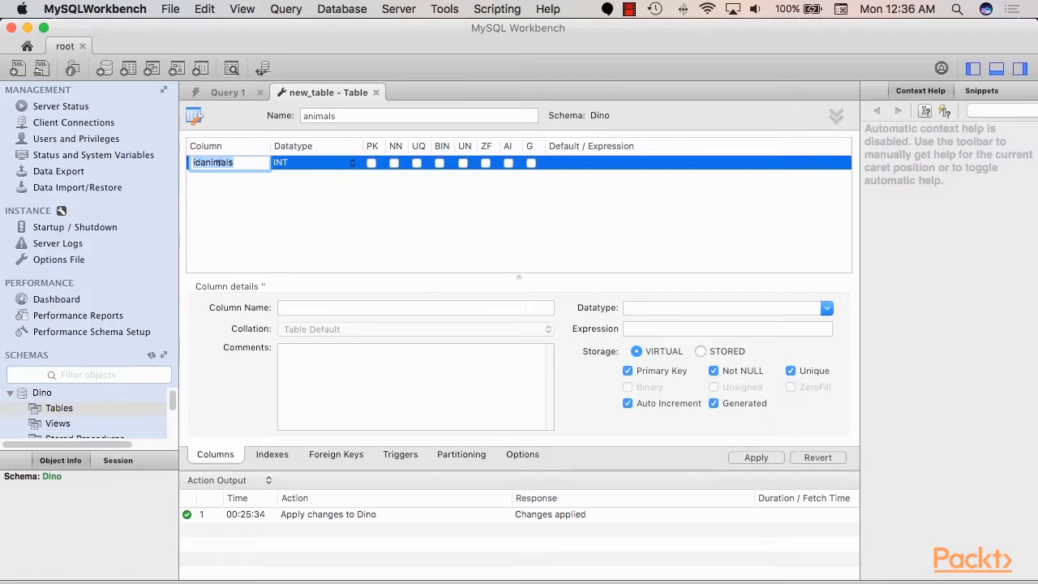
pyautogui.moveTo(360, 195)
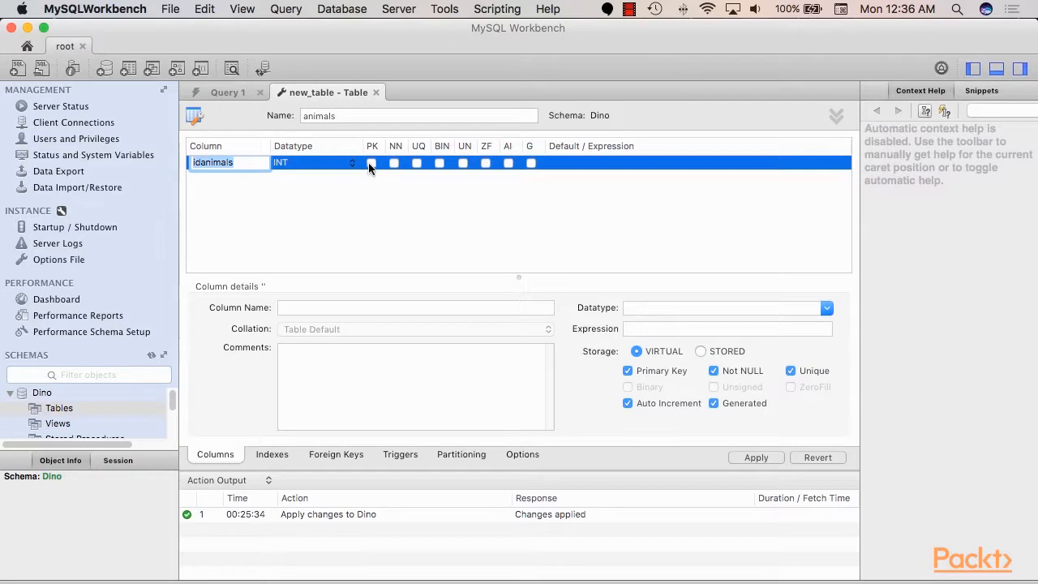
pyautogui.click(395, 162)
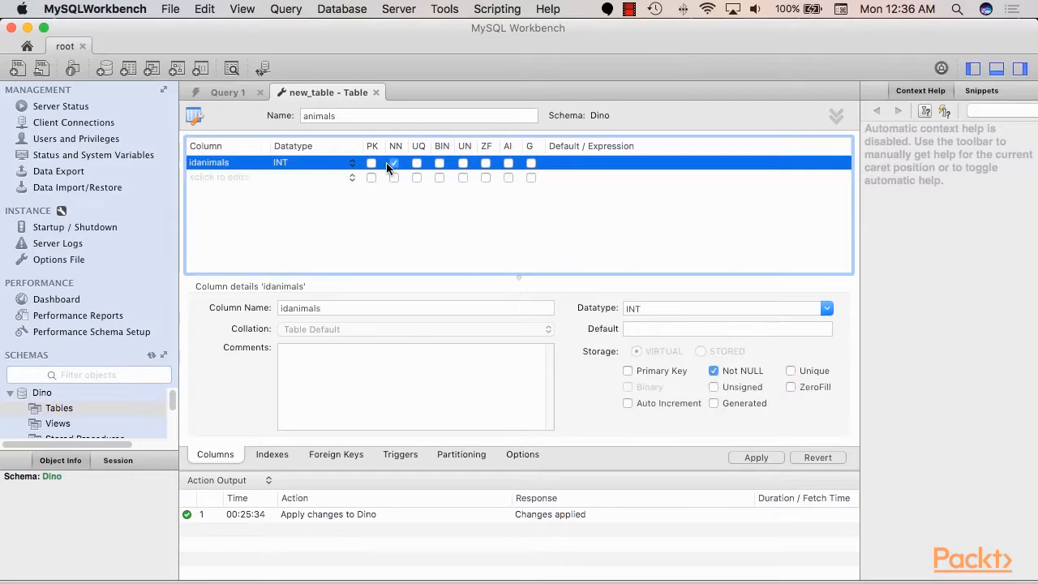
pyautogui.click(371, 162)
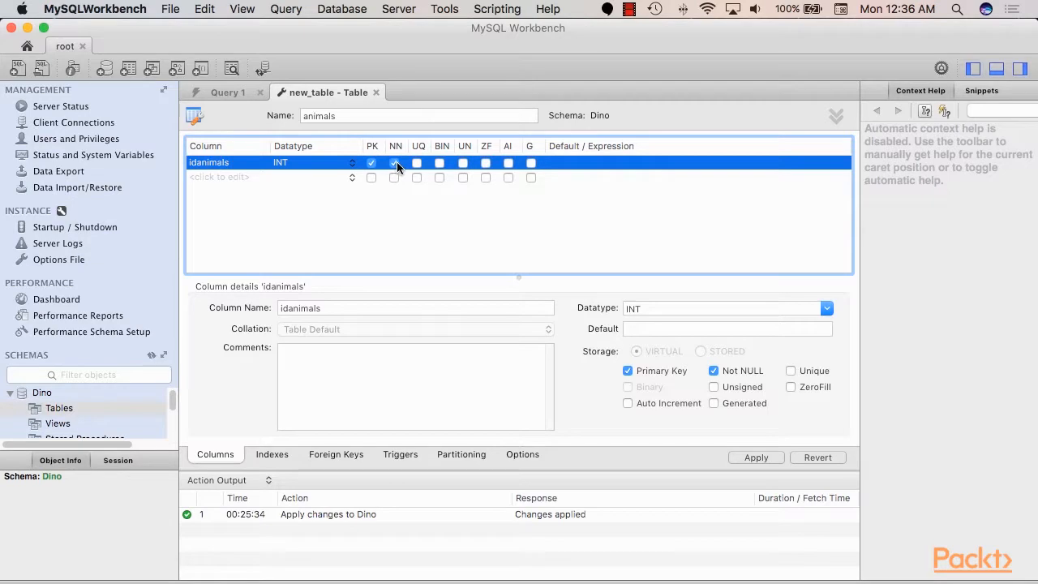
pyautogui.click(507, 162)
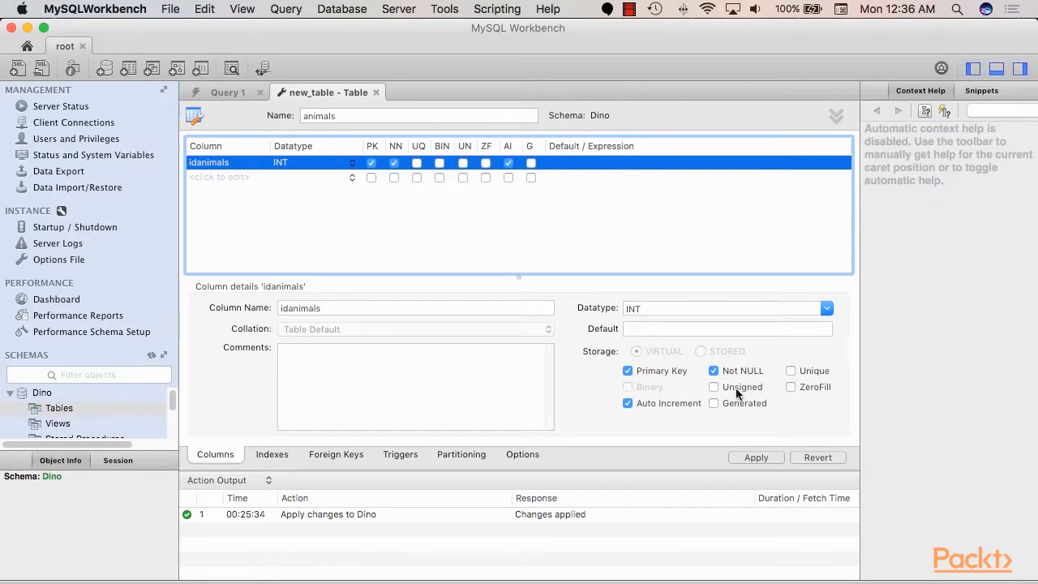
pyautogui.moveTo(611, 400)
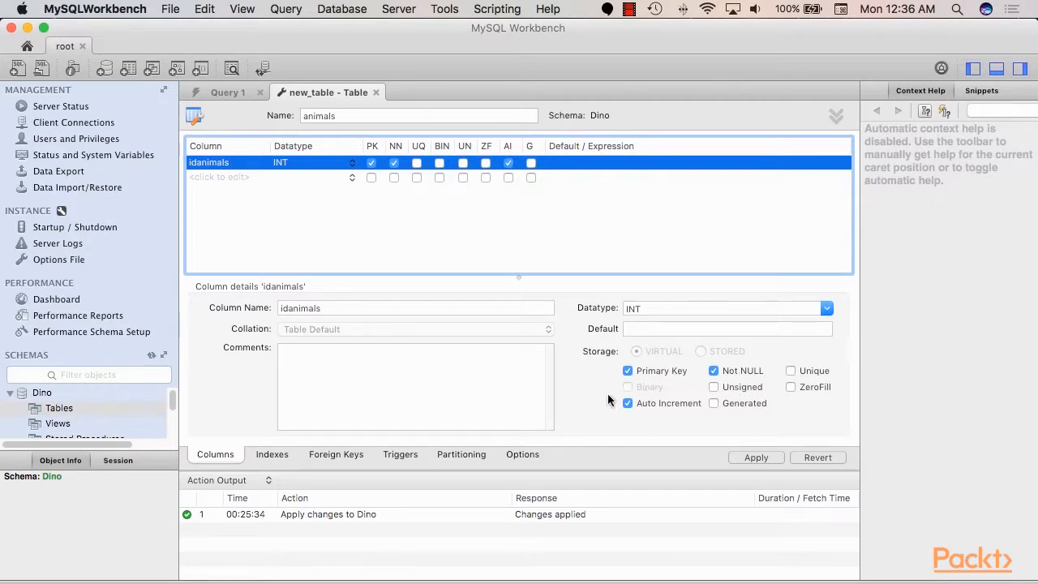
pyautogui.moveTo(700, 412)
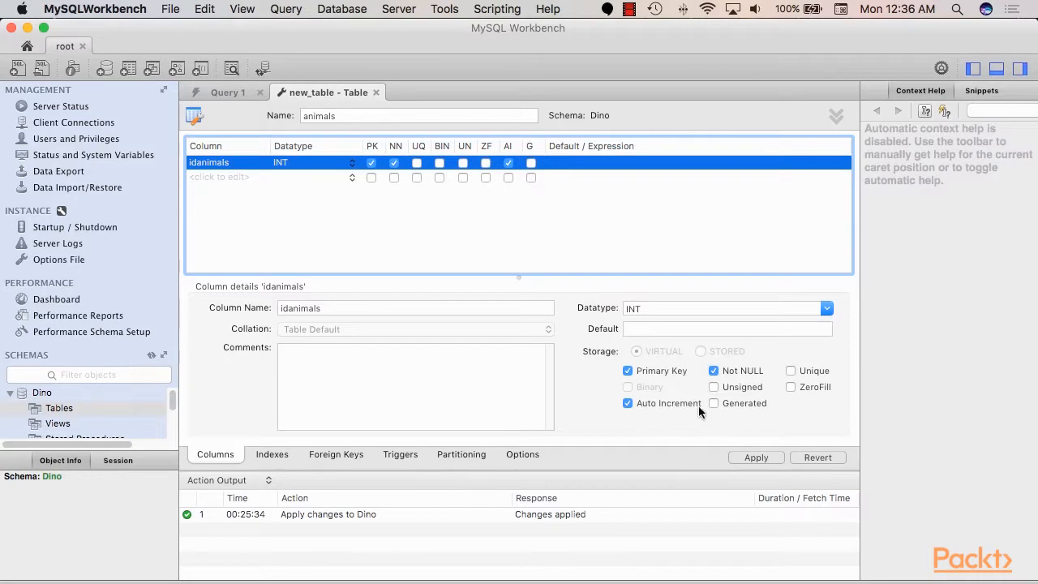
pyautogui.moveTo(779, 379)
pyautogui.write('t')
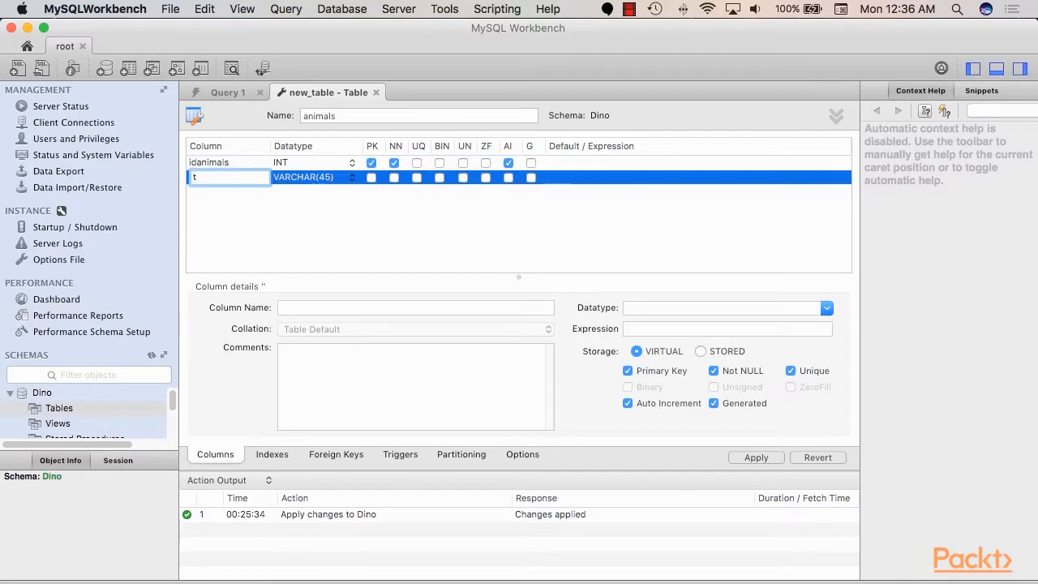
# Add not-null VARCHAR(45) columns animal_type and nickname to the animals table.
pyautogui.write('ype')
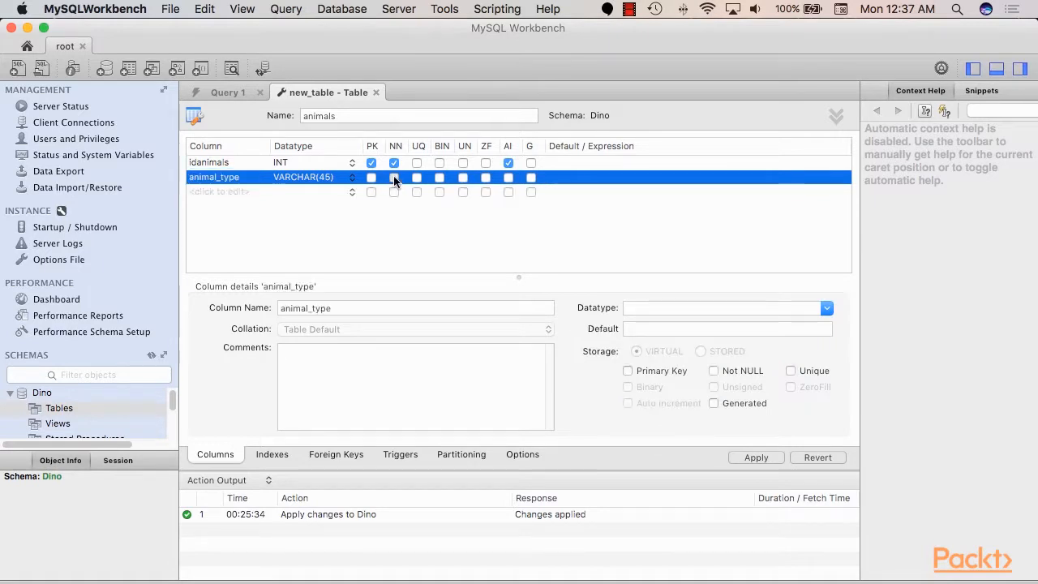
pyautogui.click(394, 176)
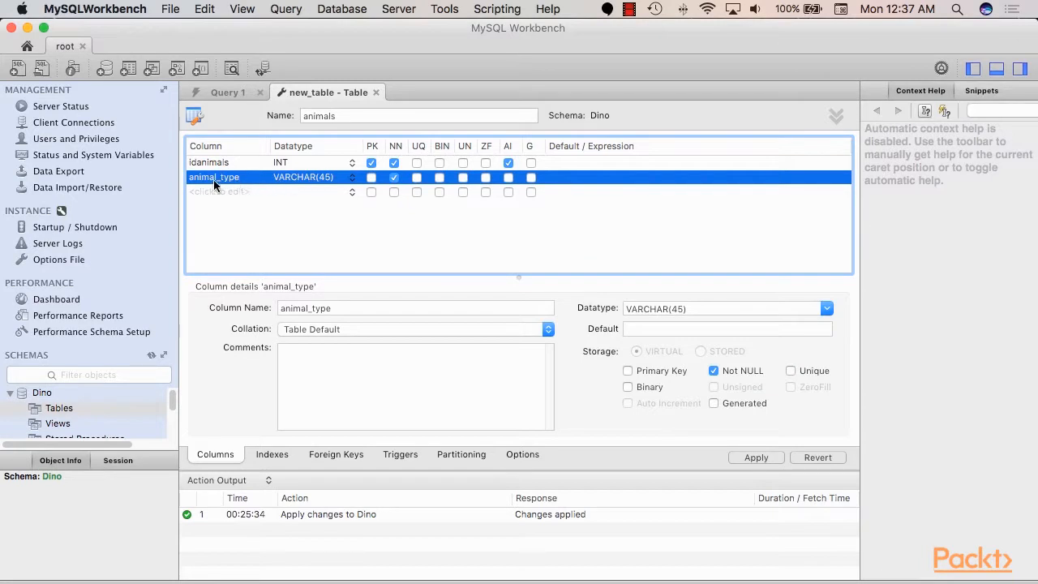
pyautogui.moveTo(209, 154)
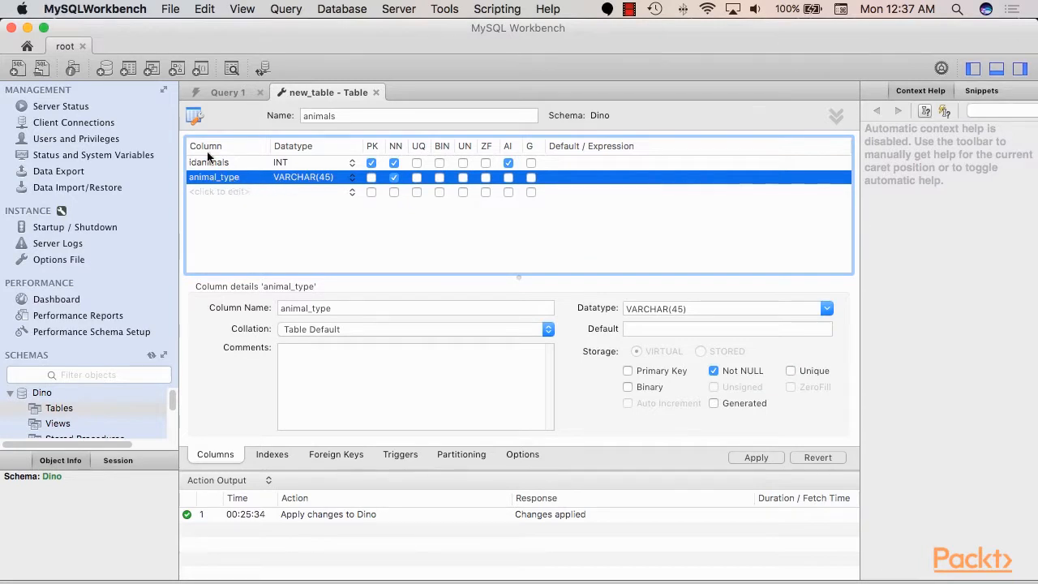
pyautogui.click(212, 161)
pyautogui.write('nick')
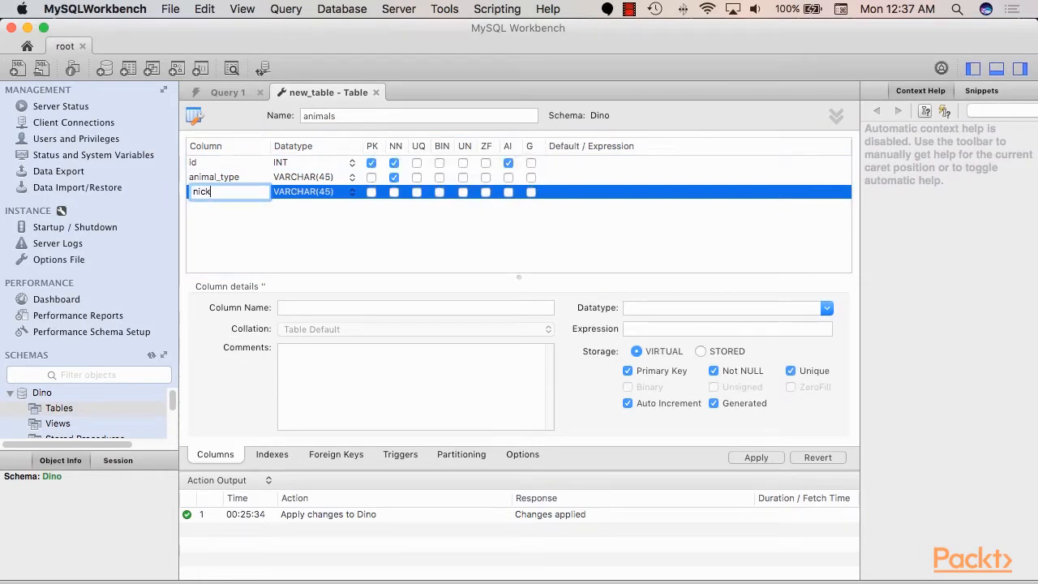
pyautogui.write('name')
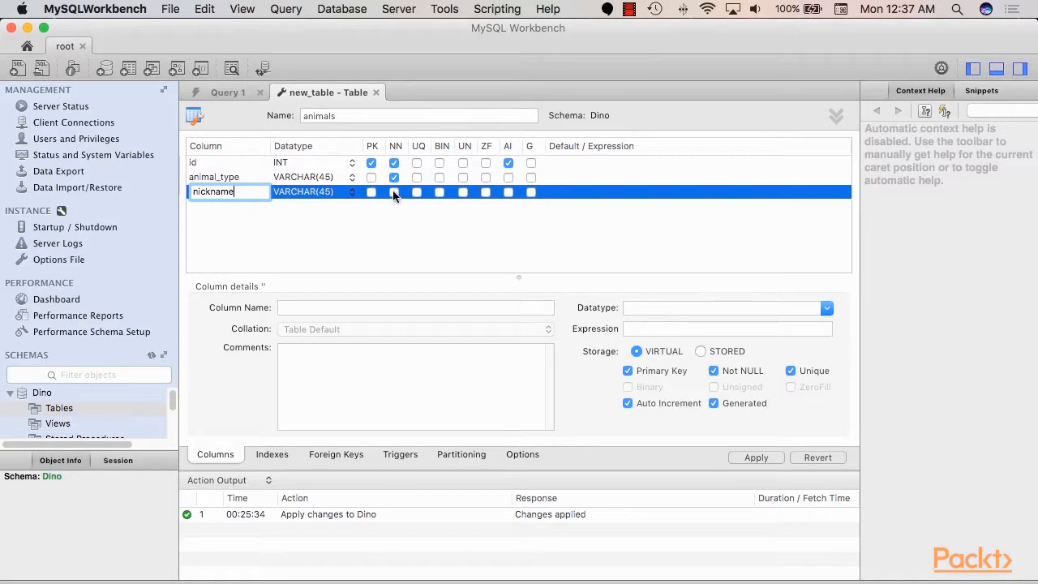
pyautogui.click(394, 193)
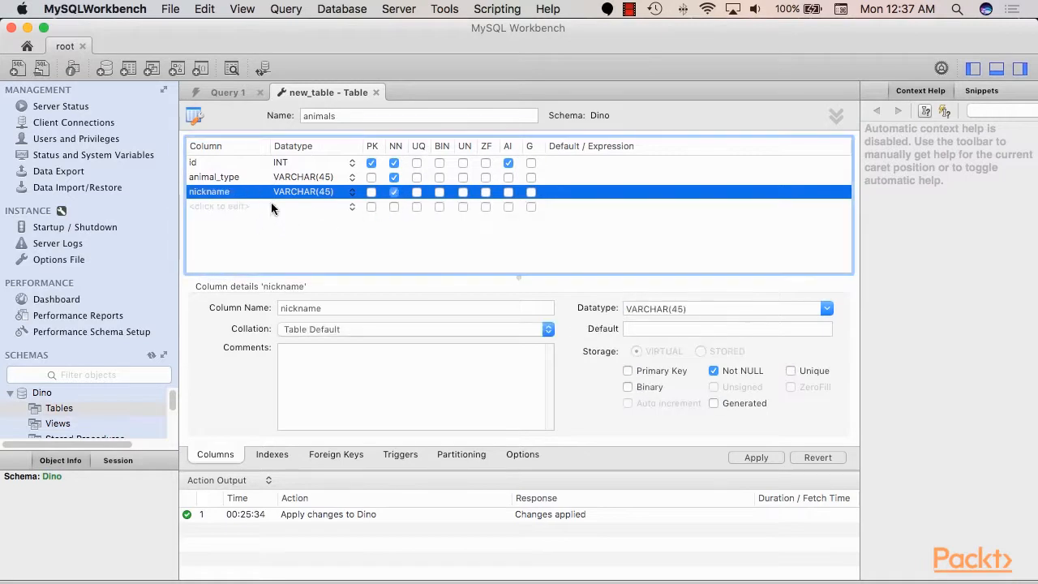
pyautogui.moveTo(233, 193)
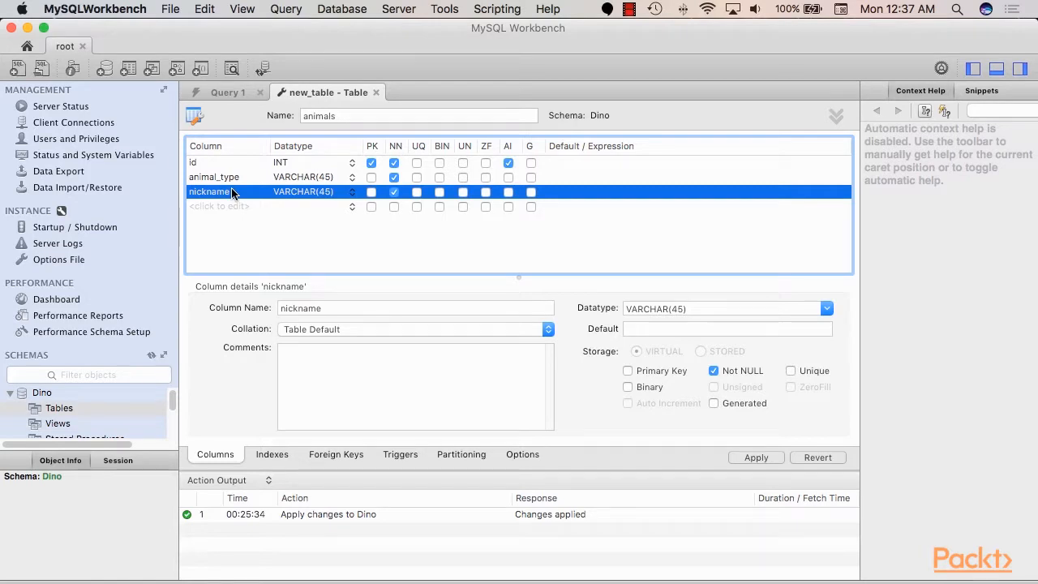
pyautogui.moveTo(418, 192)
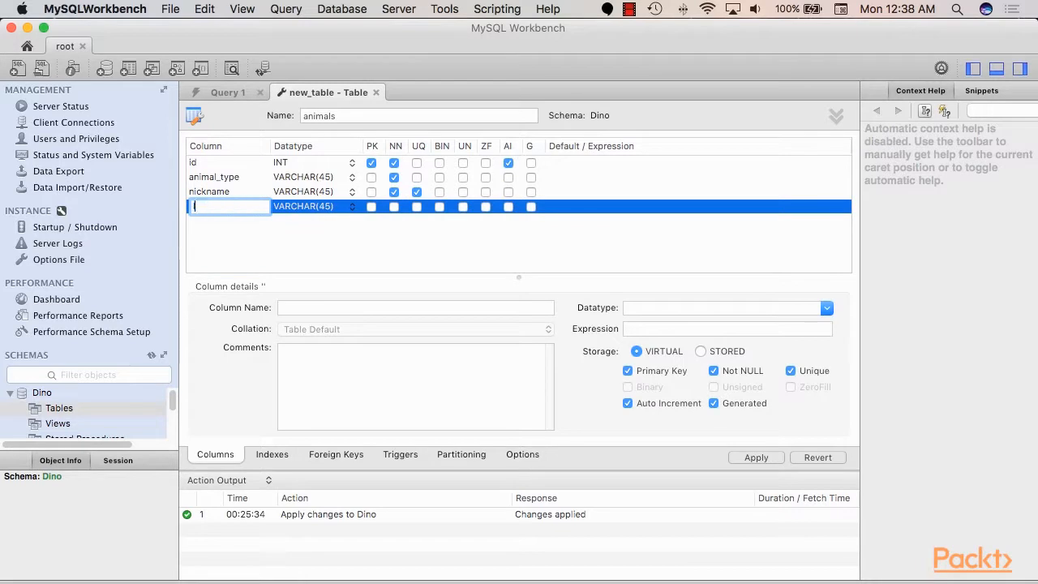
# Add INT columns zone and age to the animals table draft.
pyautogui.write('location')
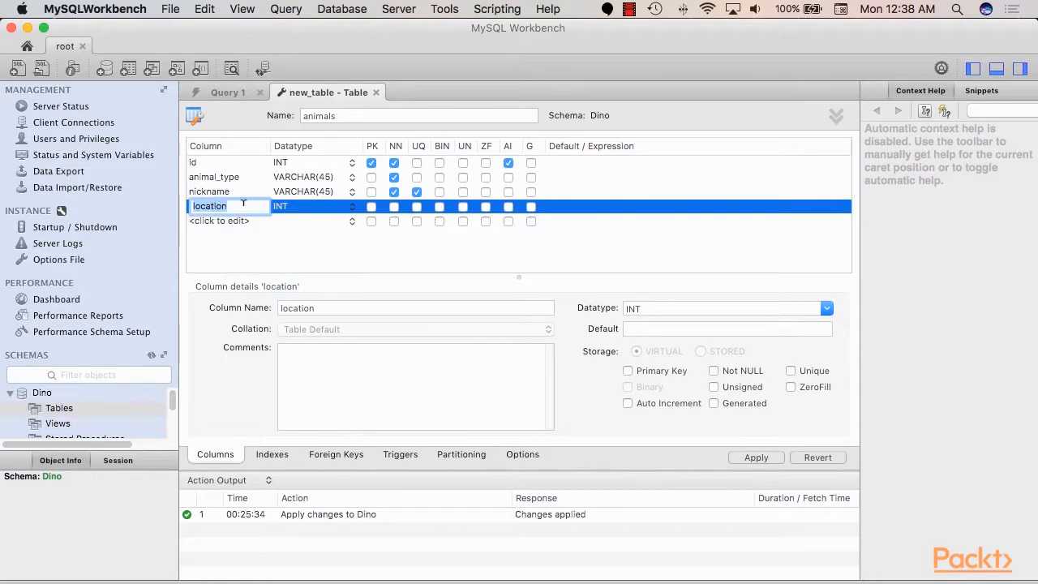
pyautogui.write('zone')
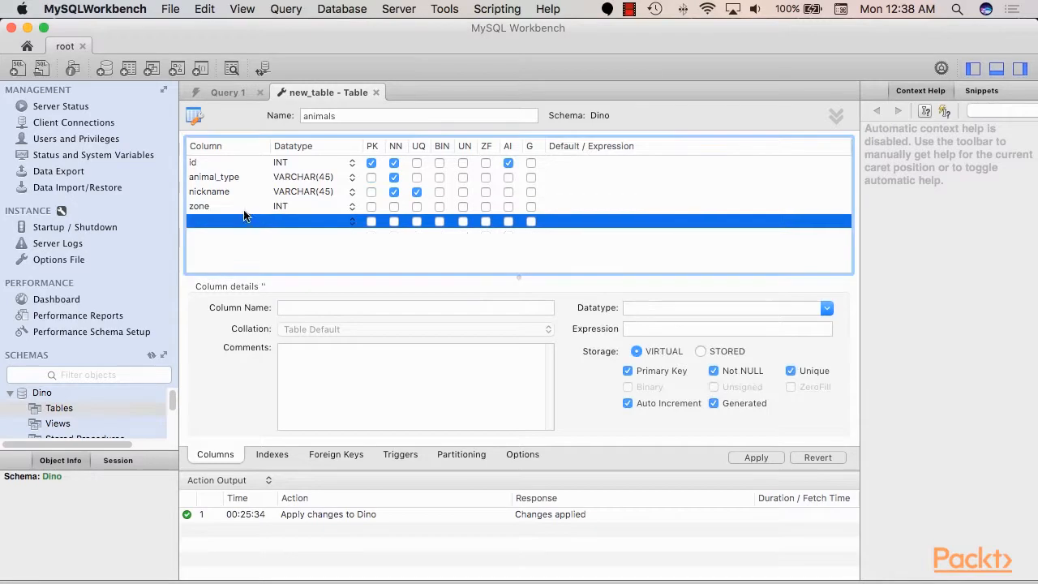
pyautogui.click(198, 206)
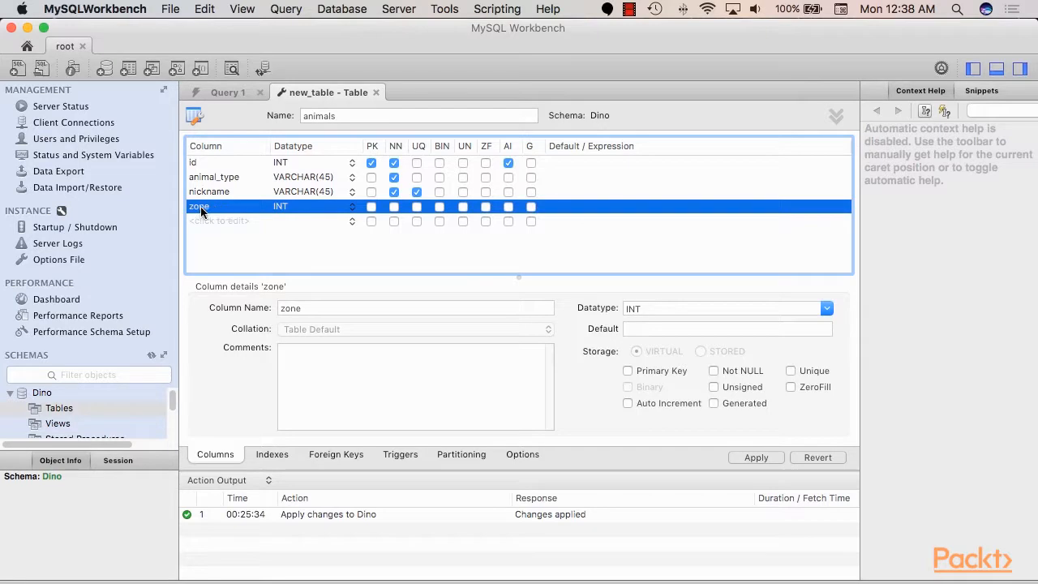
pyautogui.moveTo(230, 211)
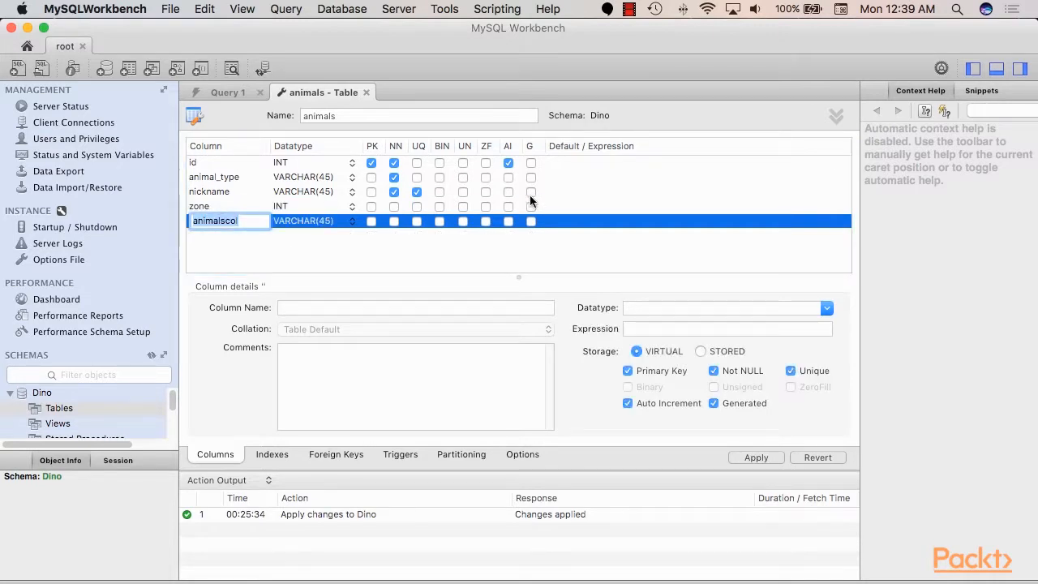
pyautogui.write('age')
pyautogui.click(315, 221)
pyautogui.write('INT')
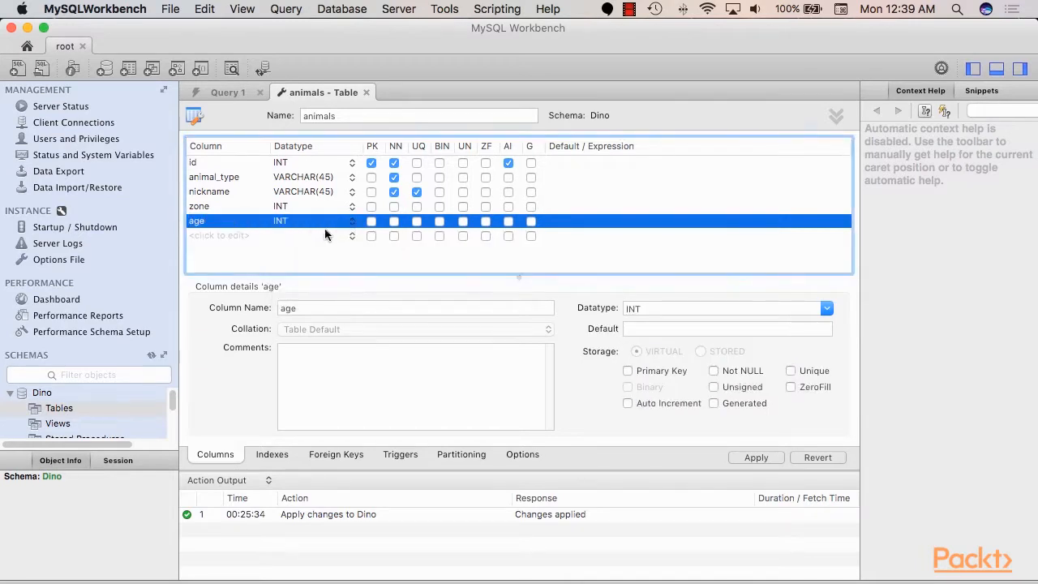
pyautogui.moveTo(300, 243)
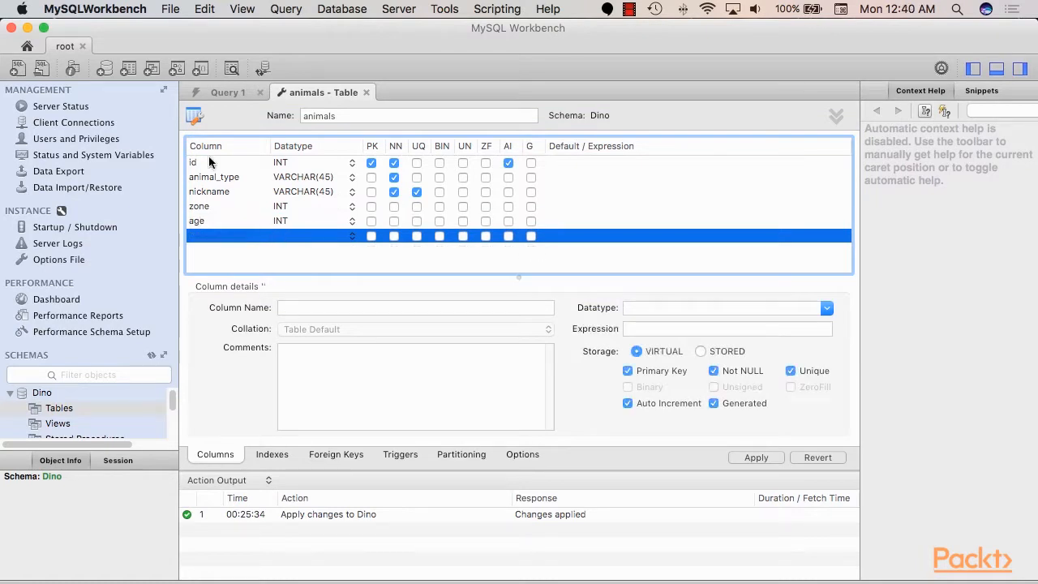
pyautogui.moveTo(223, 218)
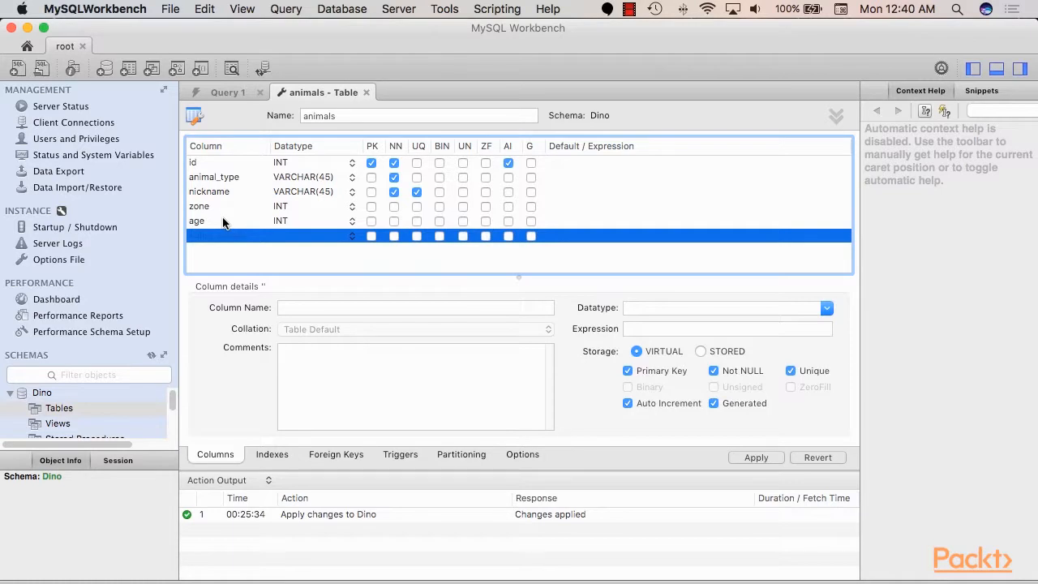
pyautogui.moveTo(254, 240)
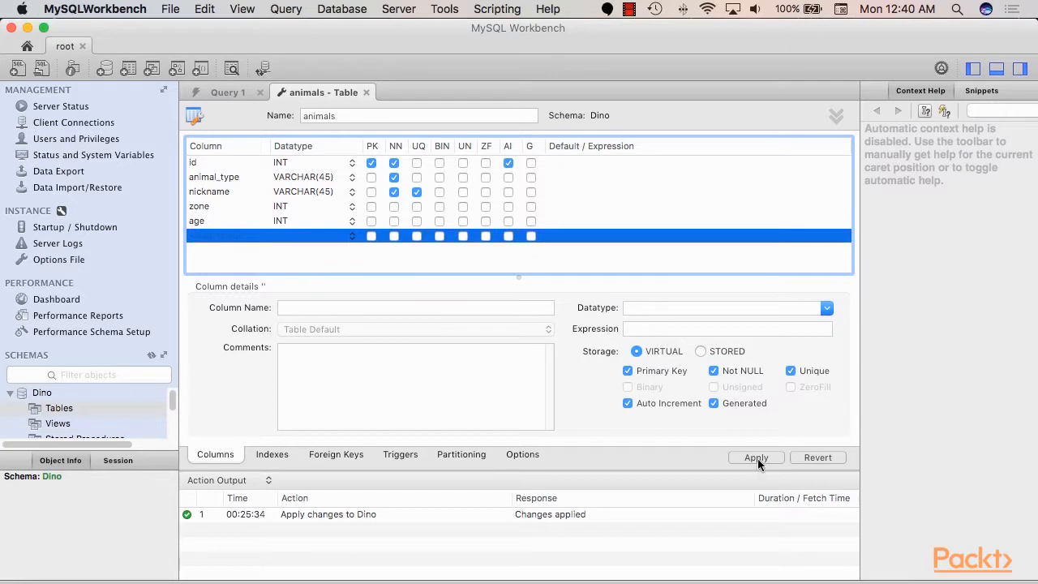
# Review the CREATE TABLE script's table name, columns and primary key, then apply it.
pyautogui.click(755, 457)
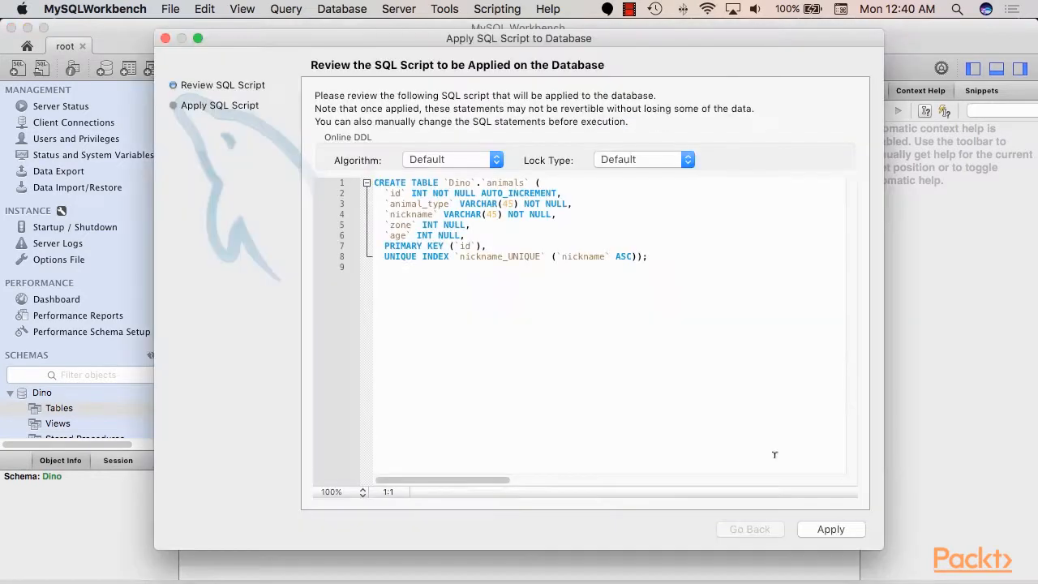
pyautogui.moveTo(694, 273)
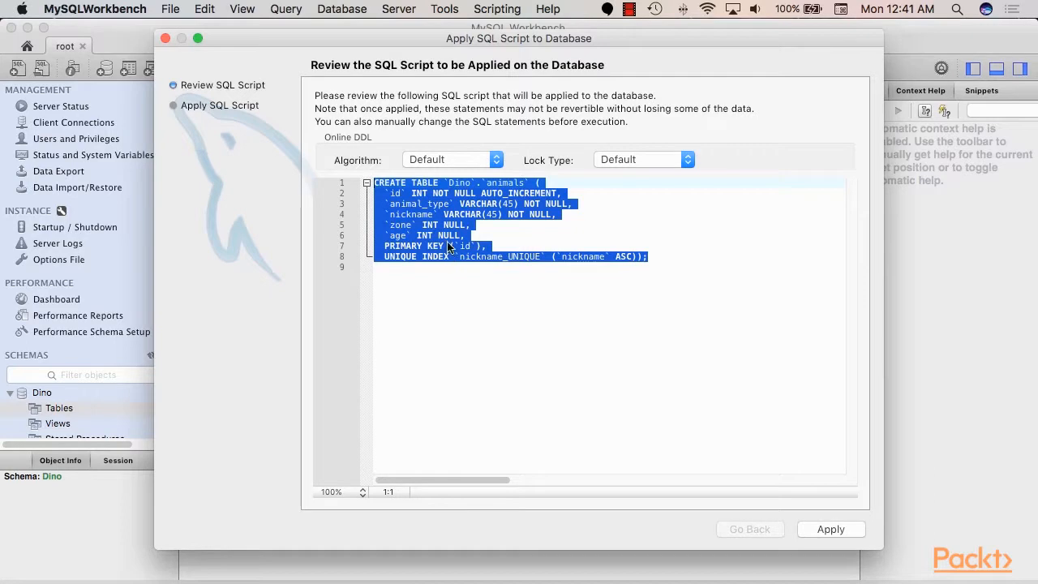
pyautogui.click(532, 246)
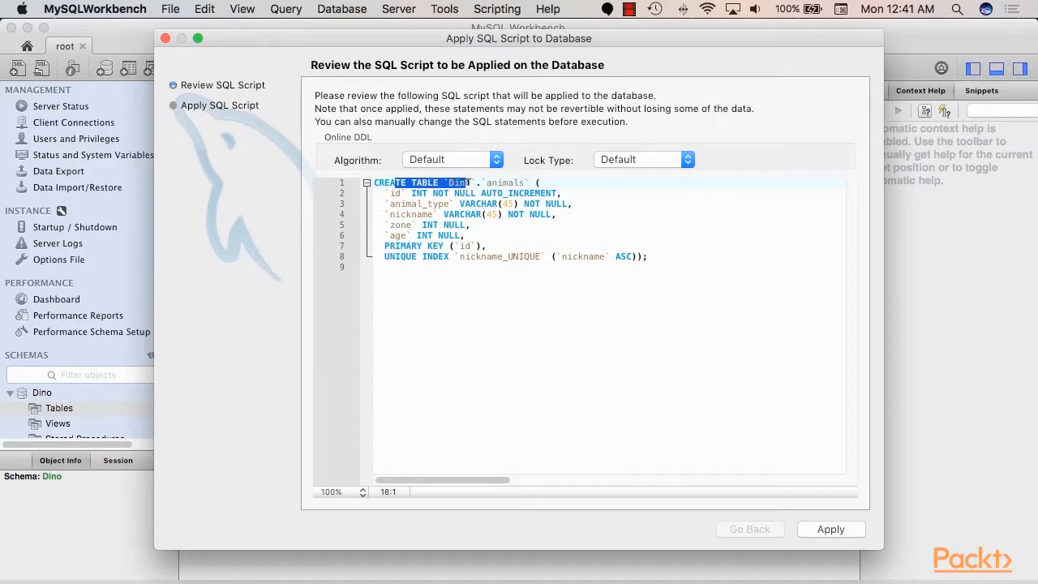
pyautogui.doubleClick(460, 181)
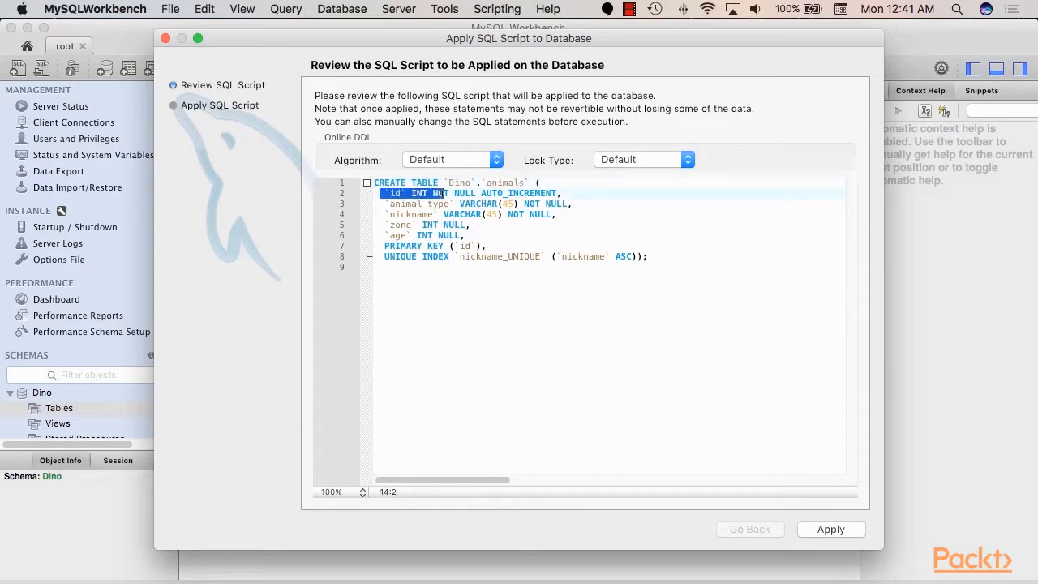
pyautogui.moveTo(438, 193); pyautogui.dragTo(506, 235)
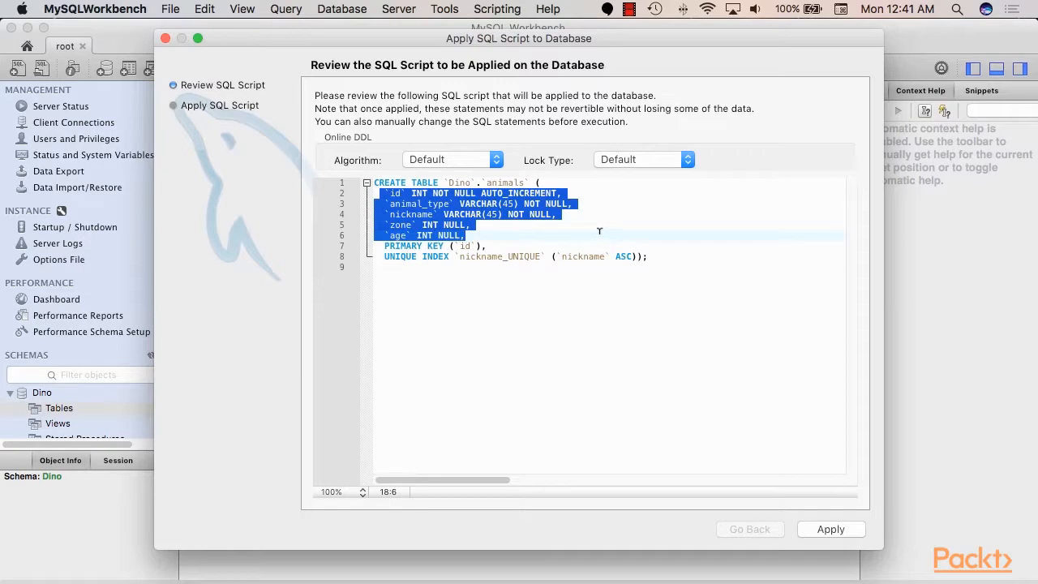
pyautogui.click(438, 246)
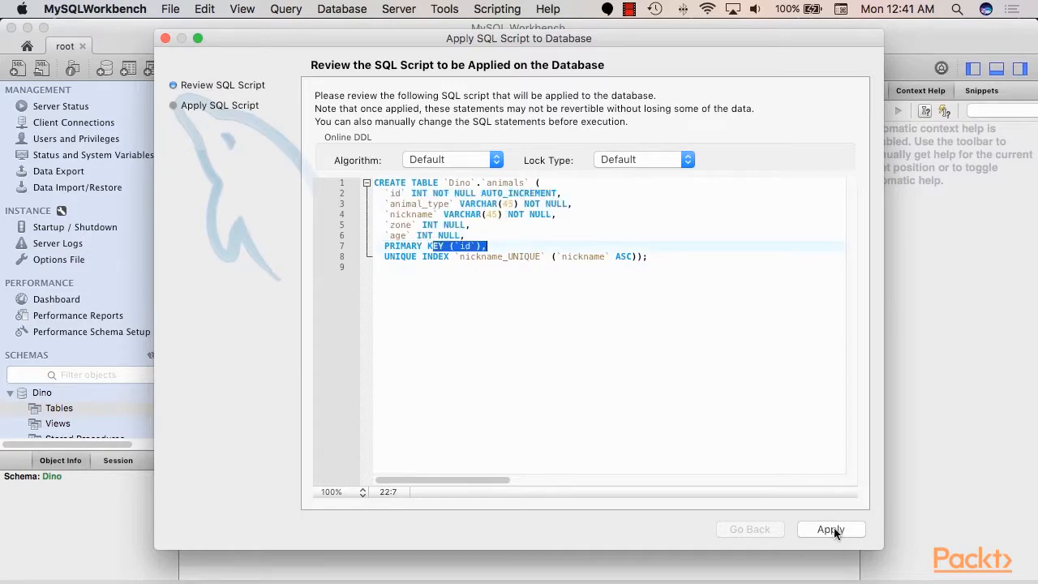
pyautogui.click(830, 529)
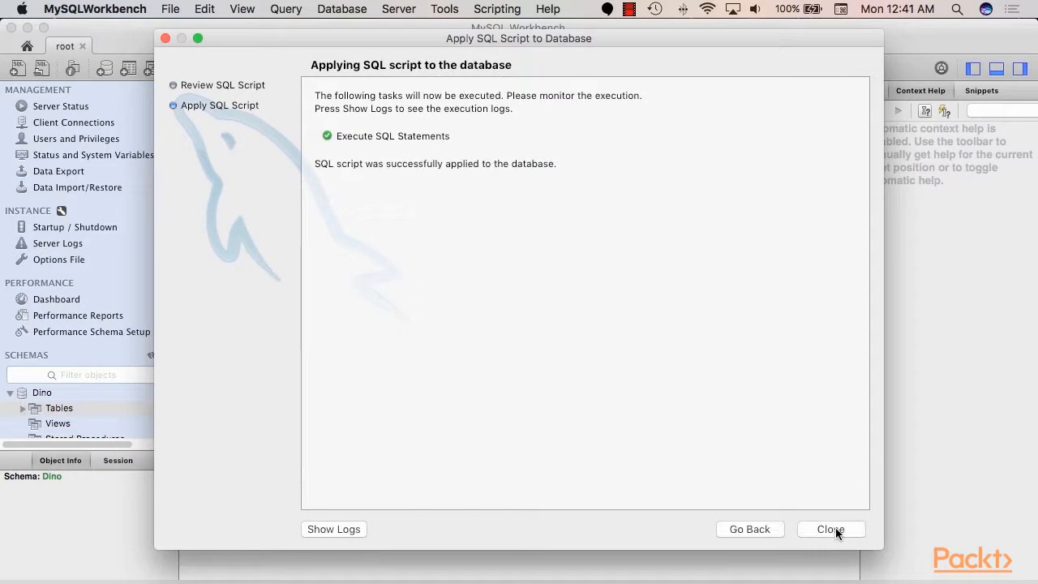
pyautogui.click(829, 529)
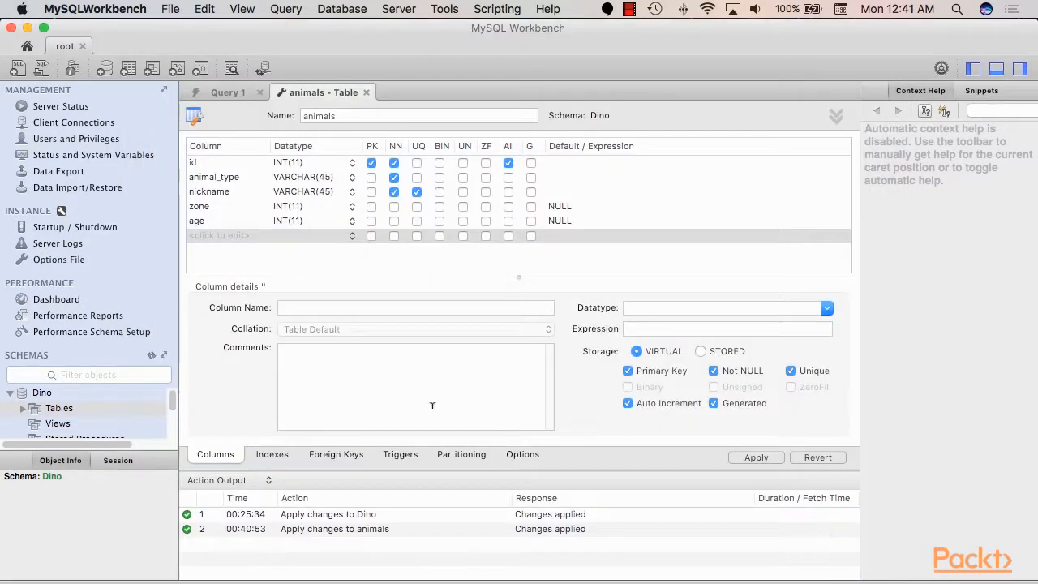
# Expand Dino > Tables to show the animals table and open its context menu.
pyautogui.click(58, 408)
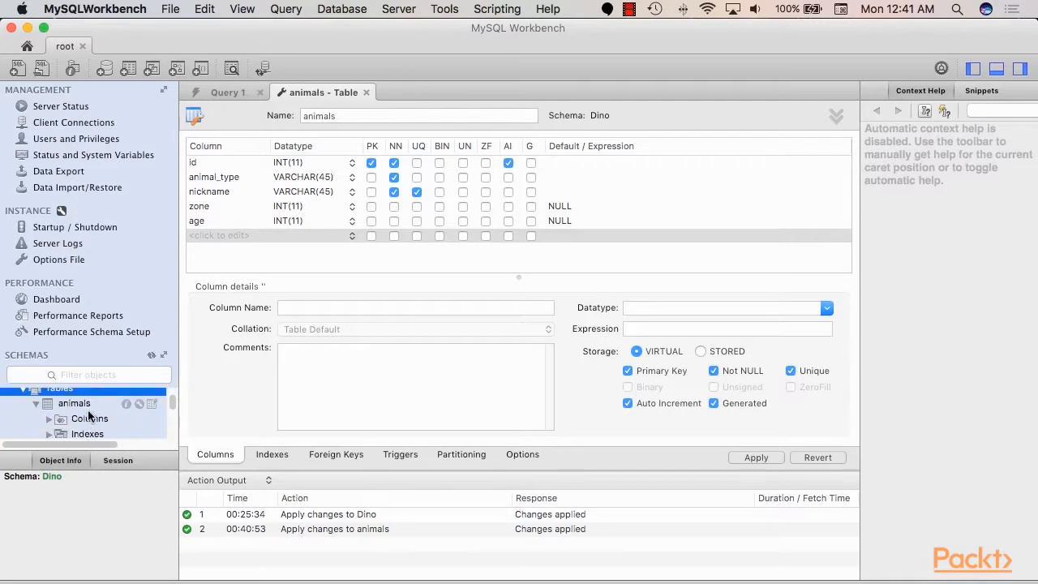
pyautogui.rightClick(74, 403)
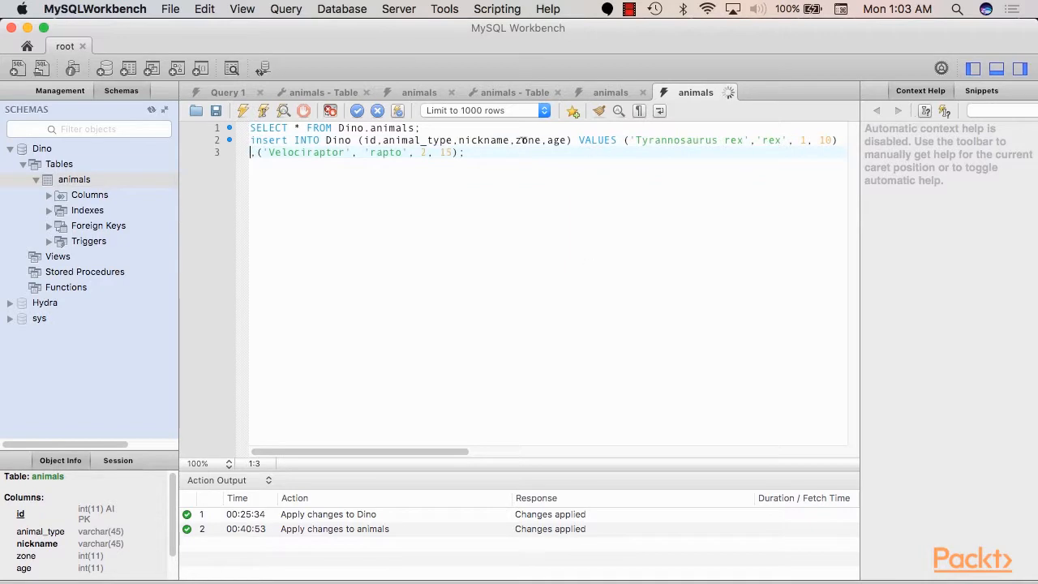
pyautogui.moveTo(669, 157)
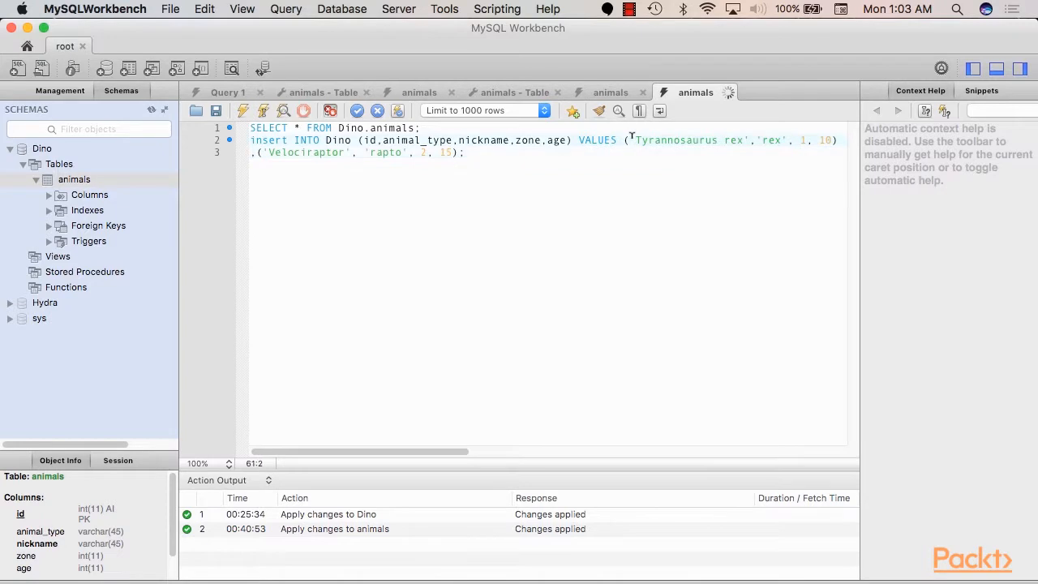
# Draft an INSERT adding Tyrannosaurus rex and Velociraptor rows below SELECT * FROM Dino.animals.
pyautogui.click(781, 141)
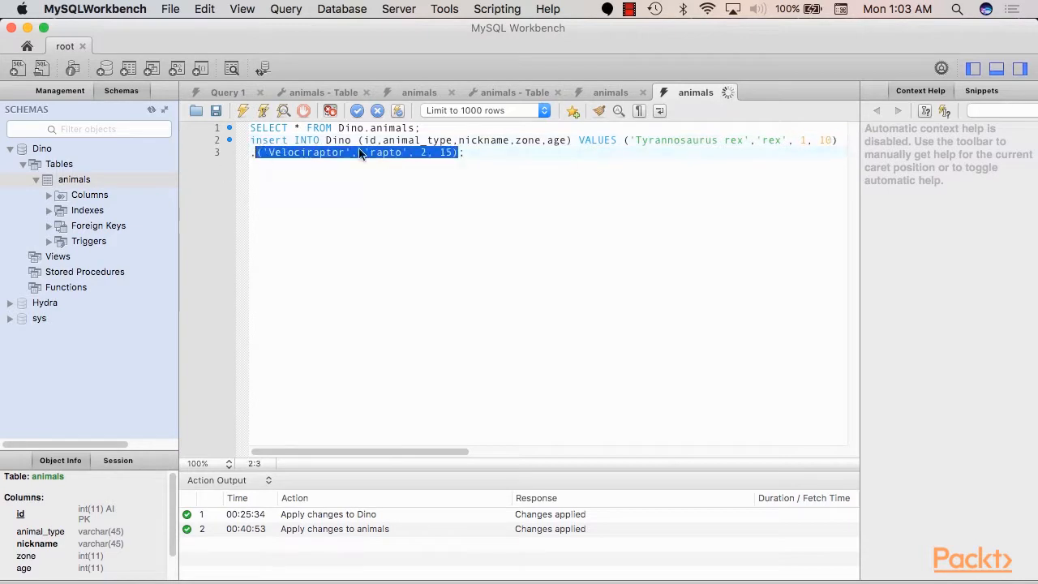
pyautogui.doubleClick(387, 152)
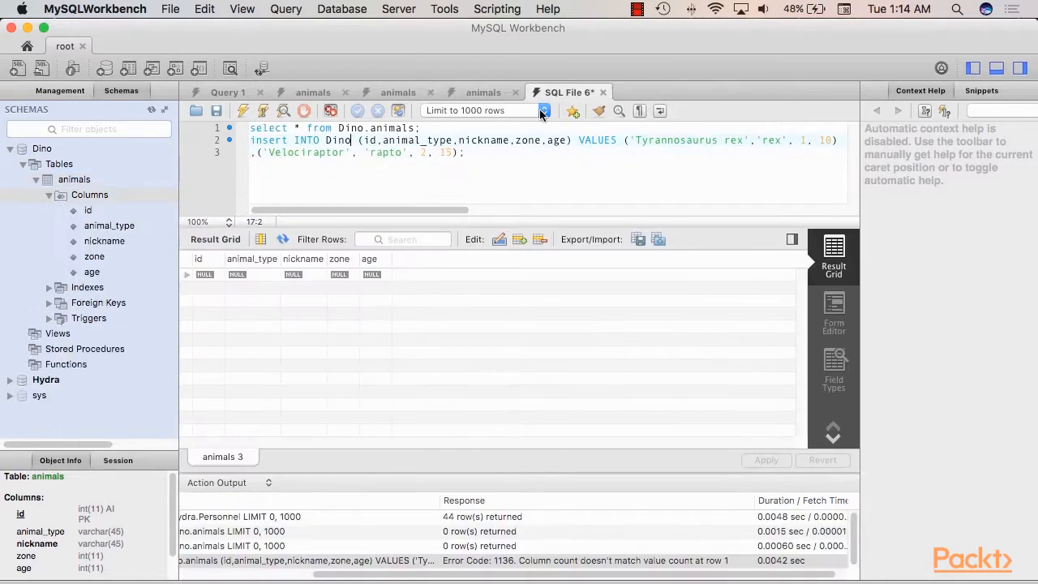
pyautogui.moveTo(543, 110)
pyautogui.write('.animals')
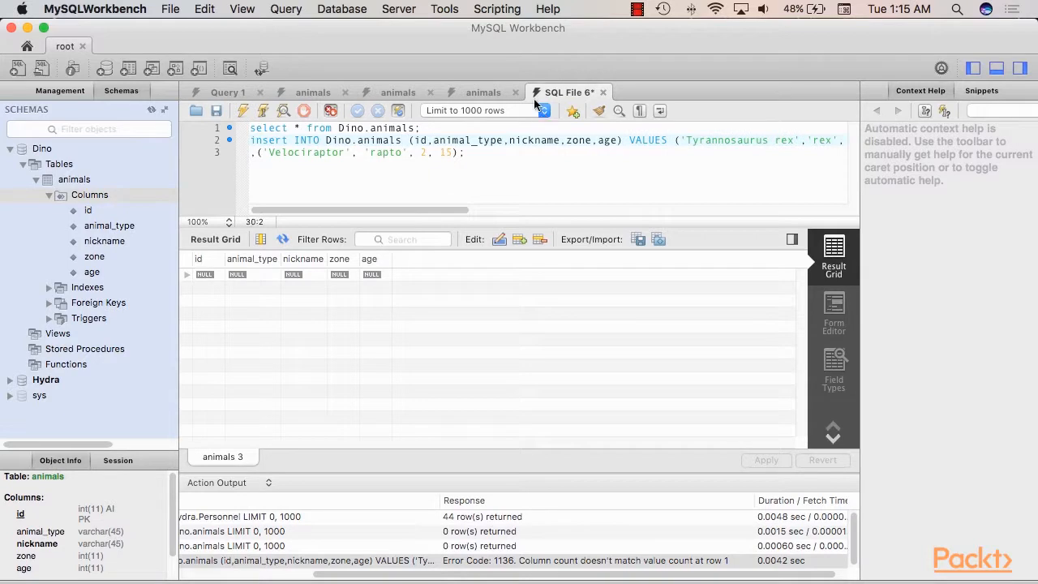
# Remove the id column from the INSERT, execute the script, and rerun it to list rows.
pyautogui.doubleClick(423, 140)
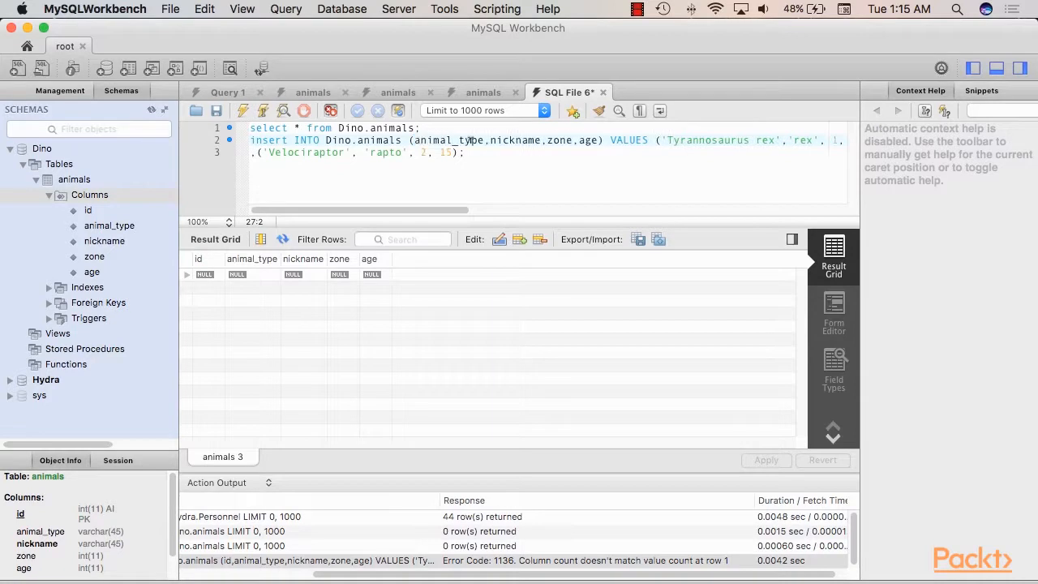
pyautogui.click(401, 152)
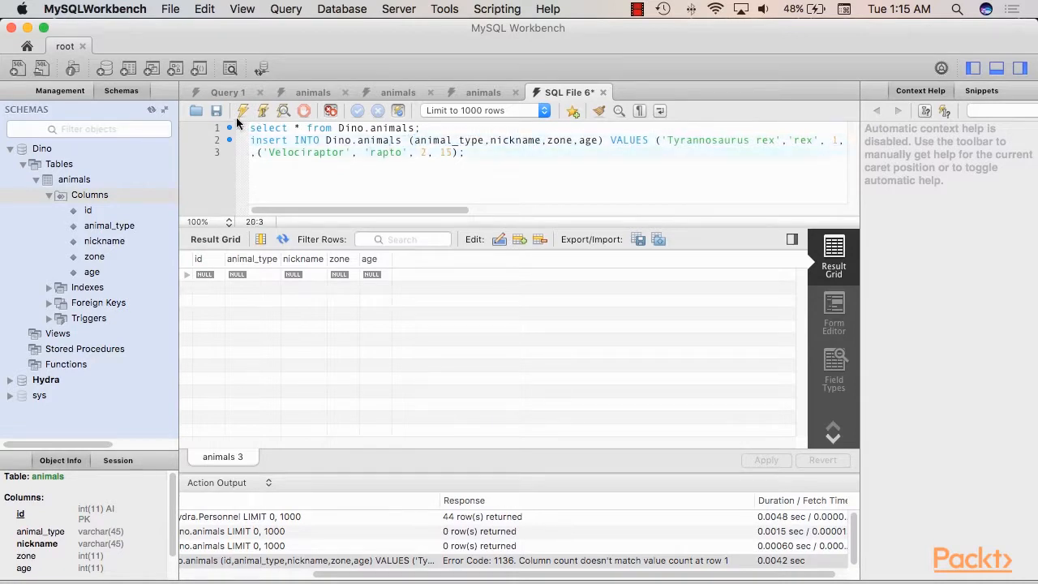
pyautogui.moveTo(243, 111)
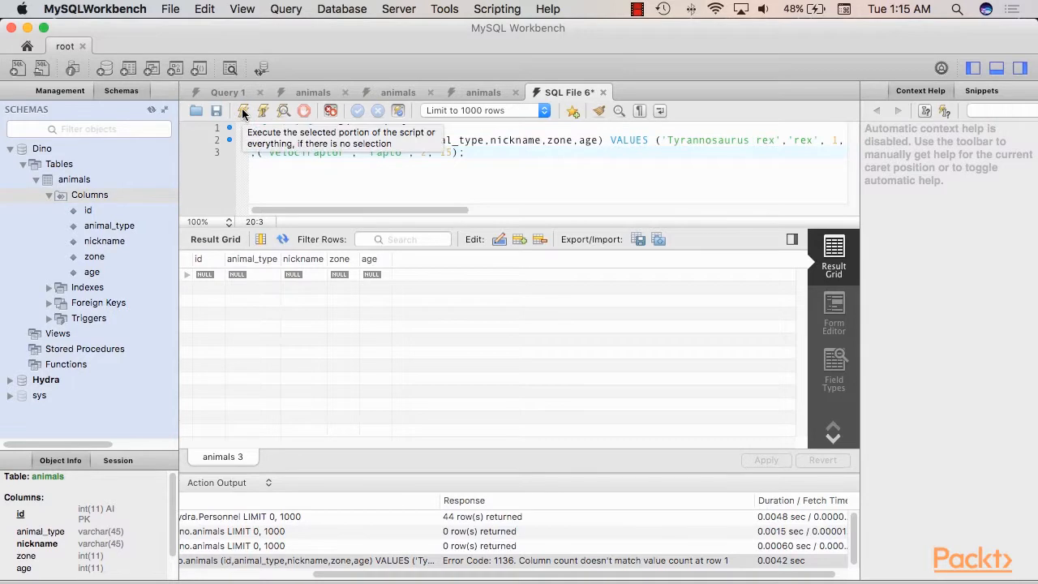
pyautogui.click(242, 111)
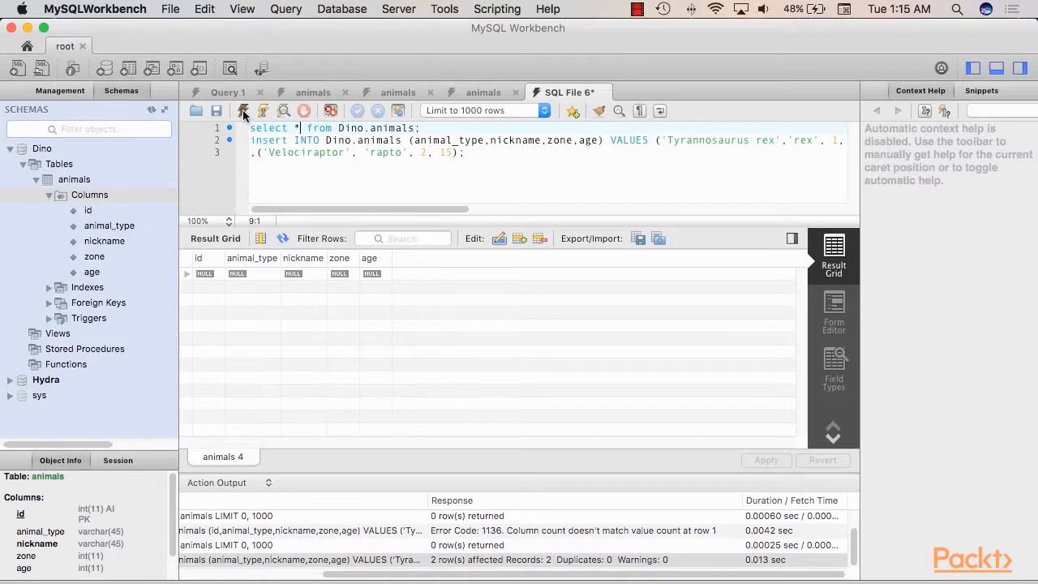
pyautogui.click(243, 111)
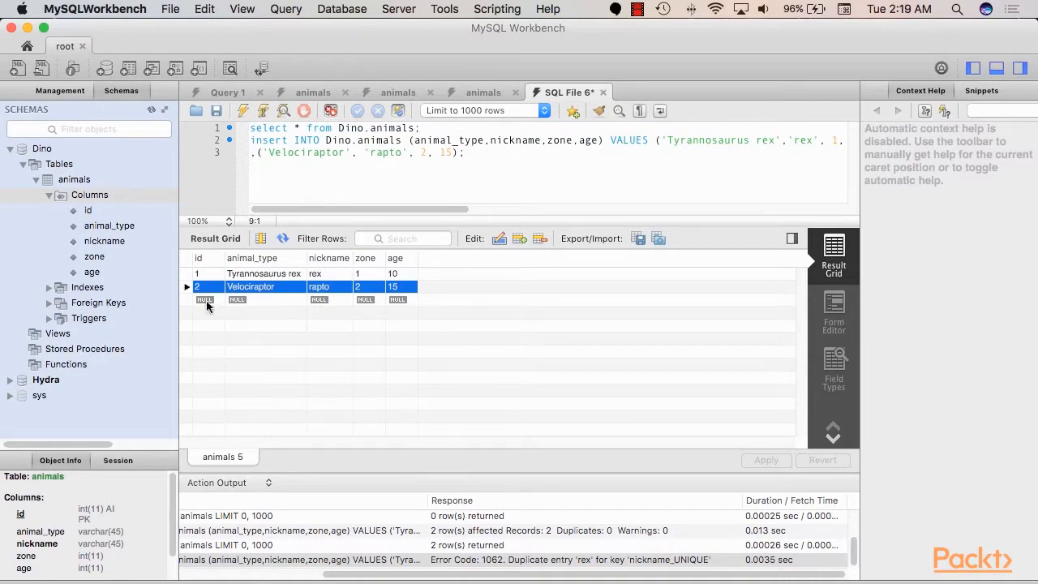
# Enter a Velociraptor row nicknamed velo, zone 2, age 12, and review its generated INSERT.
pyautogui.click(265, 300)
pyautogui.write('Velociraptor')
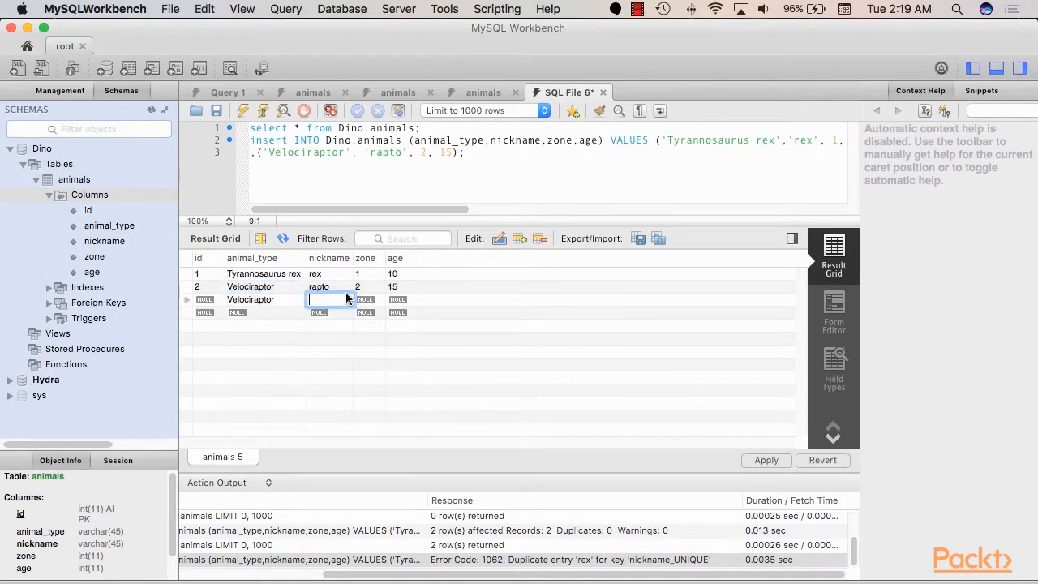
pyautogui.moveTo(412, 272)
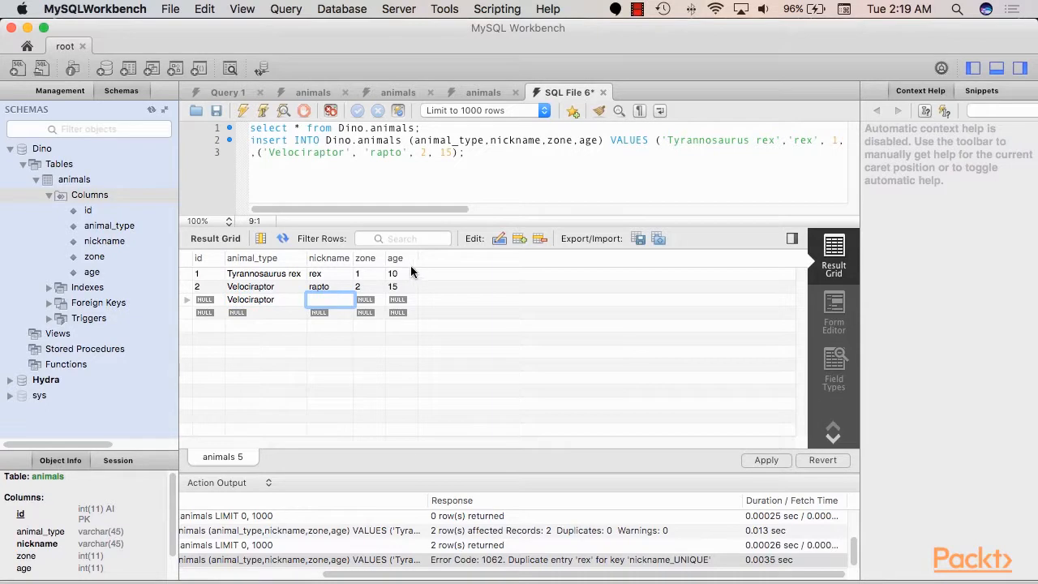
pyautogui.write('velo')
pyautogui.click(370, 299)
pyautogui.write('2')
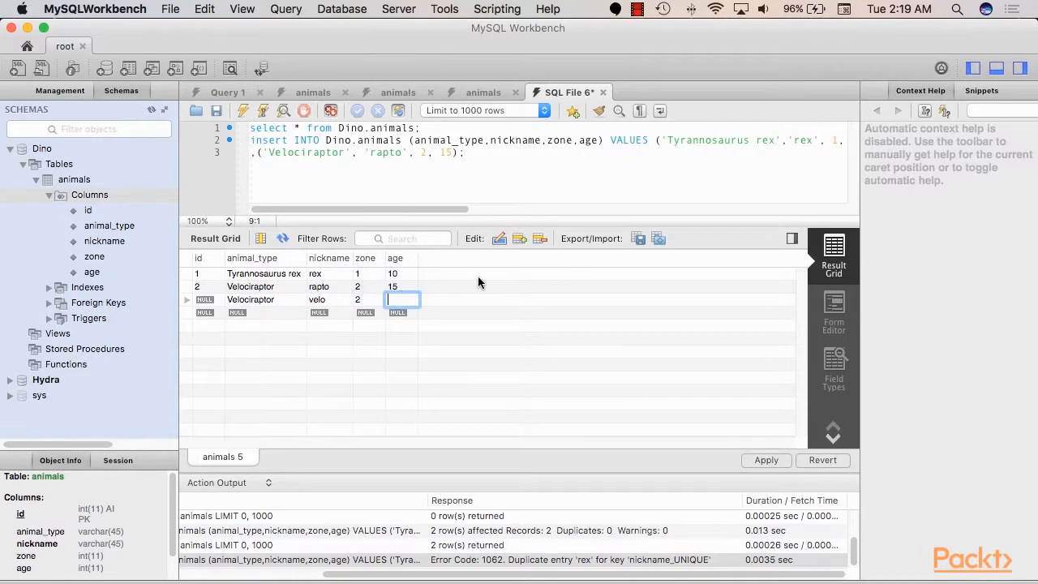
pyautogui.write('12')
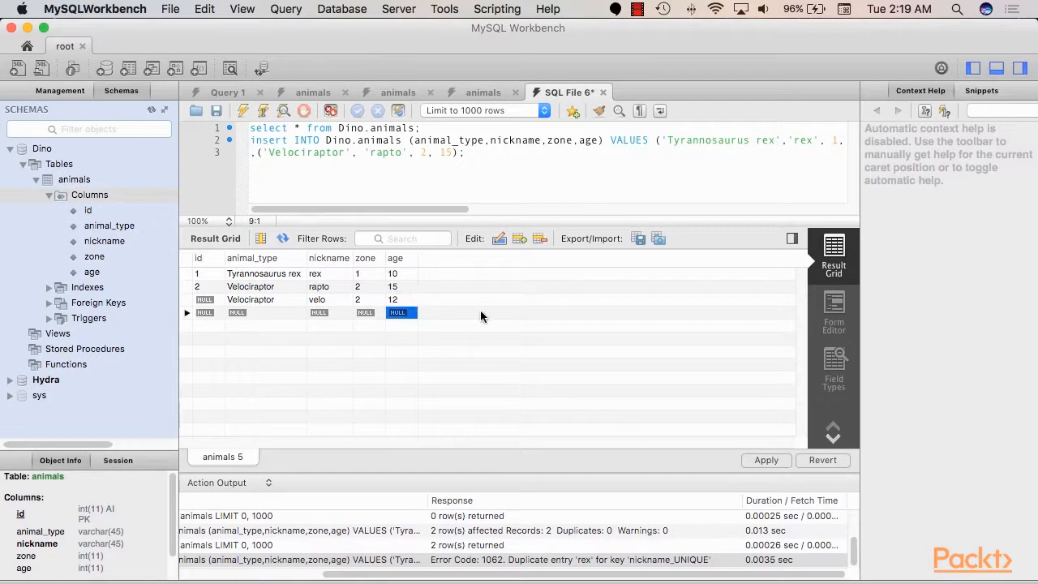
pyautogui.click(765, 460)
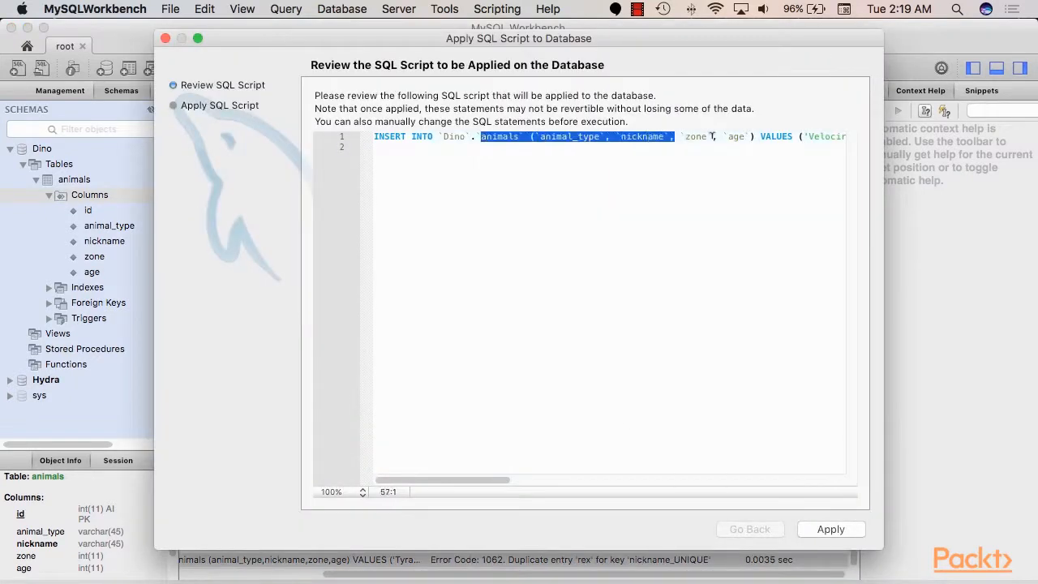
# Apply the reviewed INSERT so the velo row is saved as id 5.
pyautogui.click(830, 529)
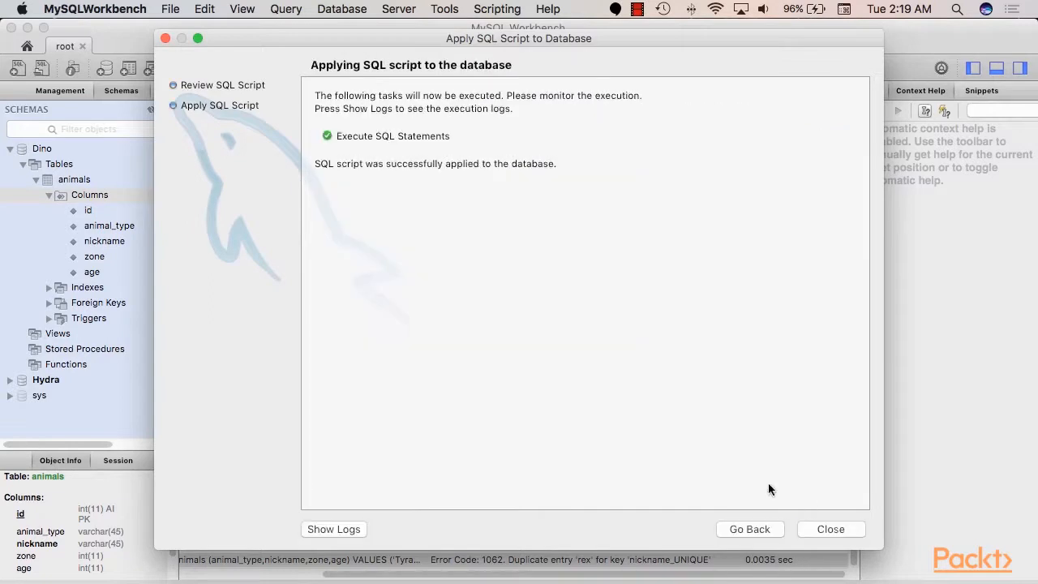
pyautogui.click(830, 528)
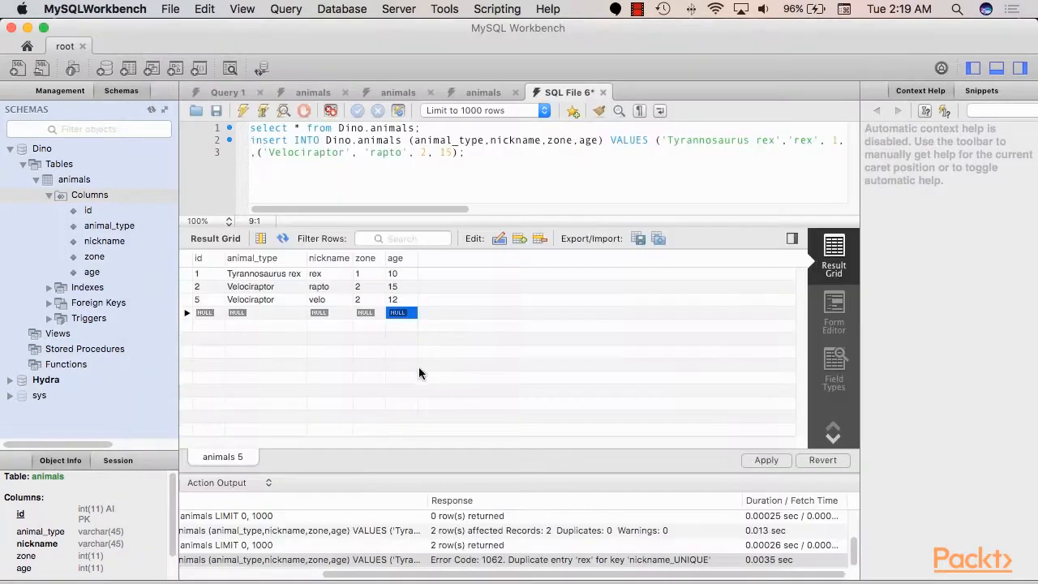
pyautogui.click(317, 299)
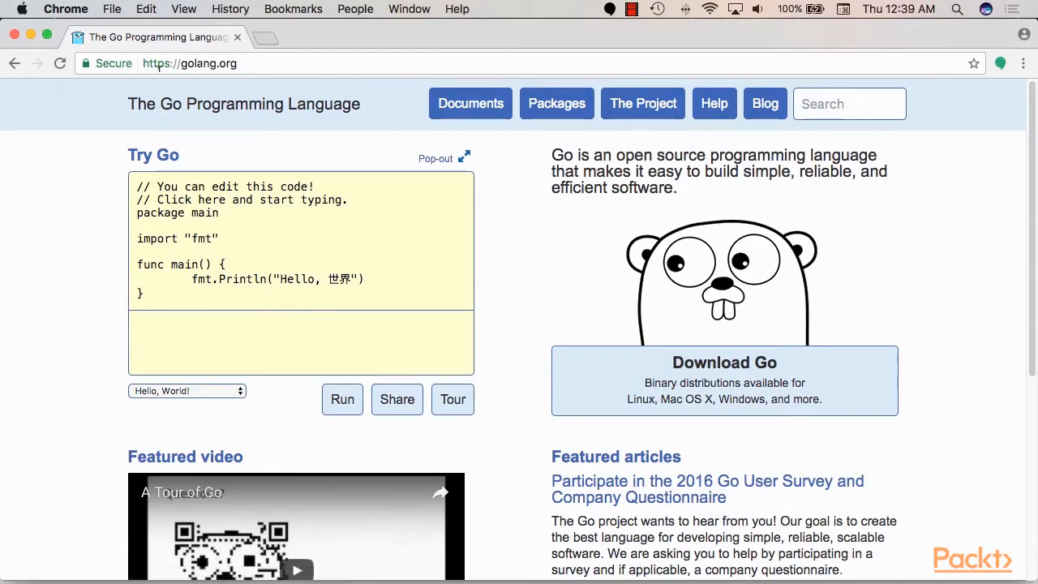
pyautogui.moveTo(472, 233)
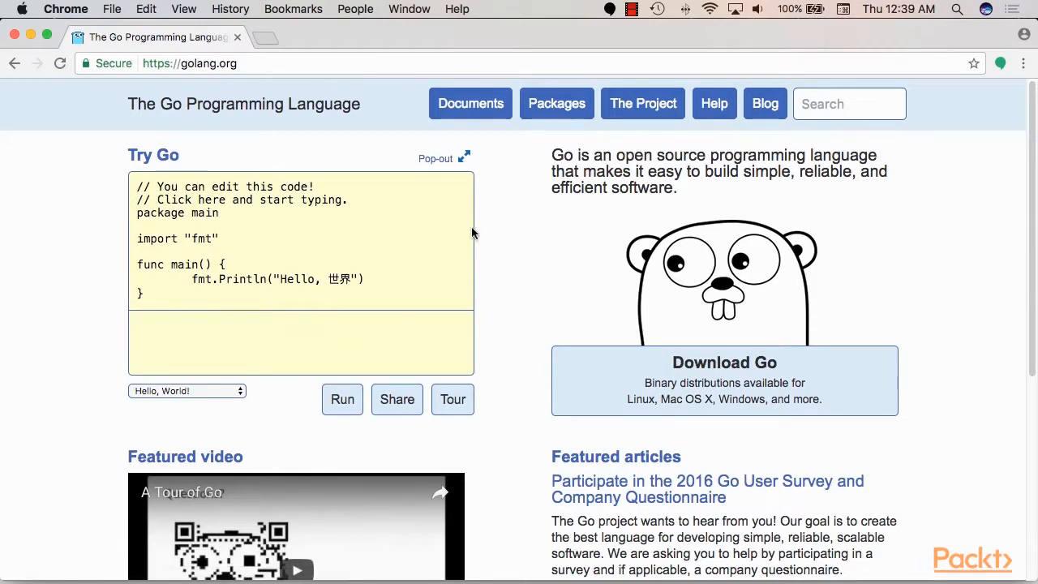
pyautogui.moveTo(557, 103)
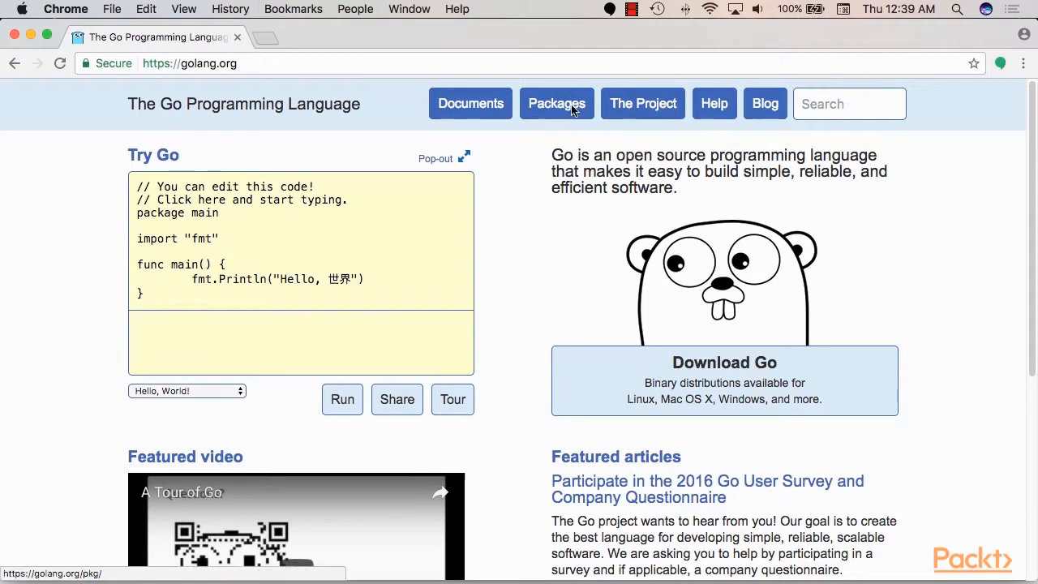
# Open golang.org's Packages listing and scroll down to the database entries.
pyautogui.click(556, 103)
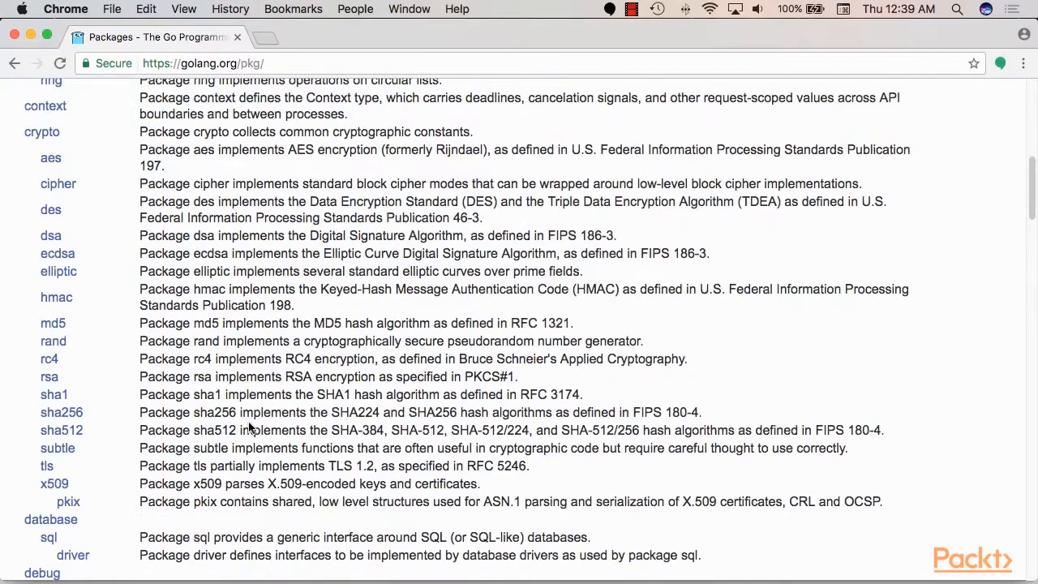
pyautogui.scroll(-3)
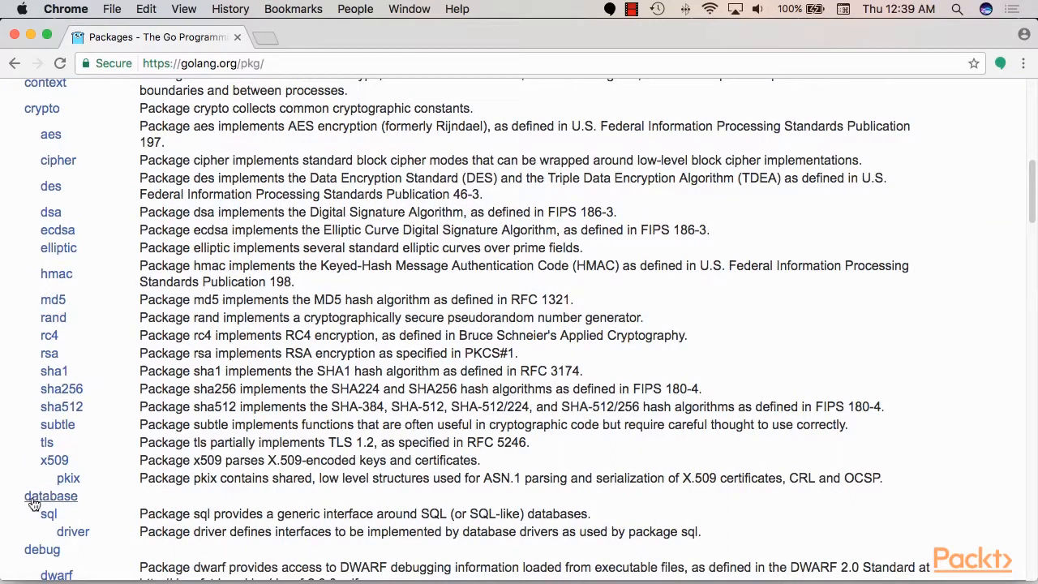
pyautogui.moveTo(49, 514)
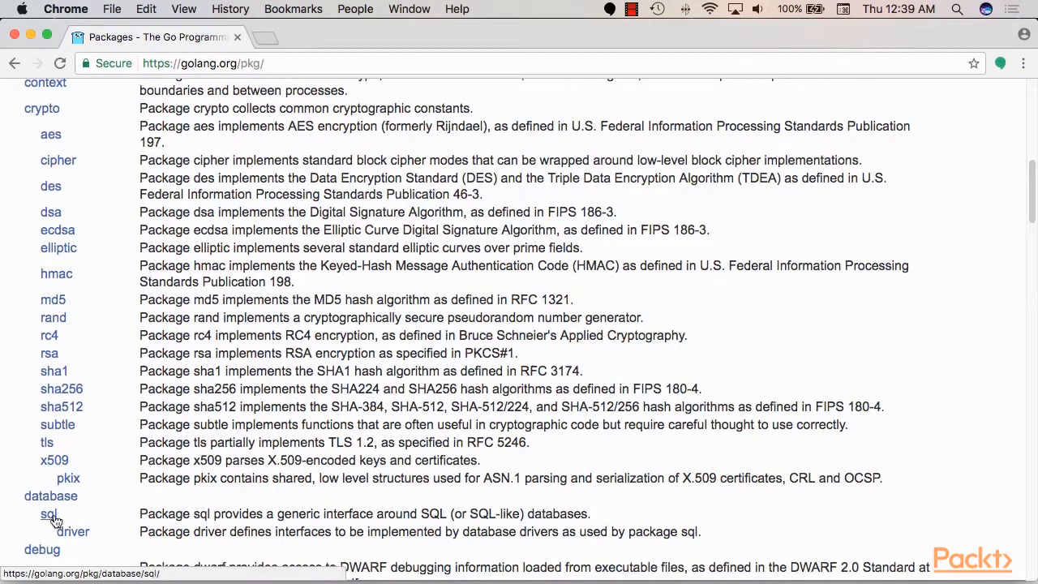
# Open the database/sql package docs and read through its Overview section.
pyautogui.click(49, 513)
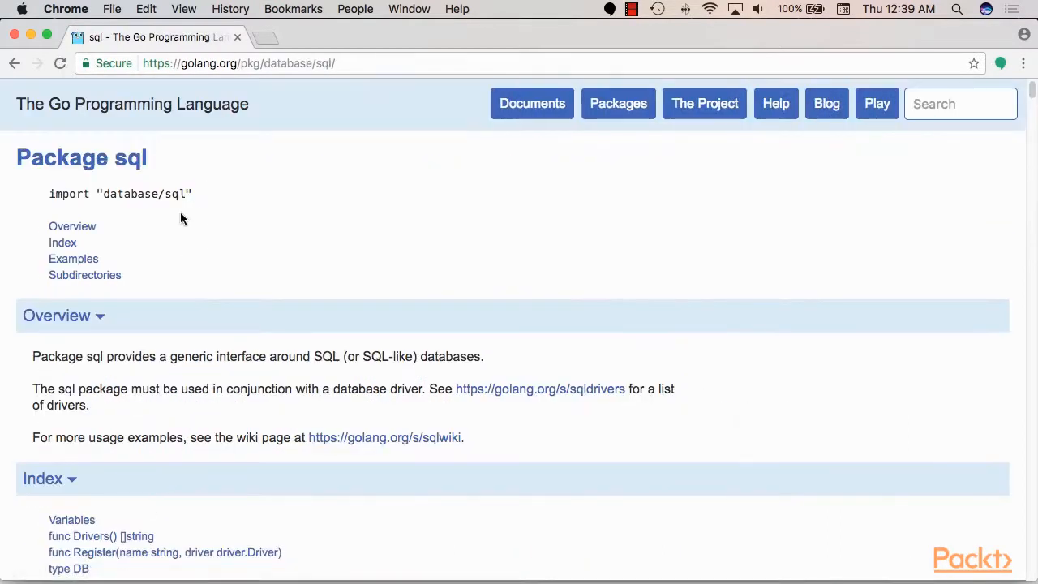
pyautogui.doubleClick(143, 194)
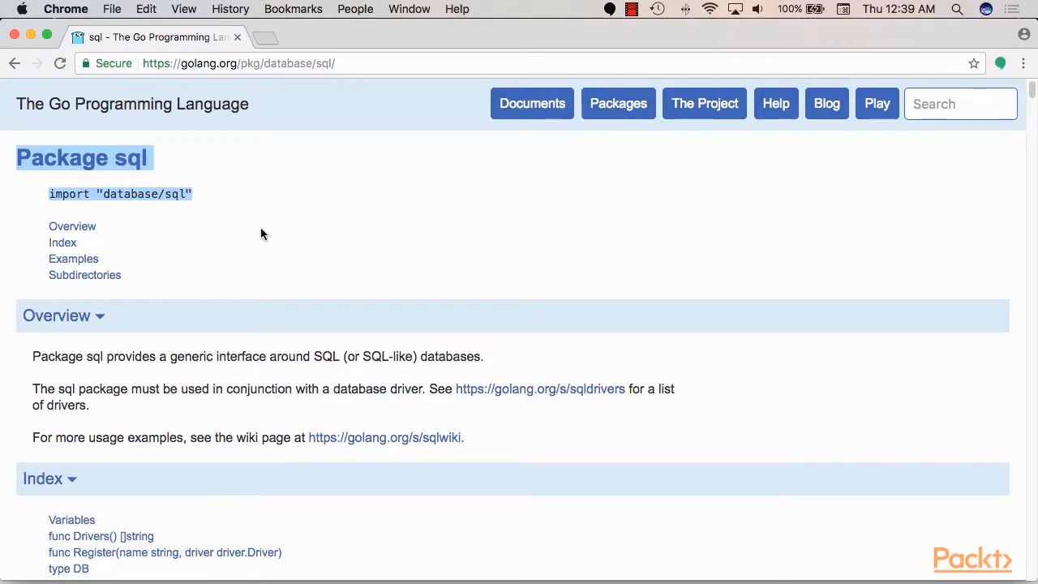
pyautogui.moveTo(170, 310)
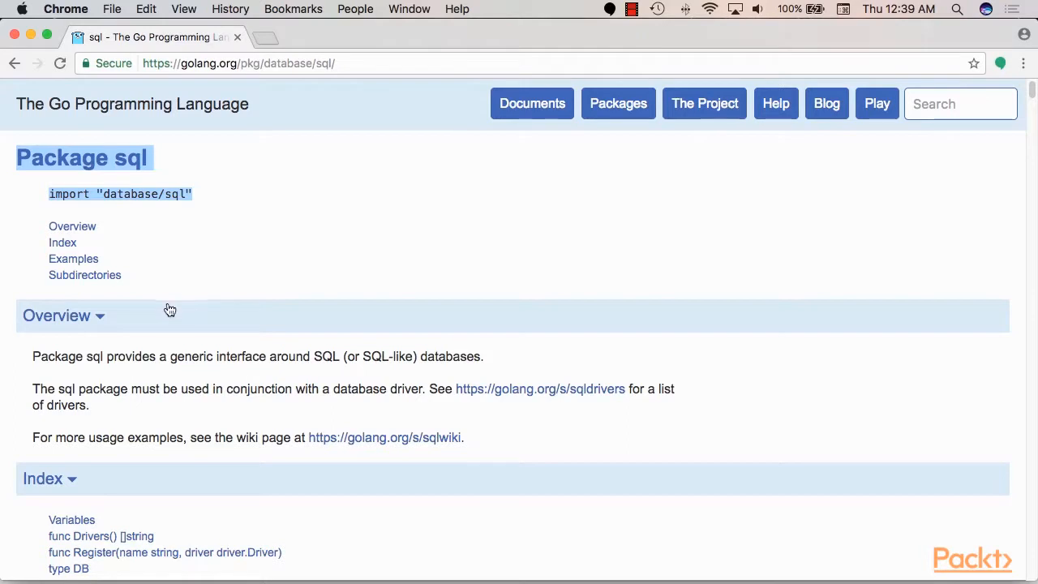
pyautogui.scroll(-3)
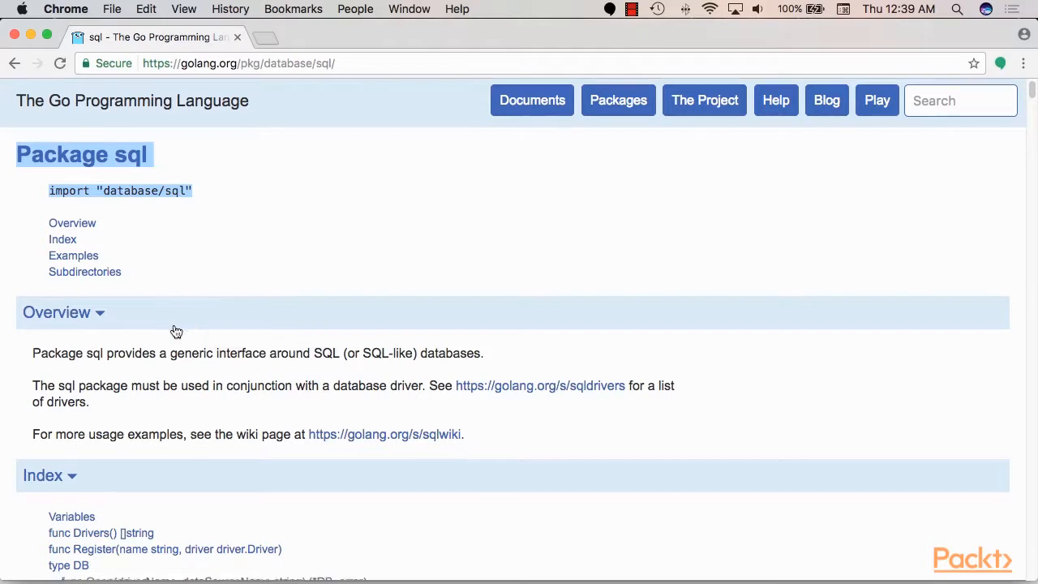
pyautogui.scroll(-3)
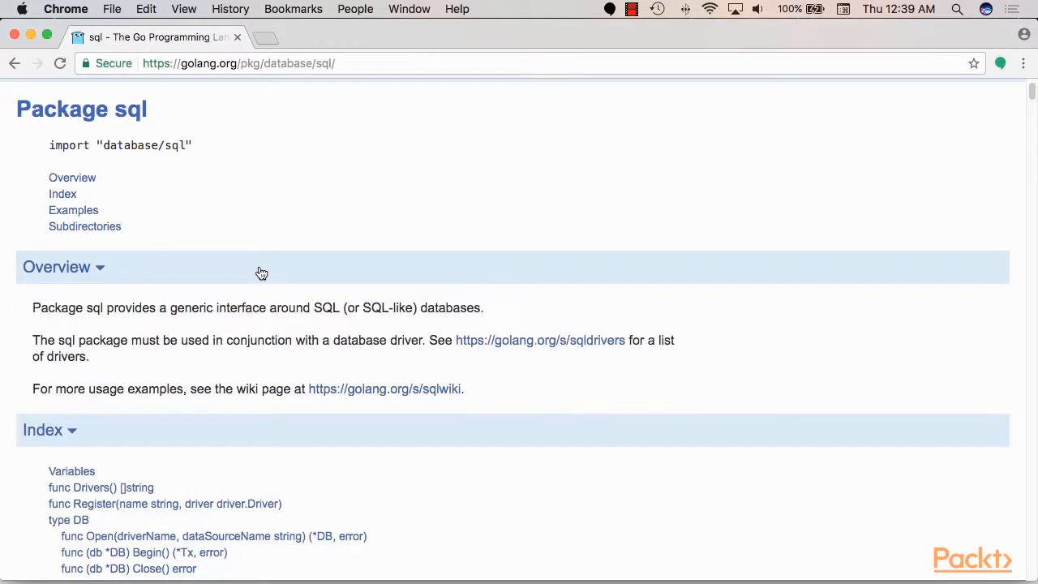
pyautogui.moveTo(134, 121)
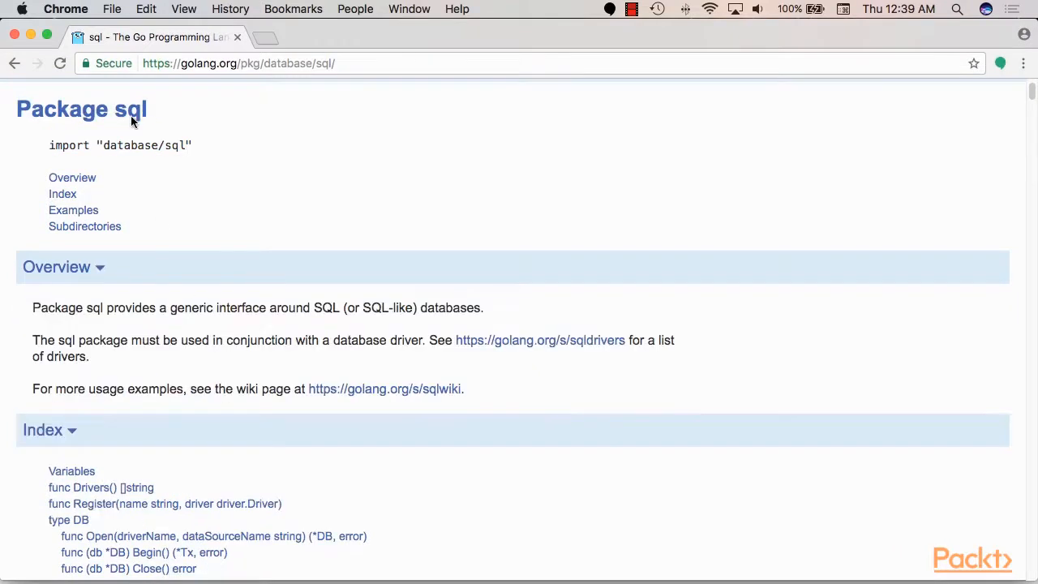
pyautogui.moveTo(145, 299)
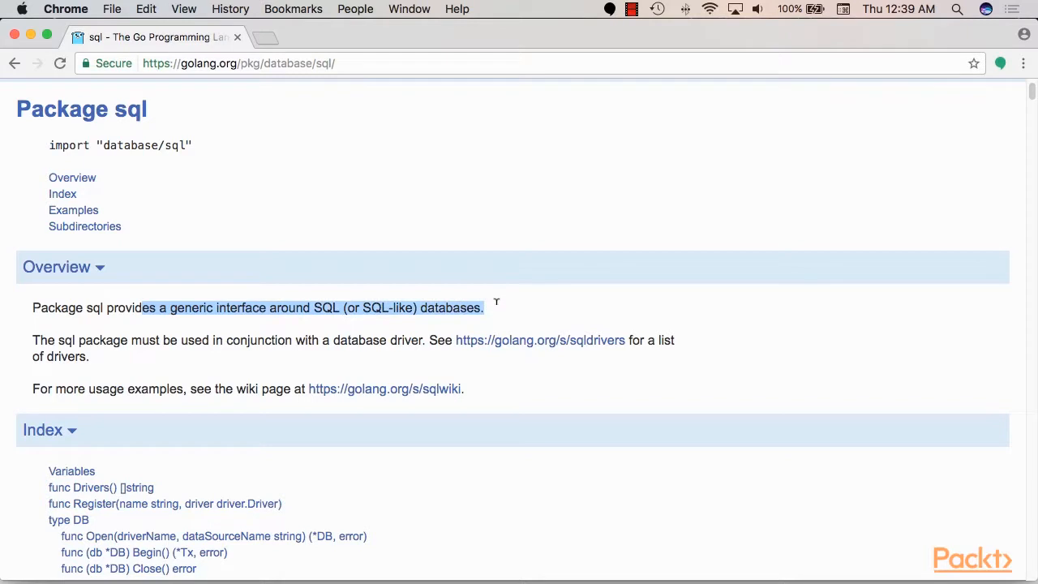
pyautogui.moveTo(148, 155)
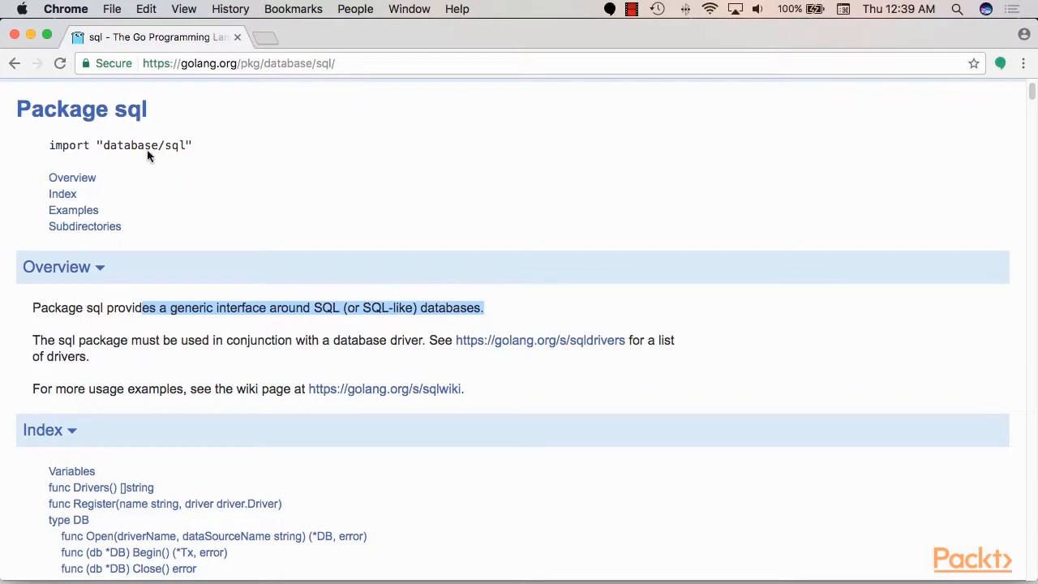
pyautogui.moveTo(185, 166)
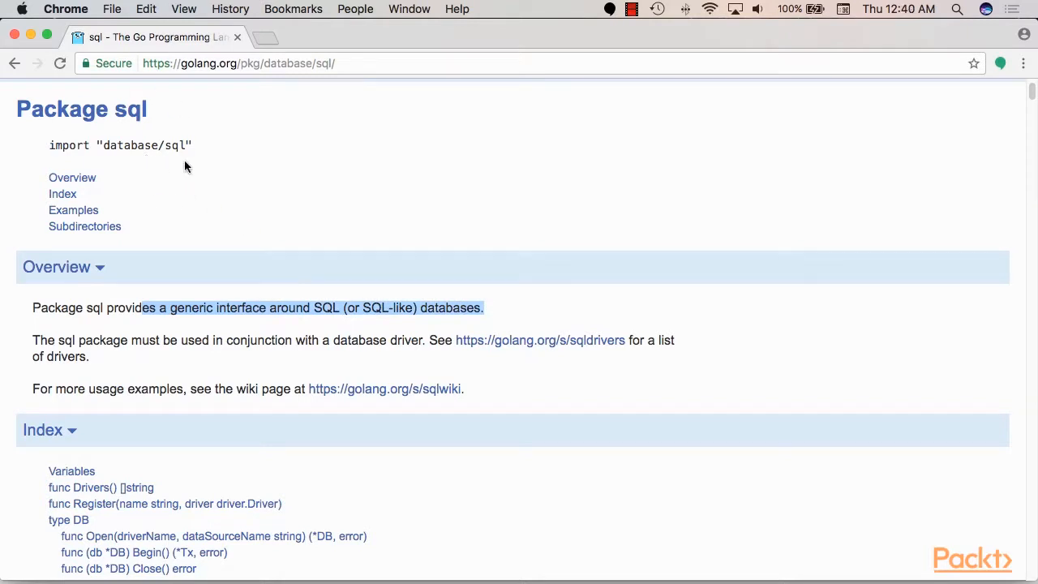
pyautogui.moveTo(132, 303)
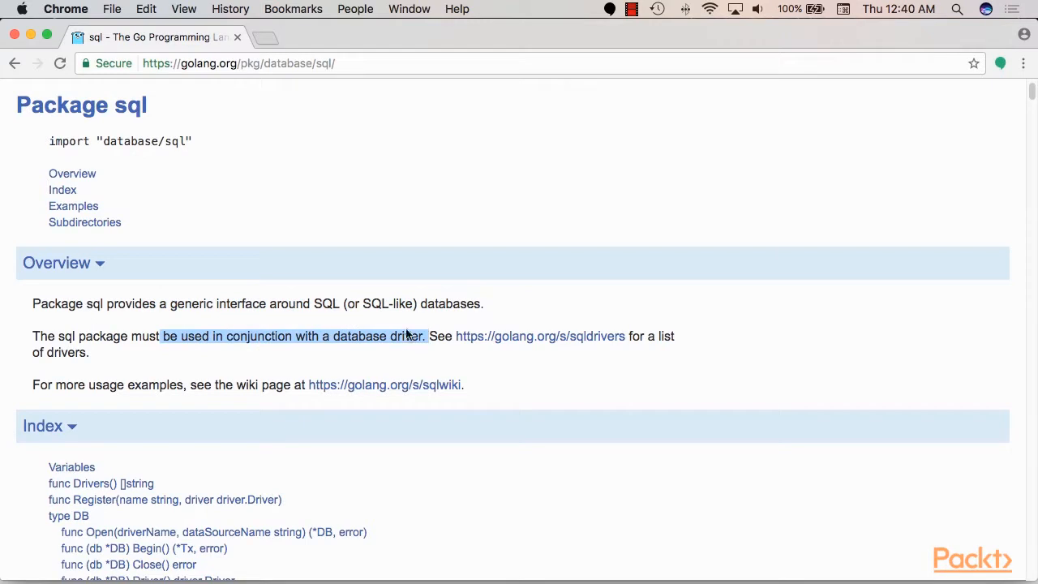
pyautogui.moveTo(285, 322)
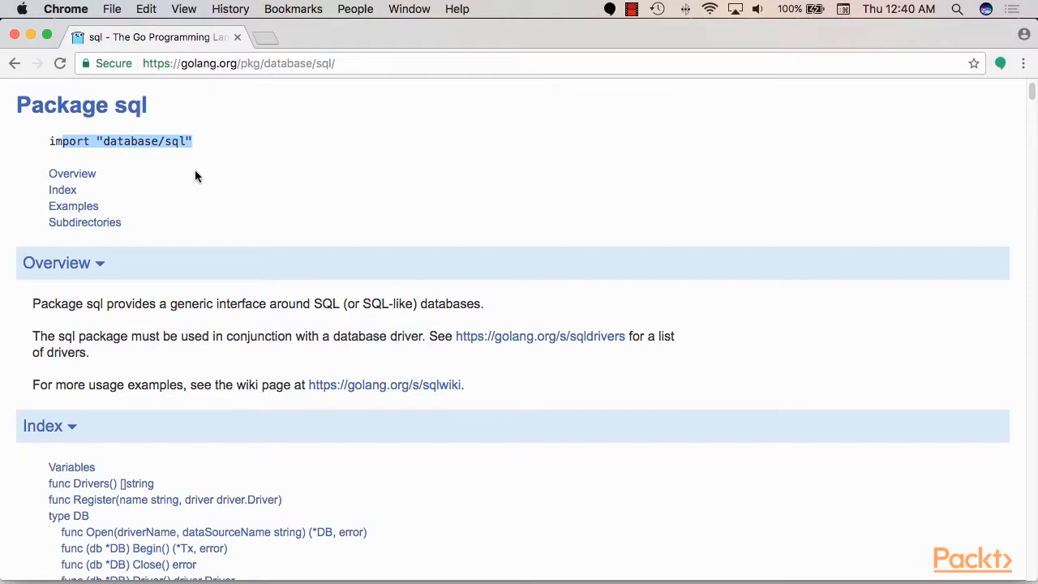
pyautogui.moveTo(419, 237)
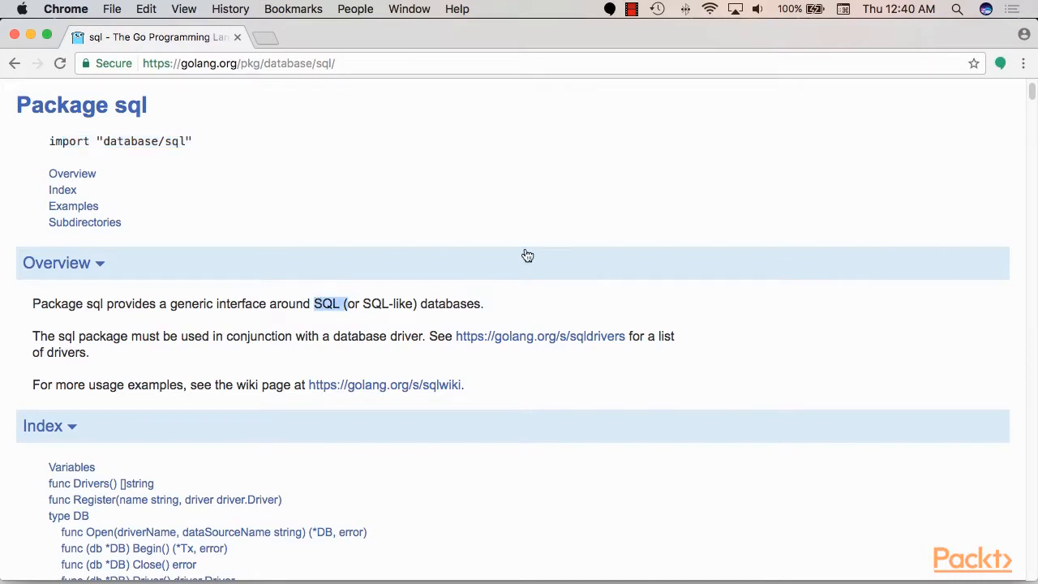
pyautogui.moveTo(236, 205)
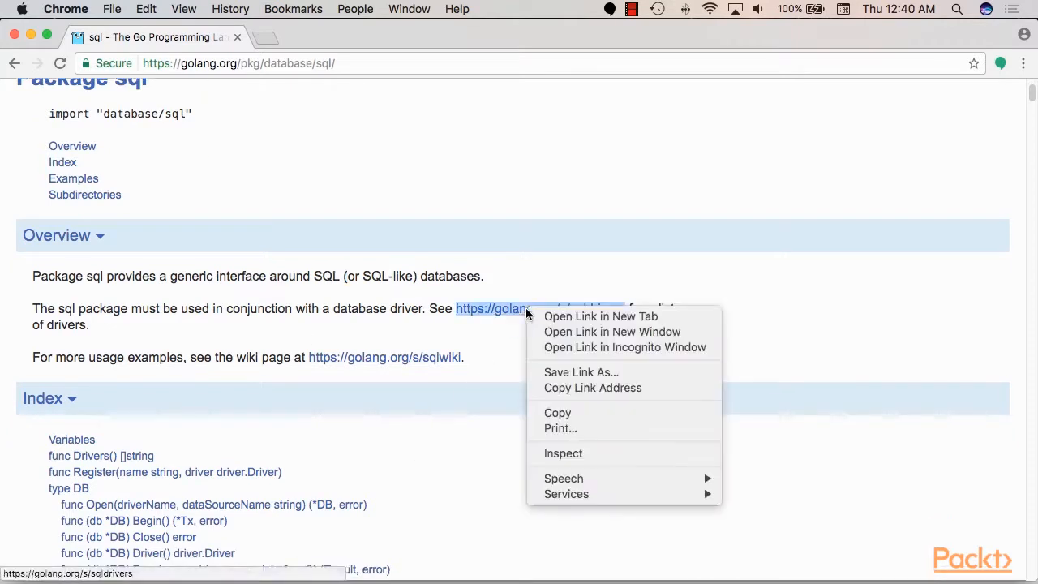
pyautogui.click(601, 316)
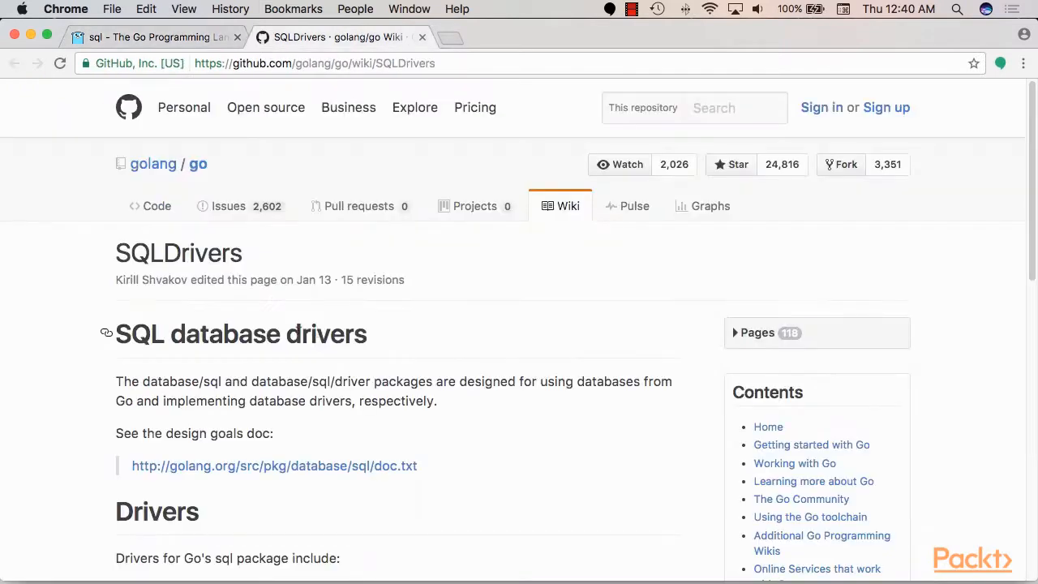
pyautogui.scroll(-3)
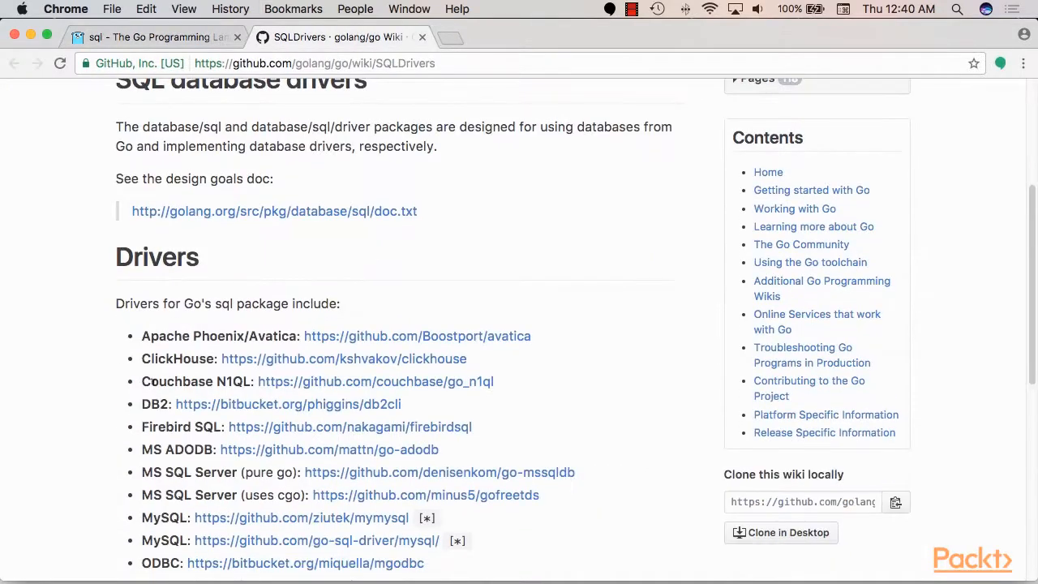
pyautogui.scroll(-3)
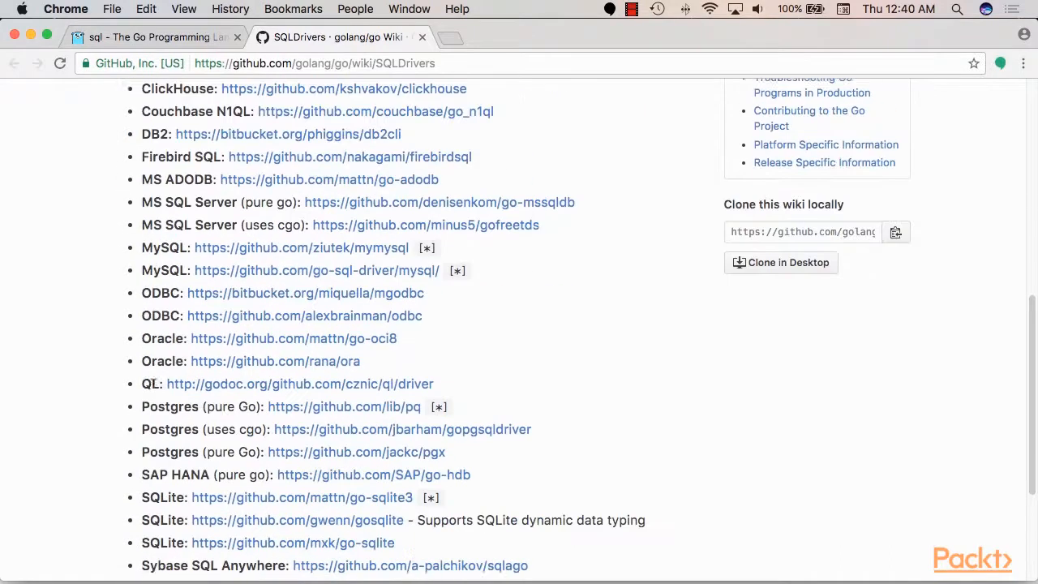
pyautogui.scroll(-3)
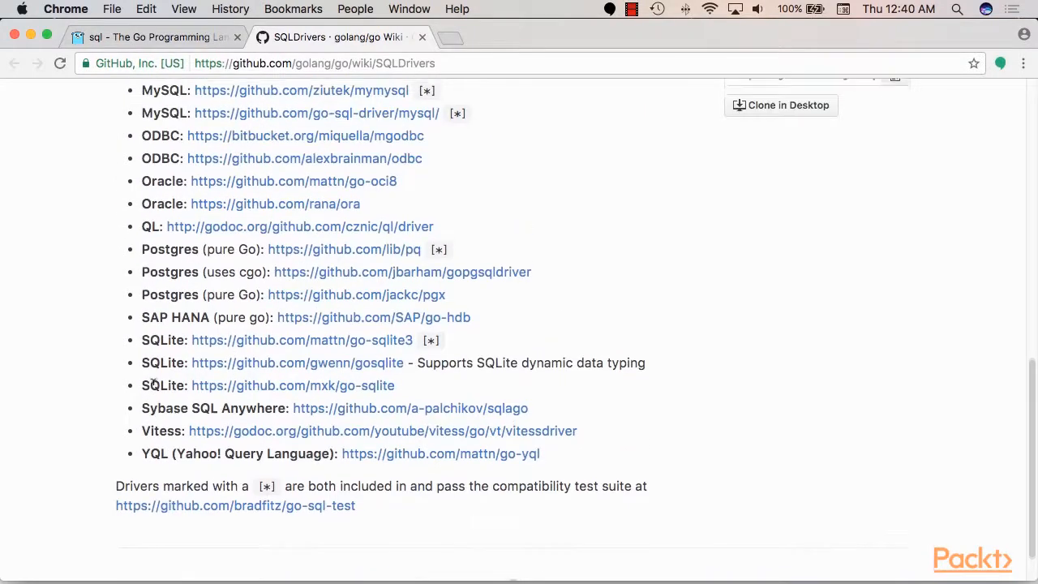
pyautogui.scroll(3)
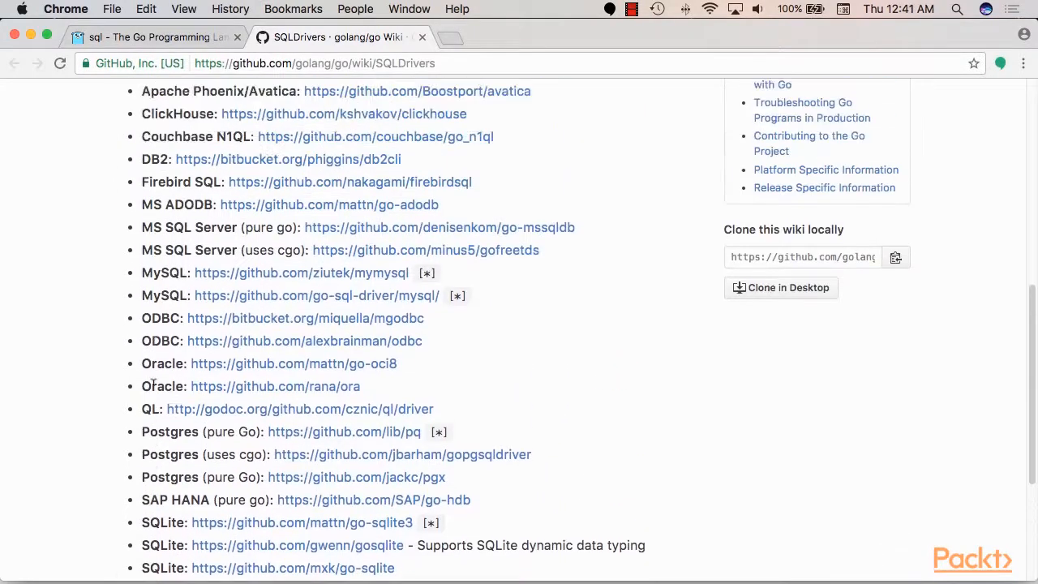
pyautogui.scroll(3)
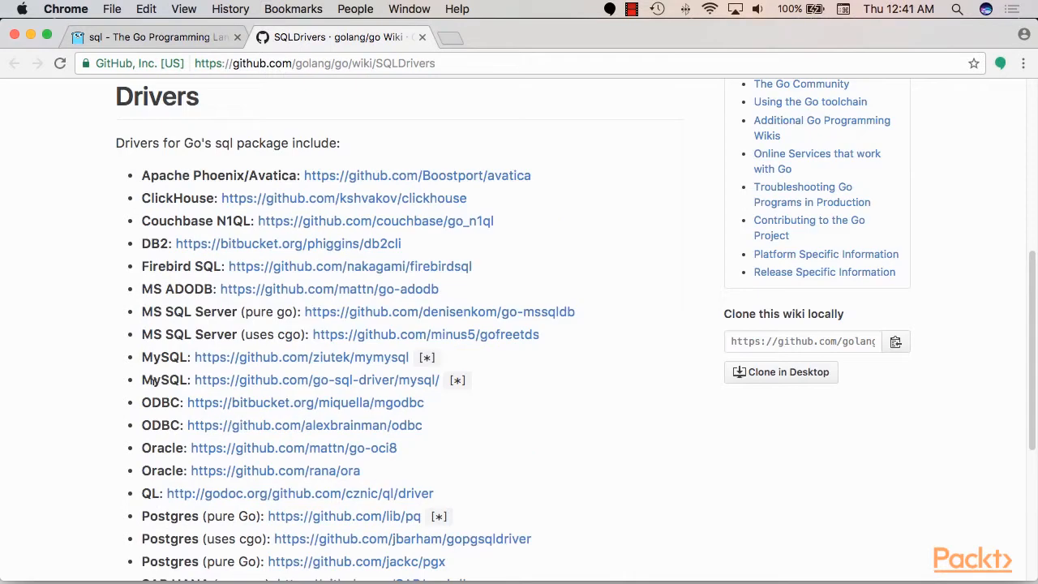
pyautogui.moveTo(264, 350)
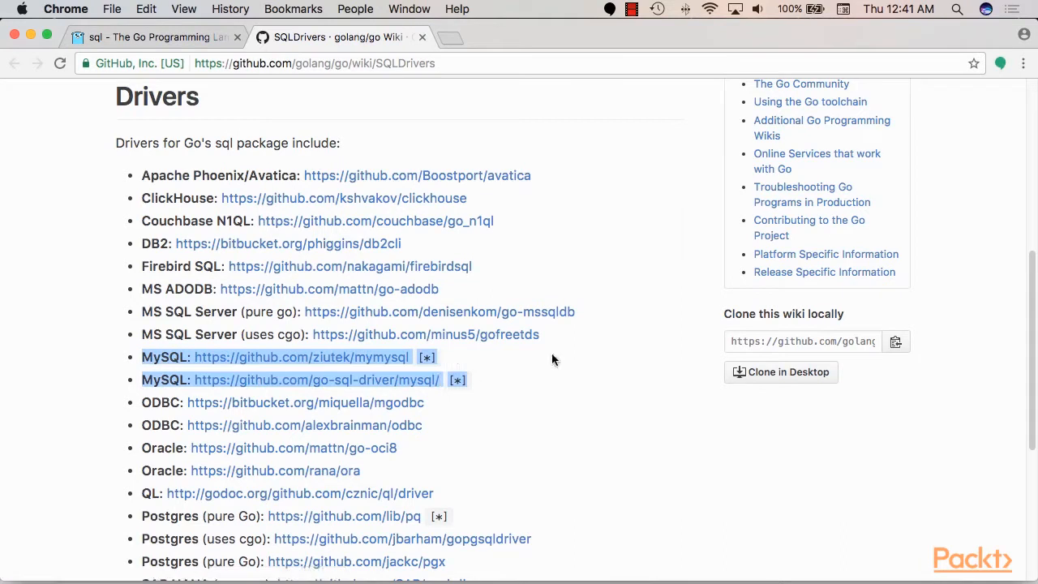
pyautogui.moveTo(229, 387)
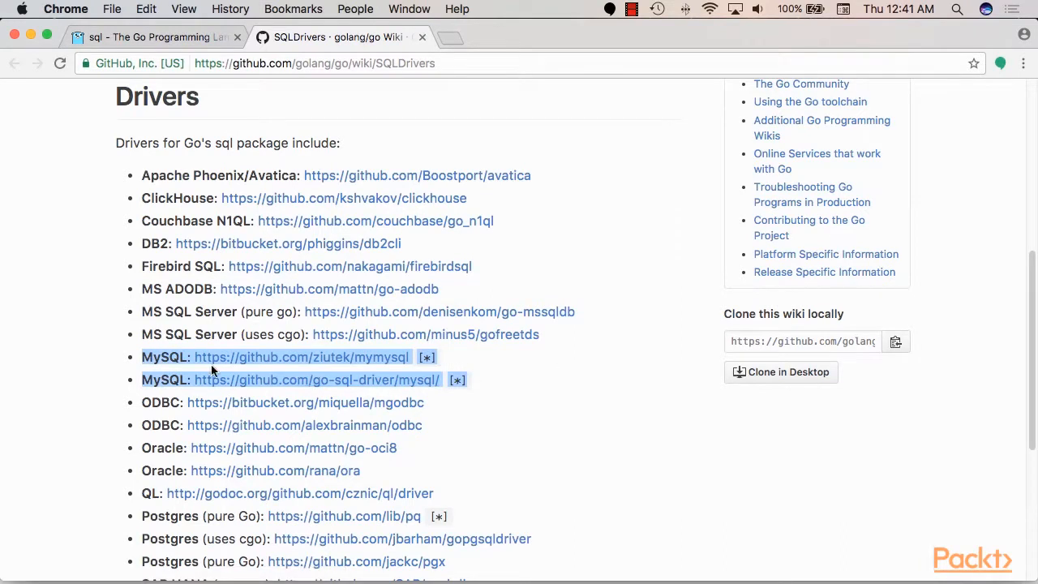
pyautogui.scroll(-3)
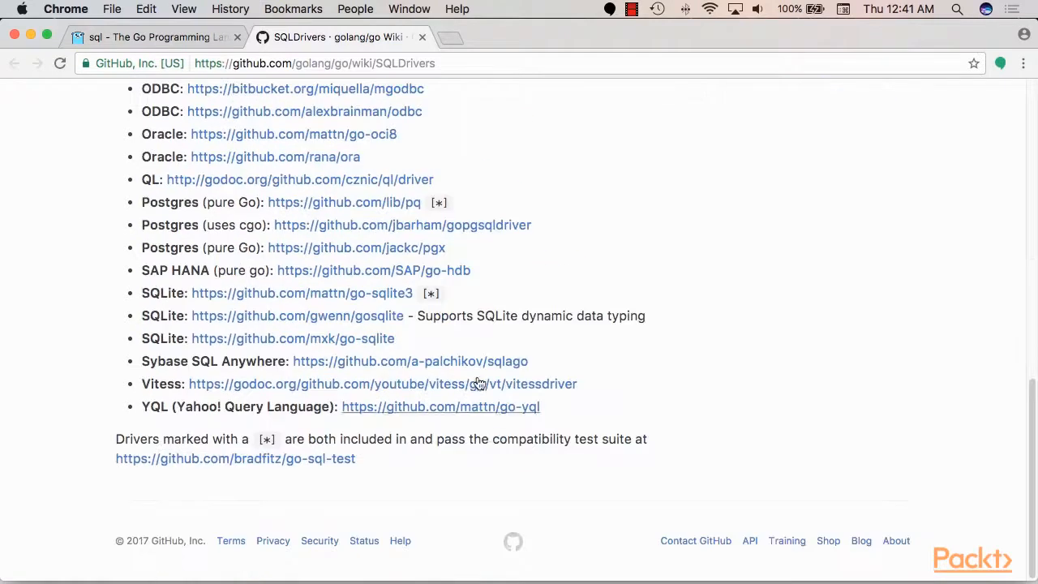
pyautogui.scroll(3)
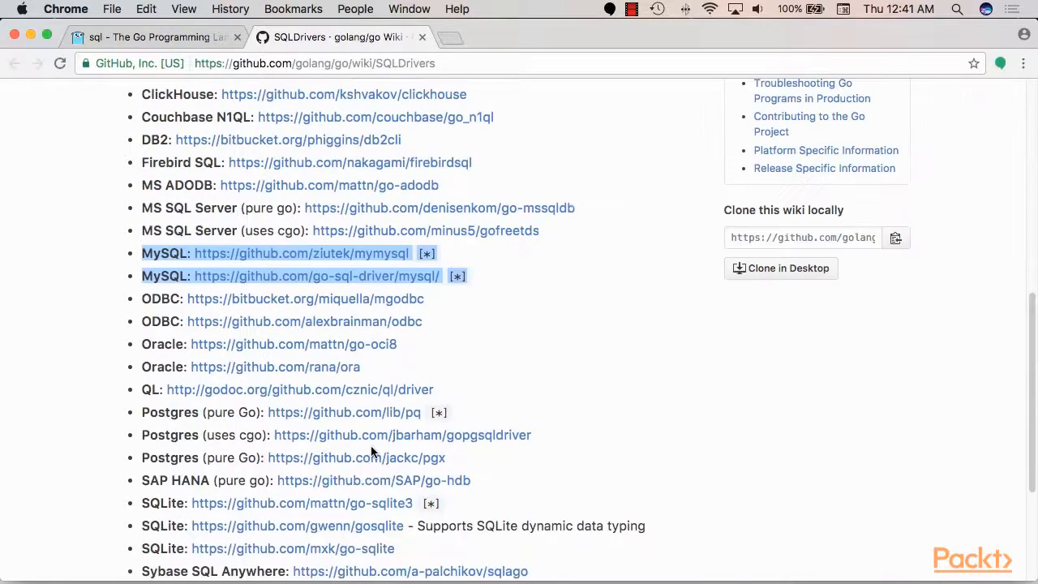
pyautogui.scroll(-3)
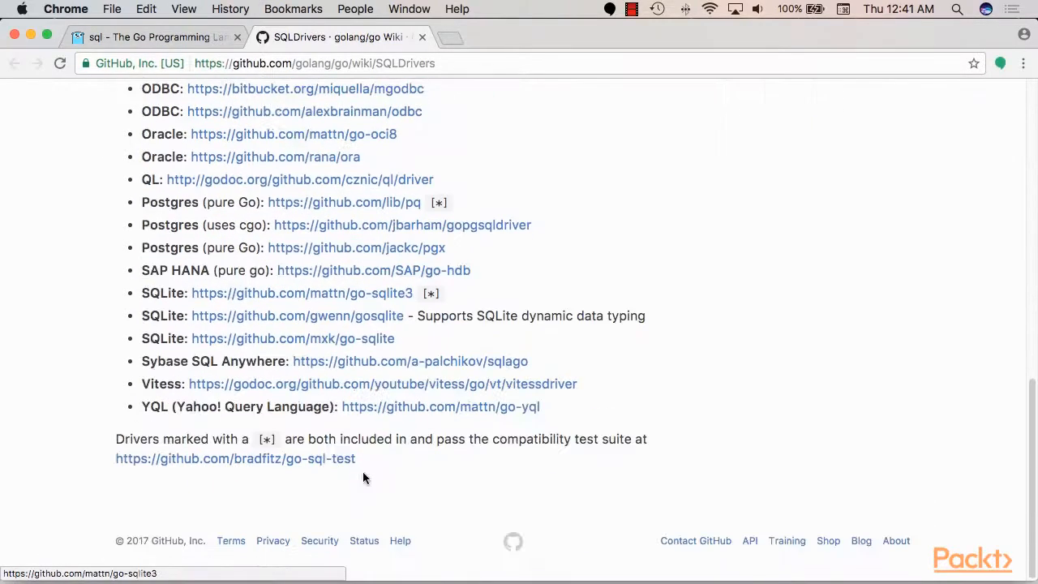
pyautogui.moveTo(258, 439); pyautogui.dragTo(479, 439)
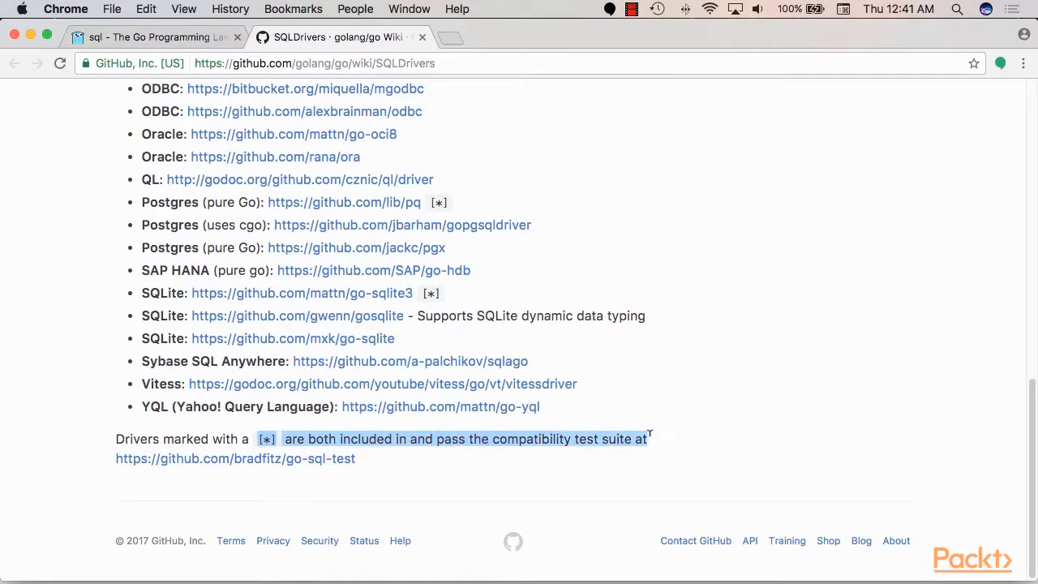
pyautogui.click(452, 458)
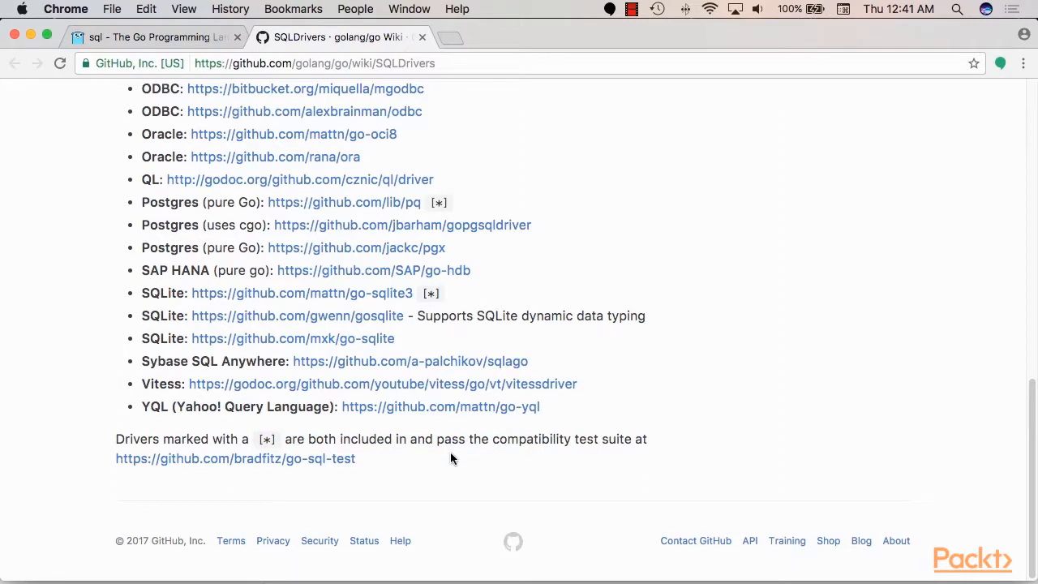
pyautogui.scroll(3)
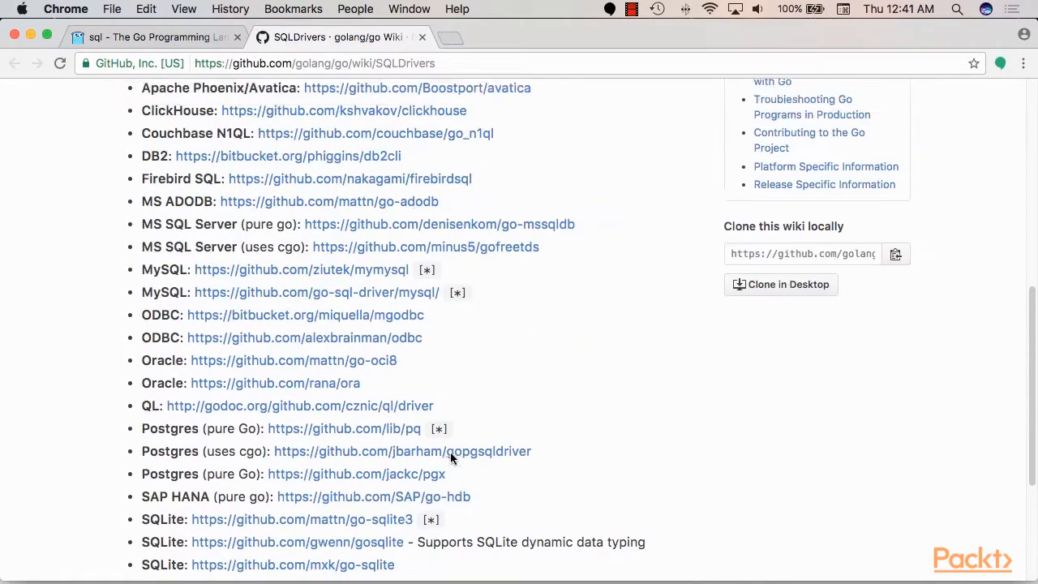
pyautogui.scroll(3)
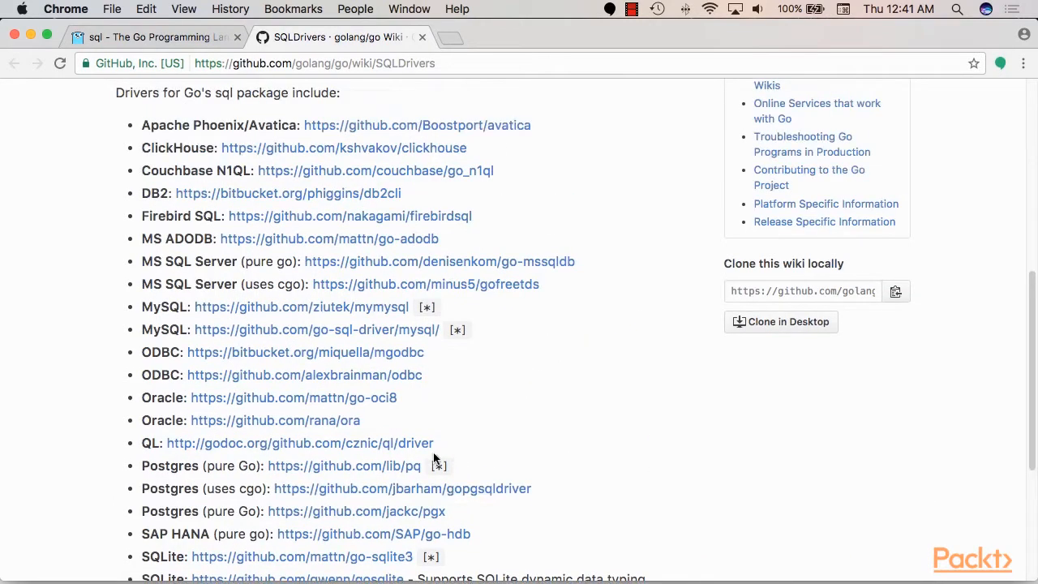
pyautogui.scroll(3)
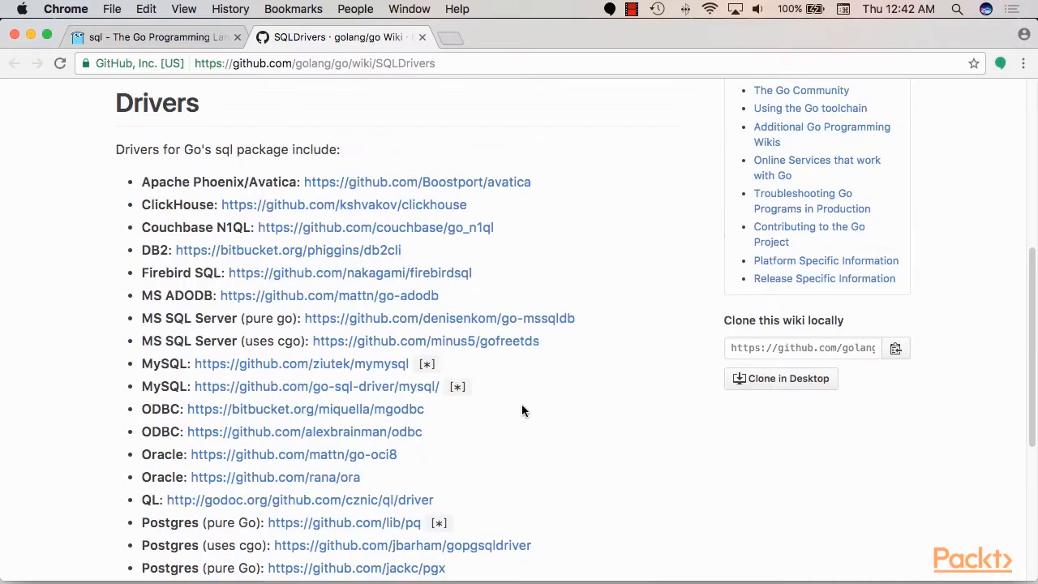
pyautogui.moveTo(120, 375)
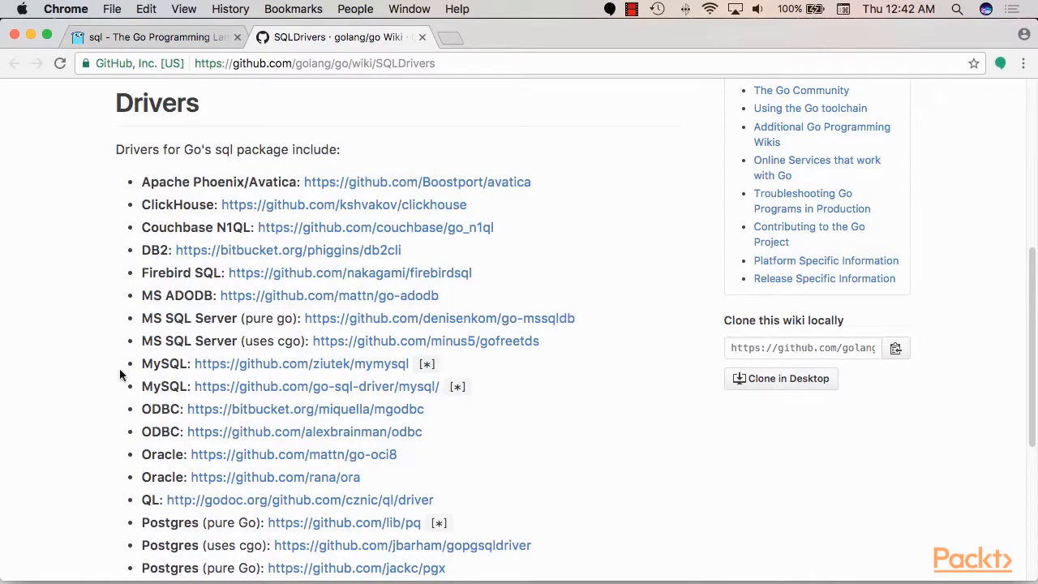
pyautogui.moveTo(142, 364); pyautogui.dragTo(467, 386)
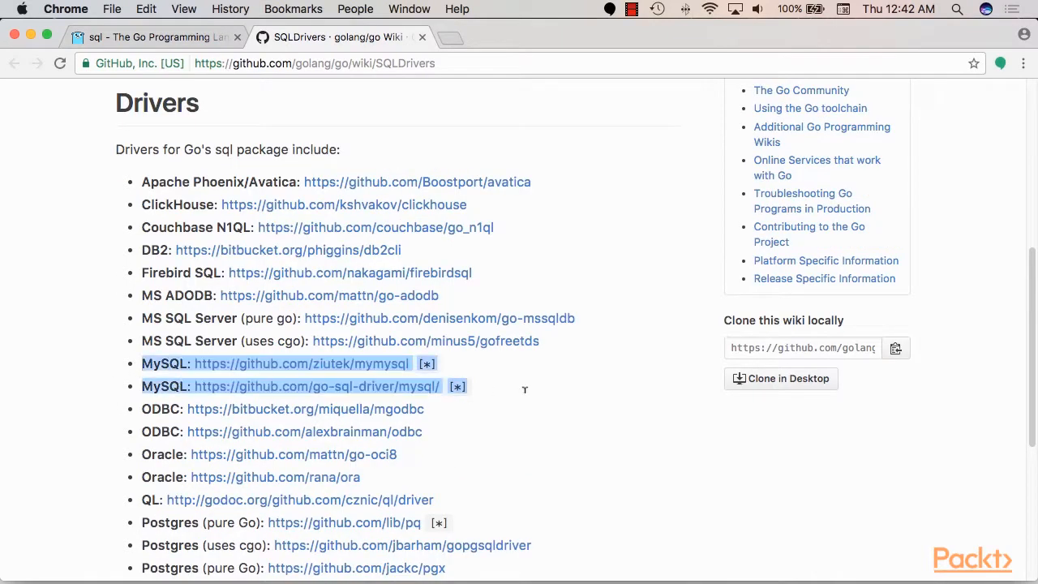
pyautogui.scroll(-3)
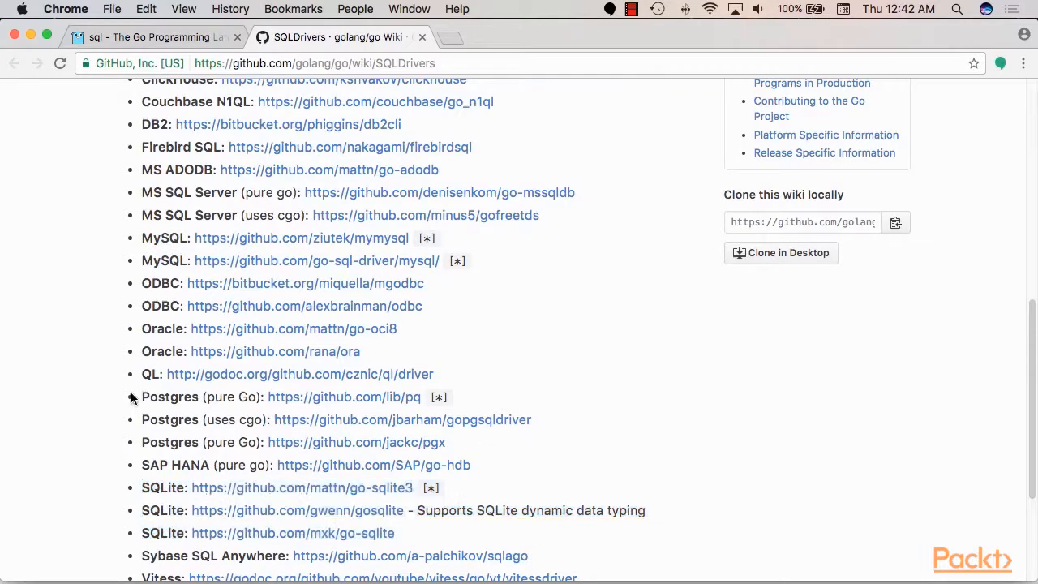
pyautogui.moveTo(141, 396); pyautogui.dragTo(452, 464)
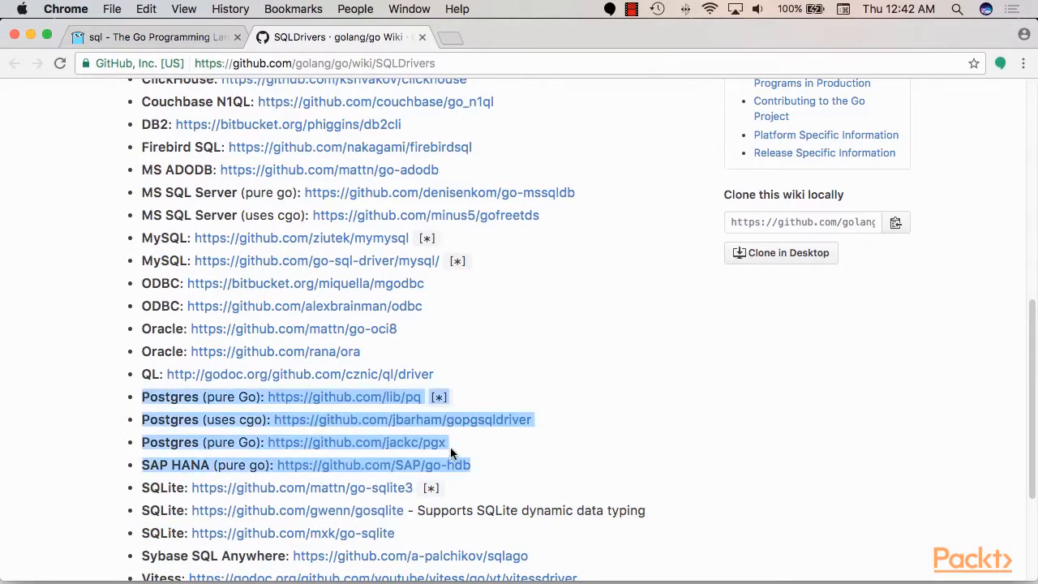
pyautogui.scroll(3)
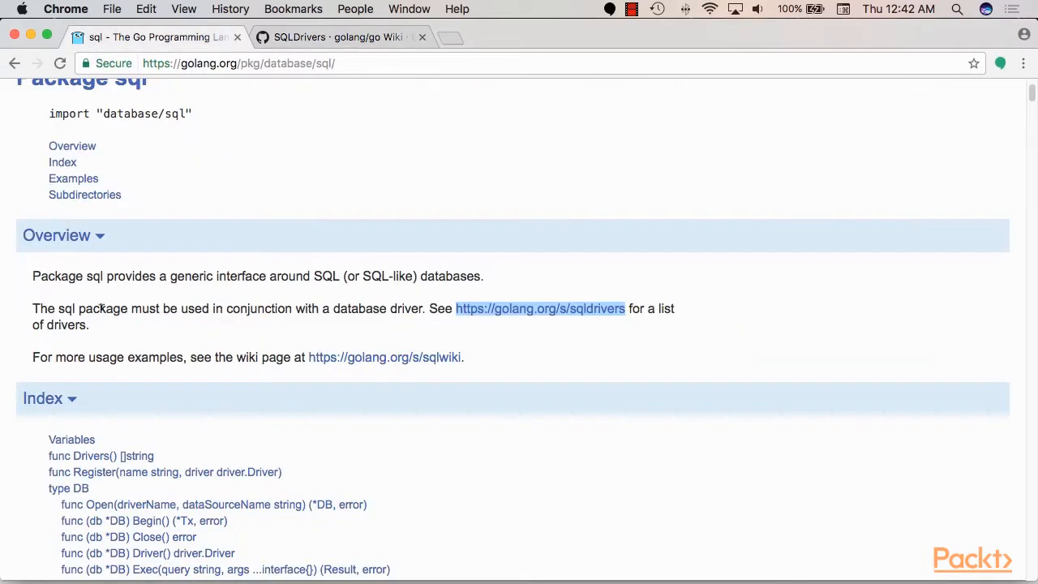
pyautogui.moveTo(173, 320)
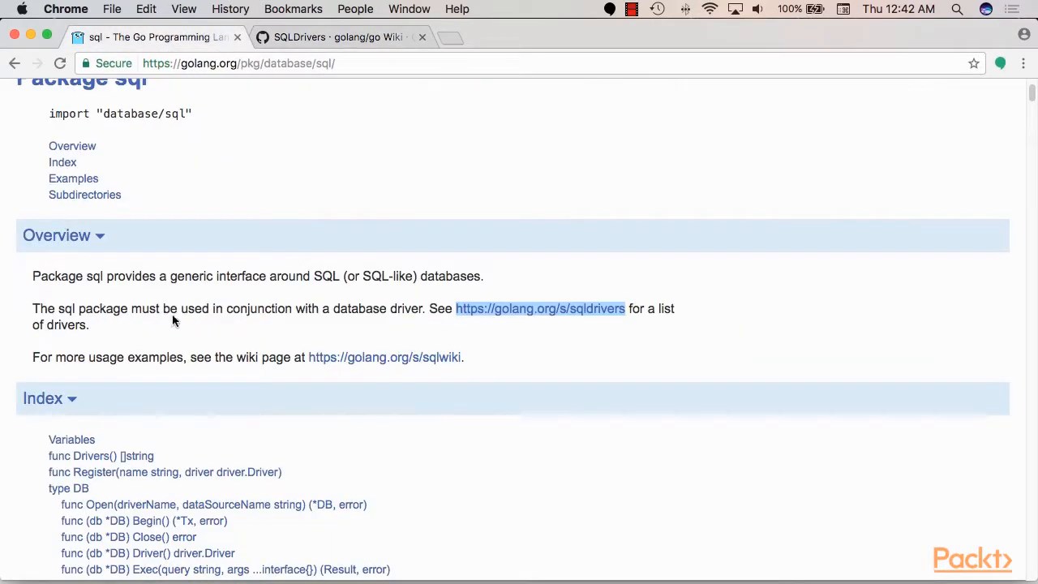
# Scroll the database/sql docs to func Open, then return to the SQLDrivers wiki tab.
pyautogui.scroll(-3)
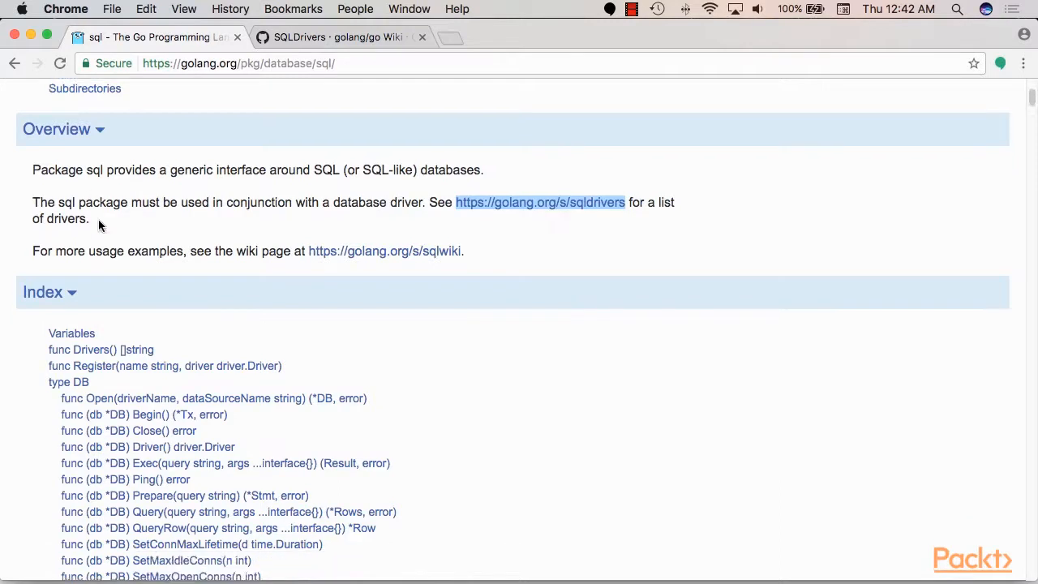
pyautogui.scroll(3)
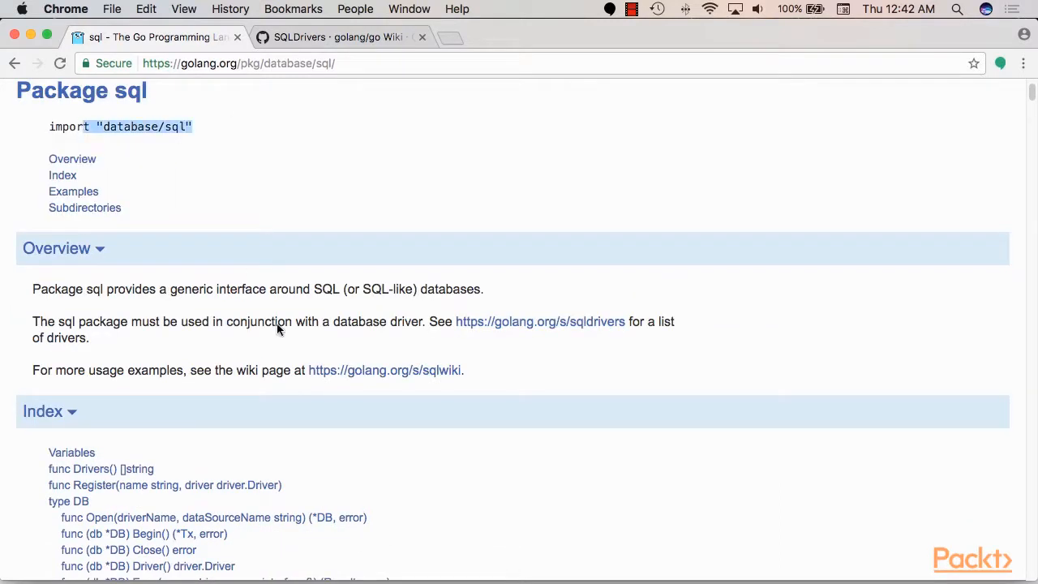
pyautogui.scroll(-3)
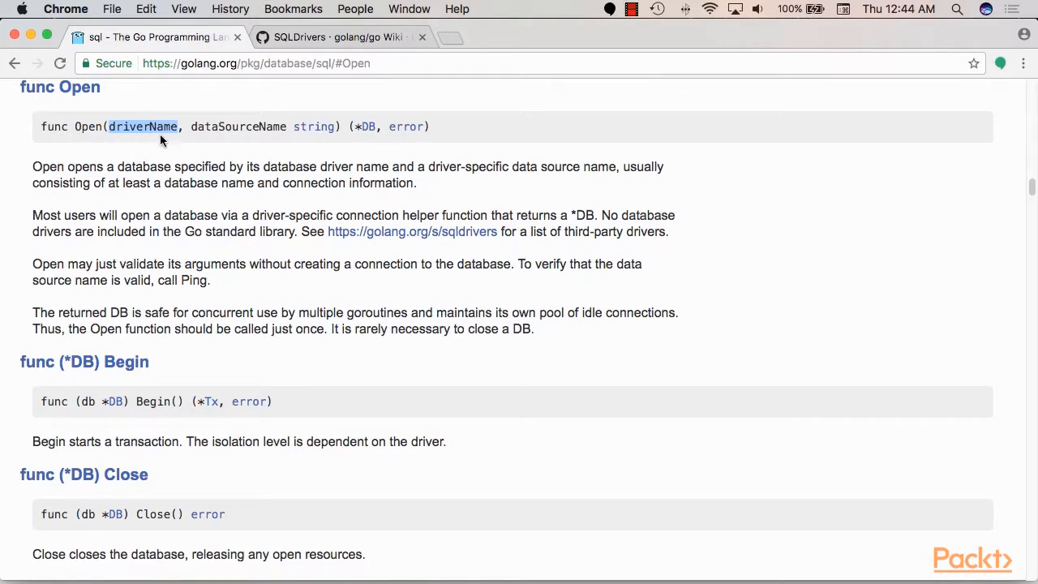
pyautogui.click(333, 36)
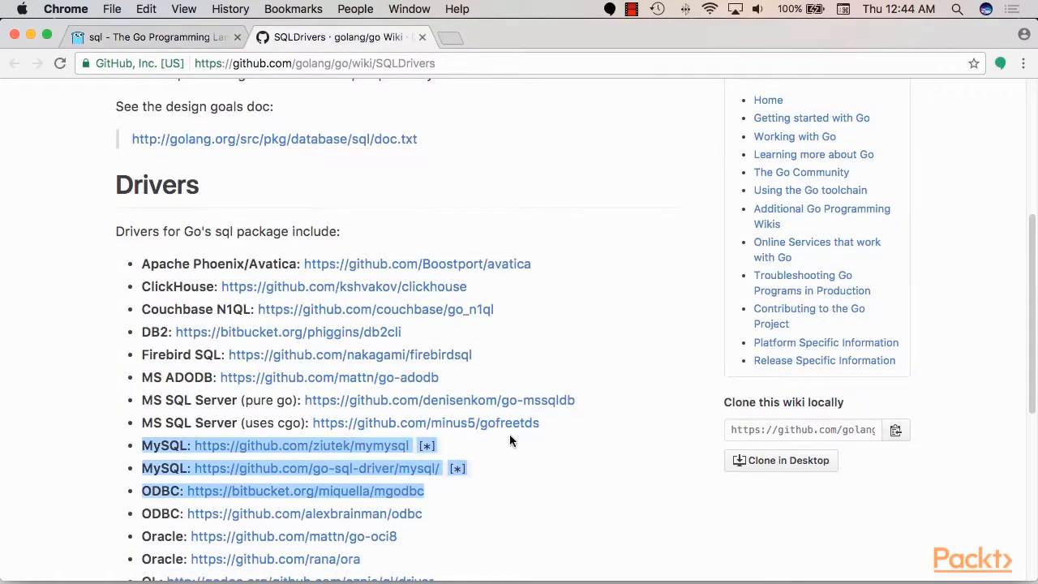
pyautogui.moveTo(219, 401)
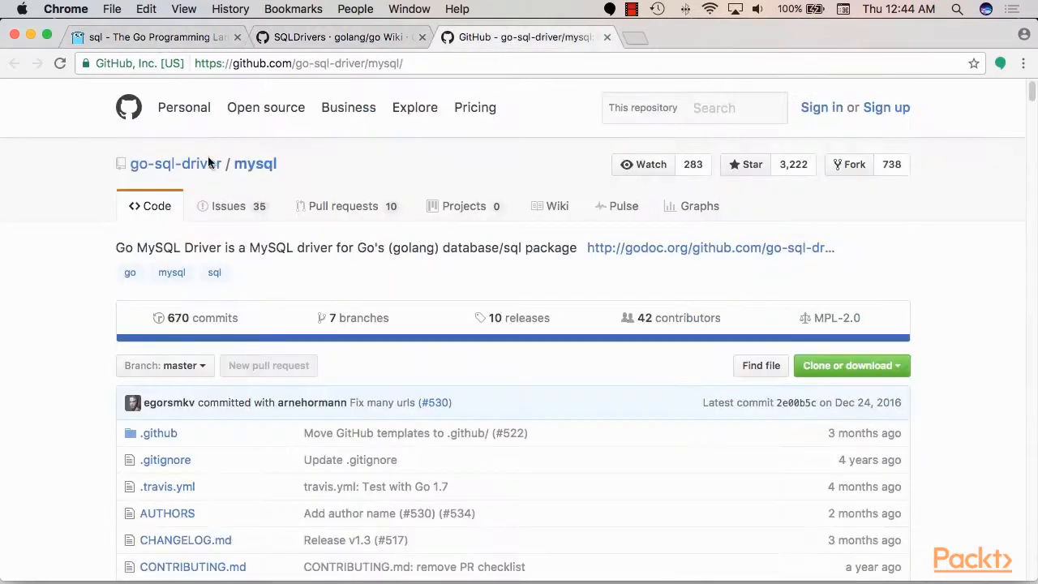
pyautogui.moveTo(304, 173)
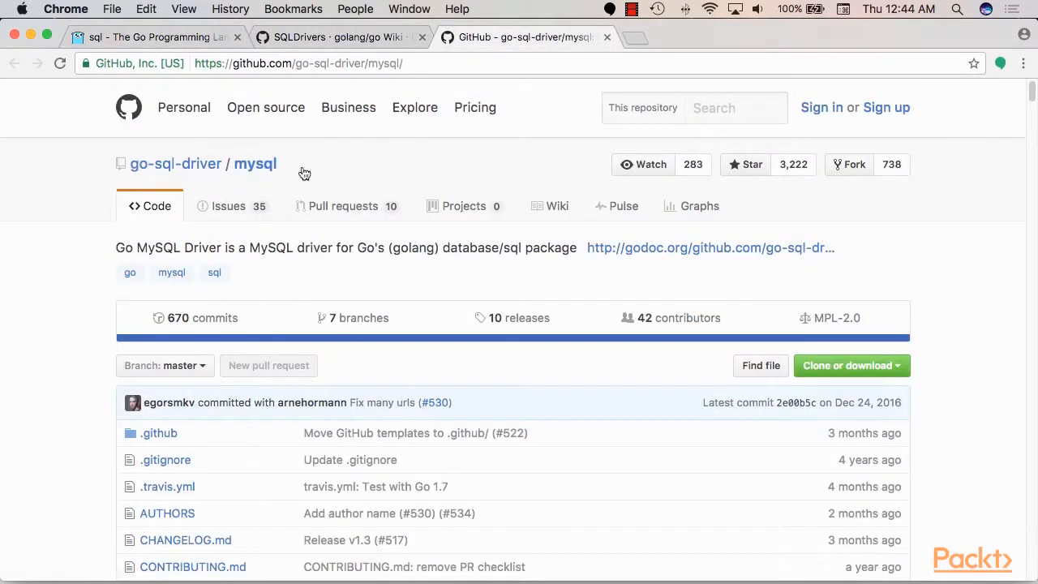
# Scroll the go-sql-driver/mysql README to its usage example and select the import lines.
pyautogui.scroll(-3)
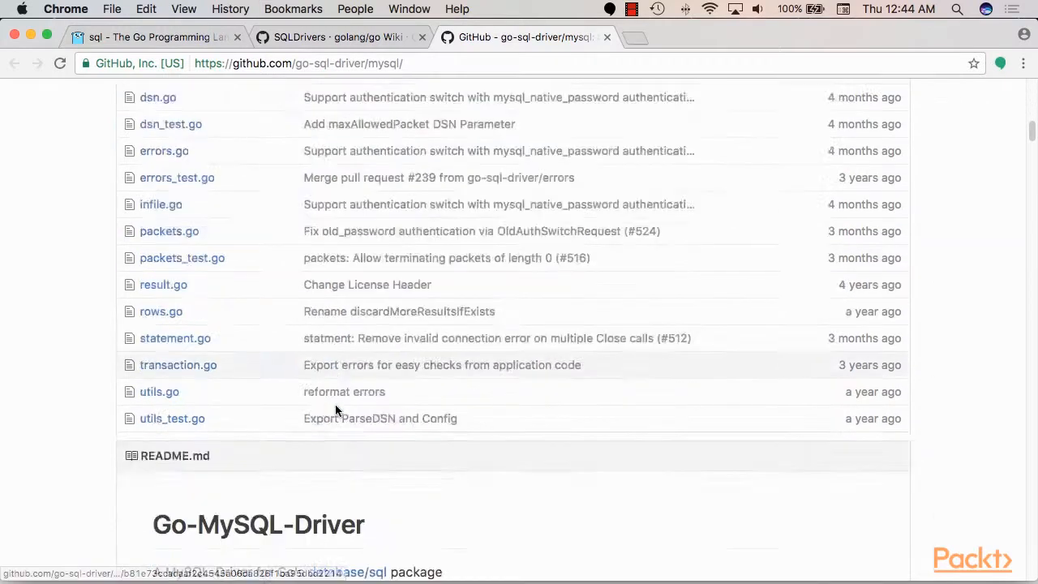
pyautogui.scroll(-3)
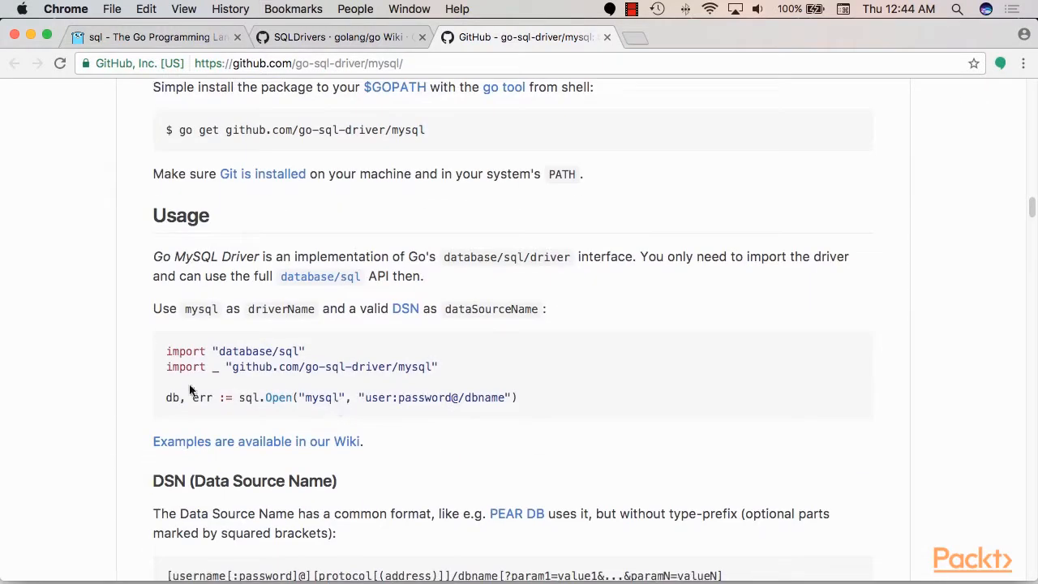
pyautogui.moveTo(166, 351); pyautogui.dragTo(438, 367)
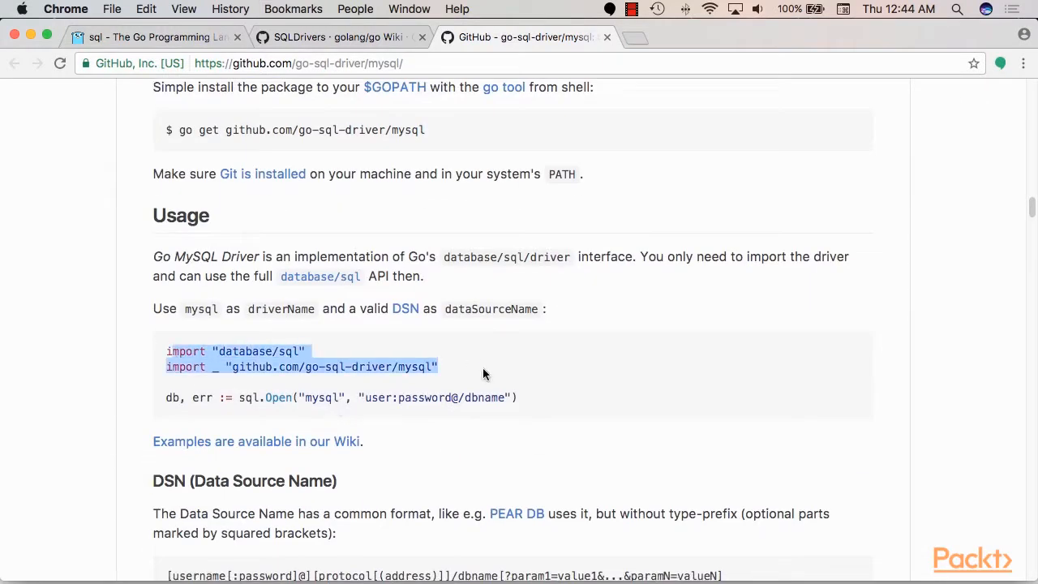
pyautogui.moveTo(445, 336)
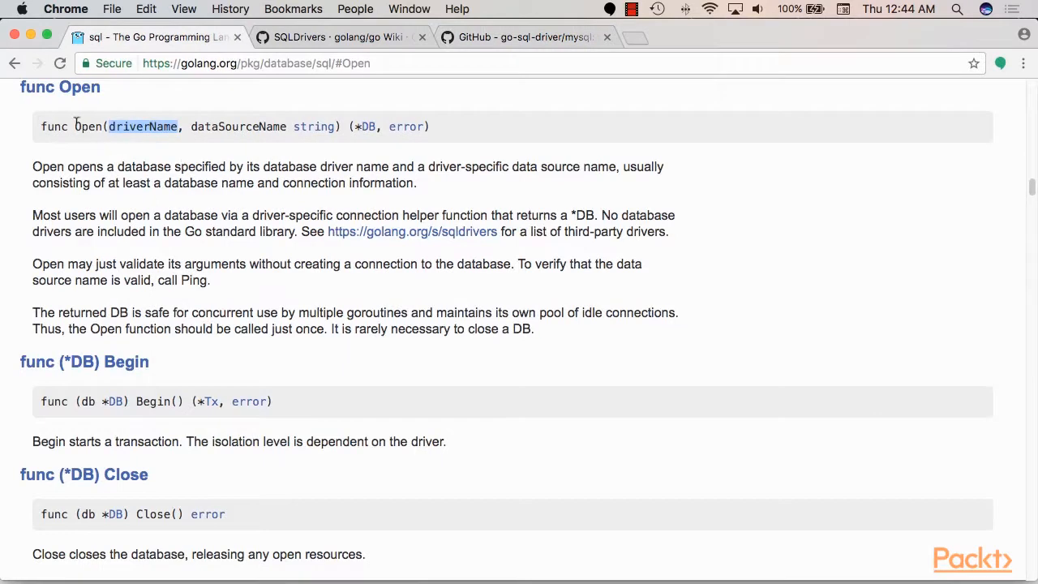
pyautogui.click(526, 37)
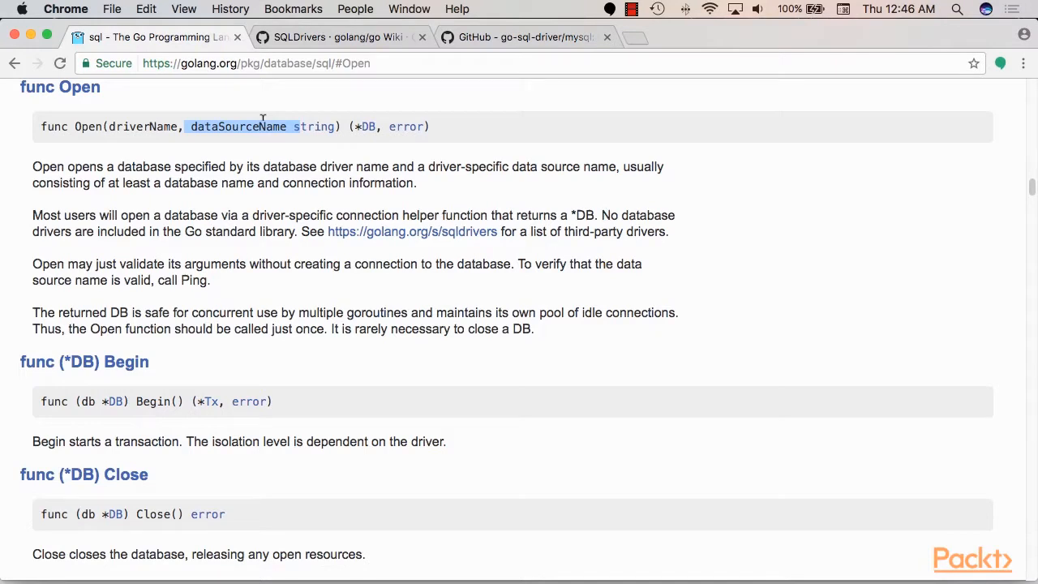
pyautogui.click(518, 37)
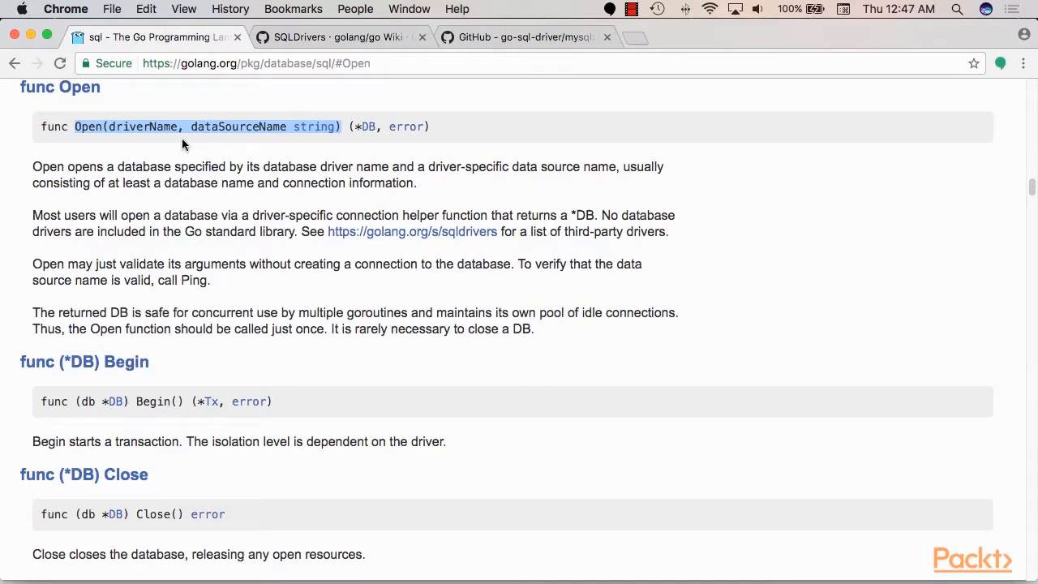
pyautogui.moveTo(389, 132)
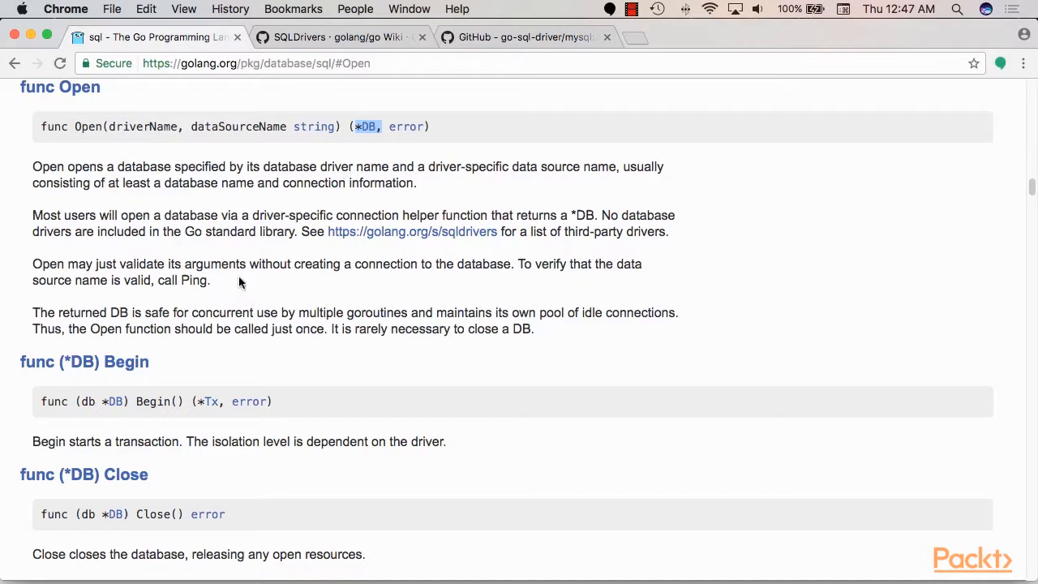
pyautogui.moveTo(523, 262)
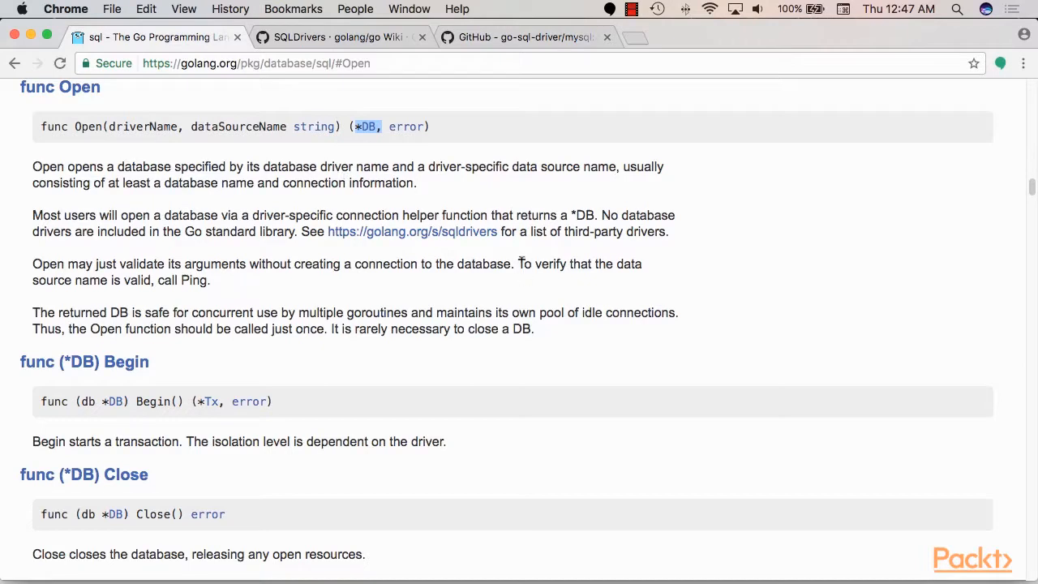
pyautogui.moveTo(519, 264); pyautogui.dragTo(211, 279)
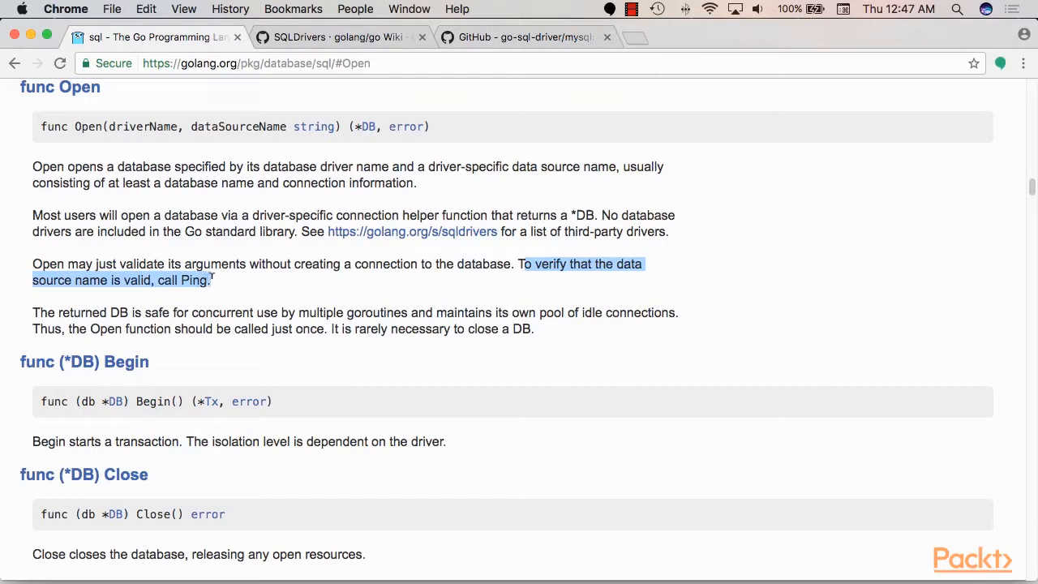
pyautogui.click(89, 126)
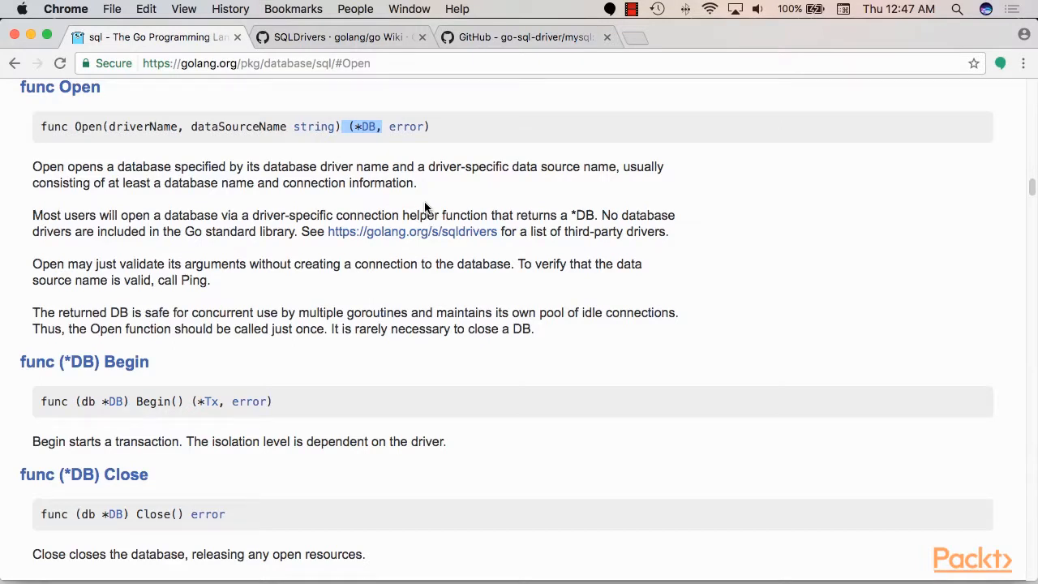
pyautogui.moveTo(367, 126)
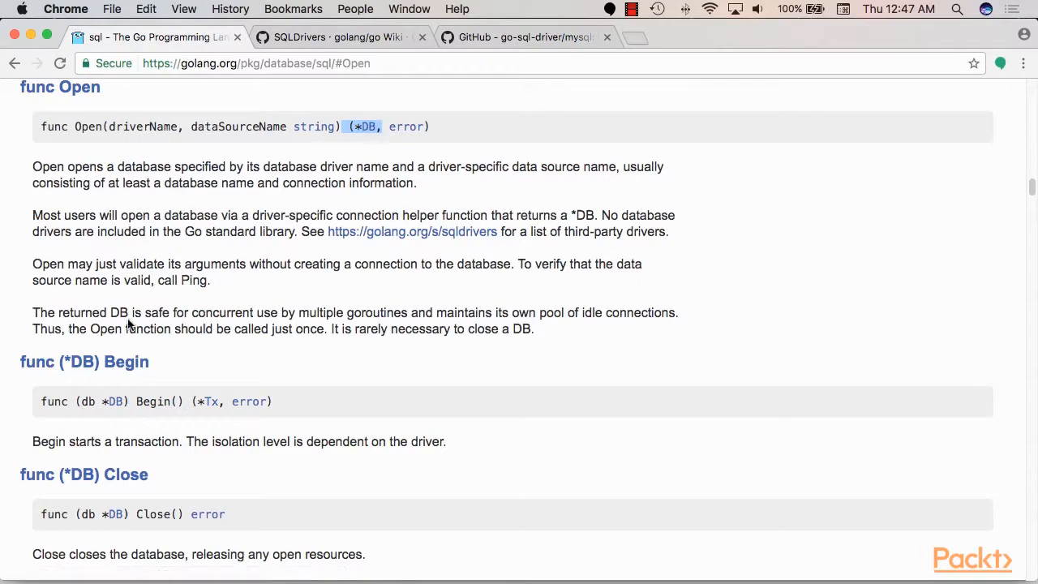
pyautogui.moveTo(143, 312); pyautogui.dragTo(426, 313)
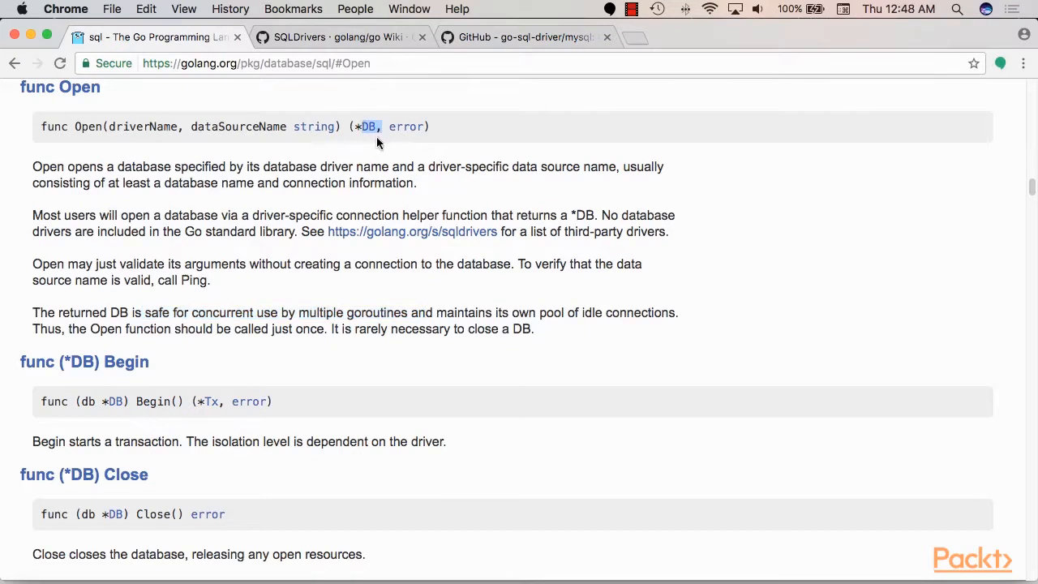
pyautogui.moveTo(386, 122)
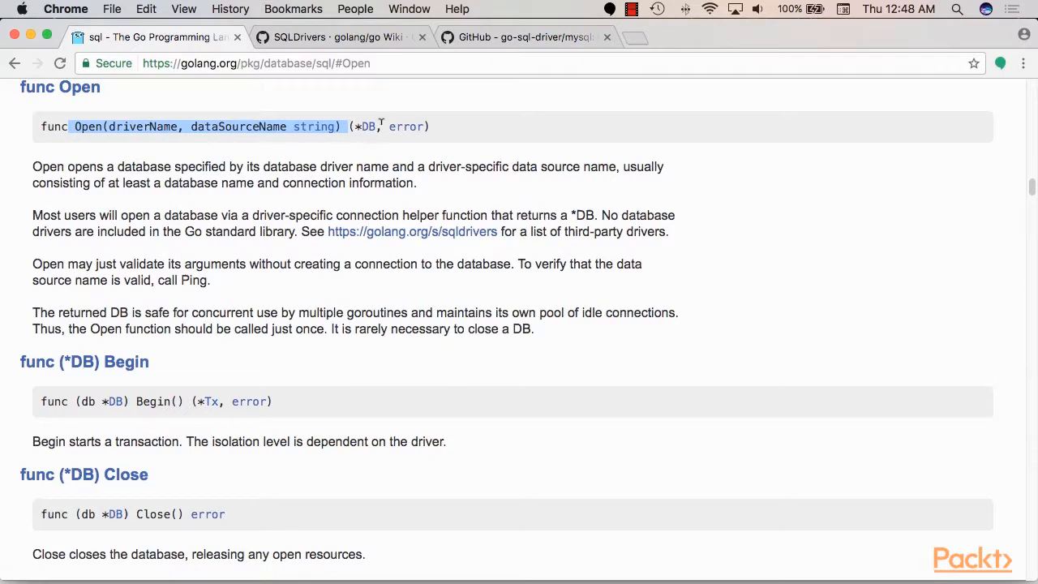
pyautogui.doubleClick(367, 126)
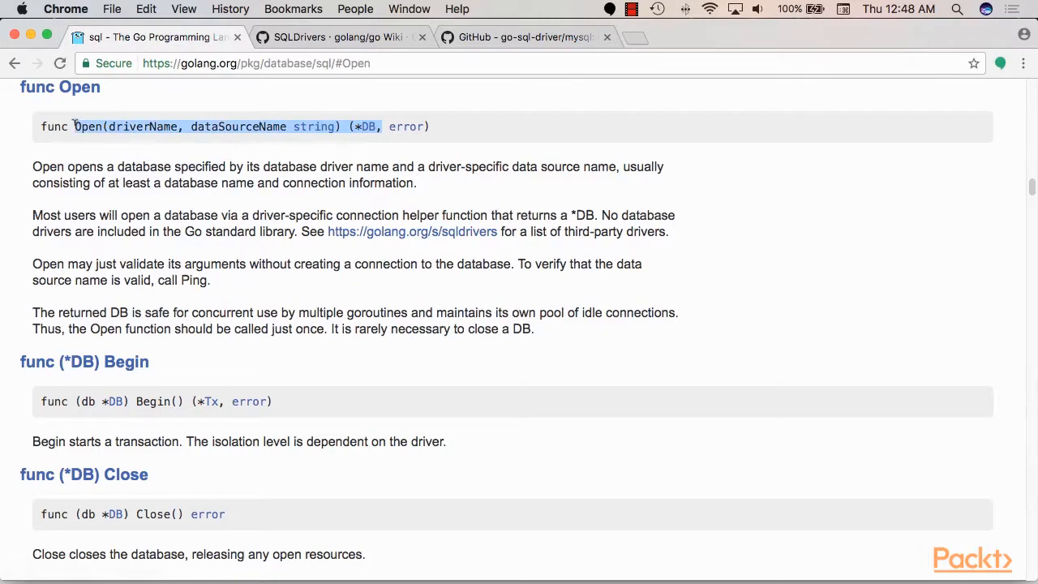
pyautogui.moveTo(405, 127)
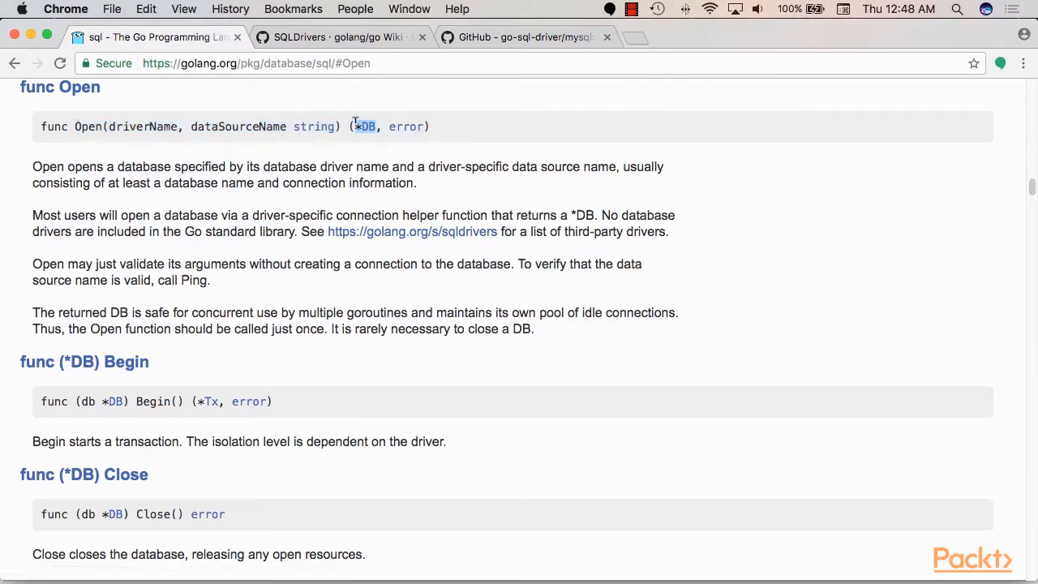
pyautogui.moveTo(353, 162)
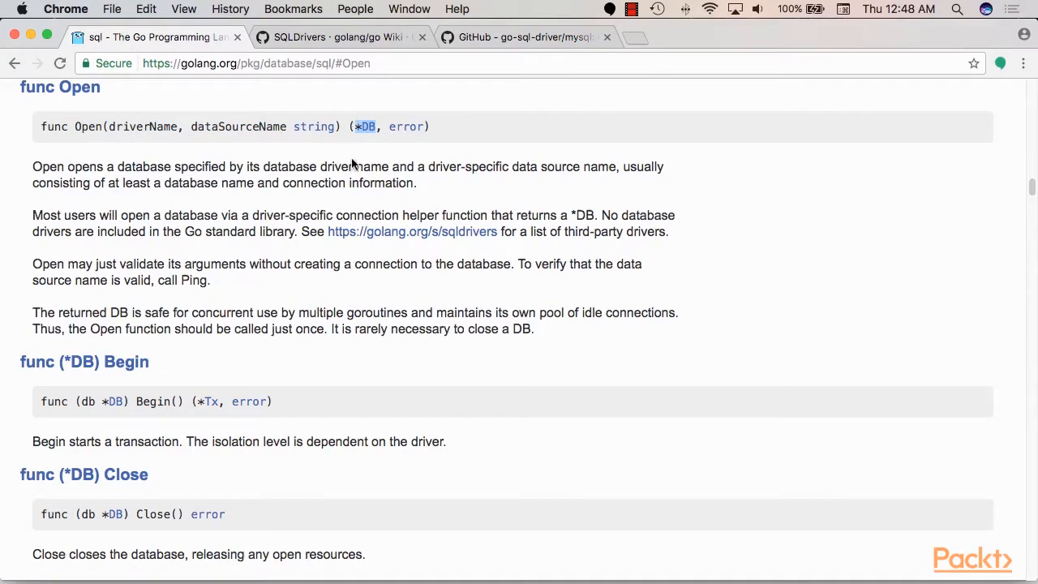
pyautogui.moveTo(366, 127)
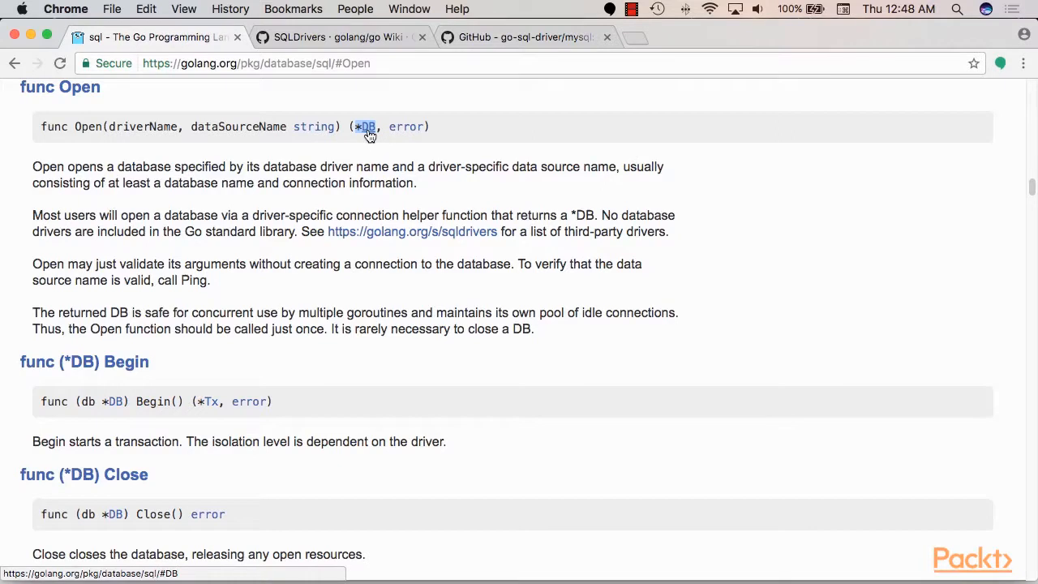
pyautogui.moveTo(745, 221)
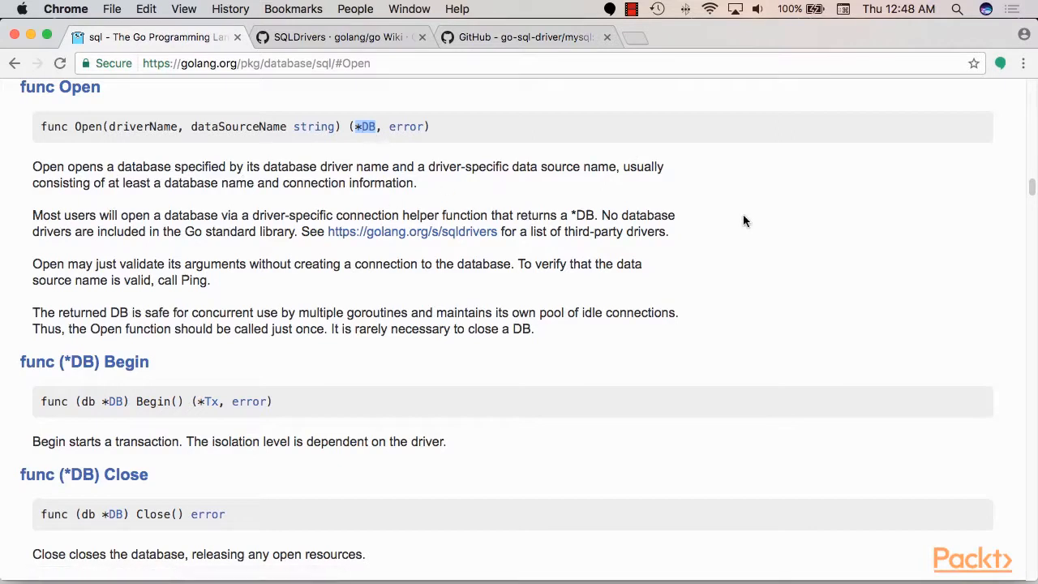
pyautogui.moveTo(689, 211)
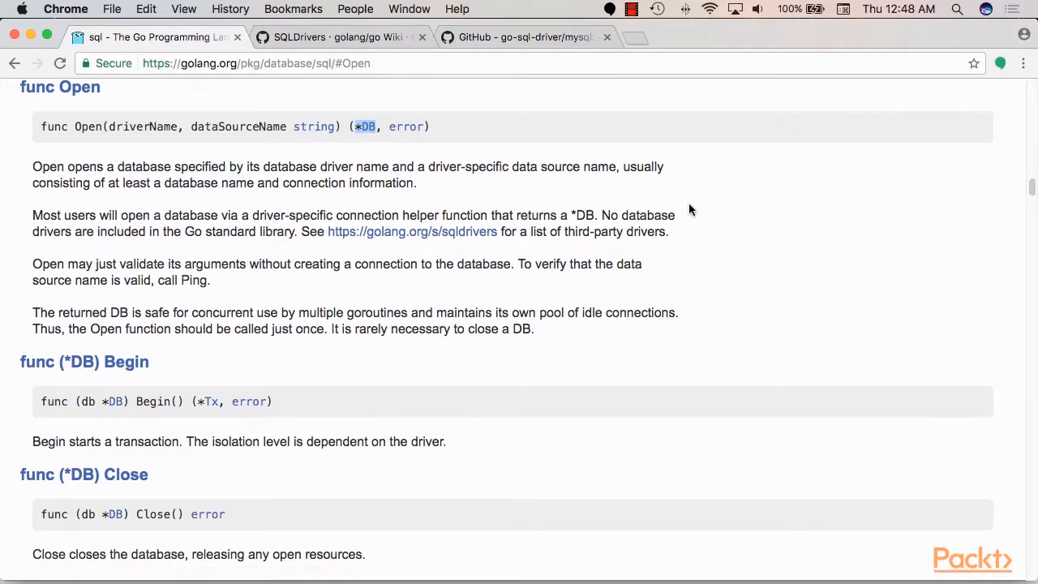
pyautogui.moveTo(670, 193)
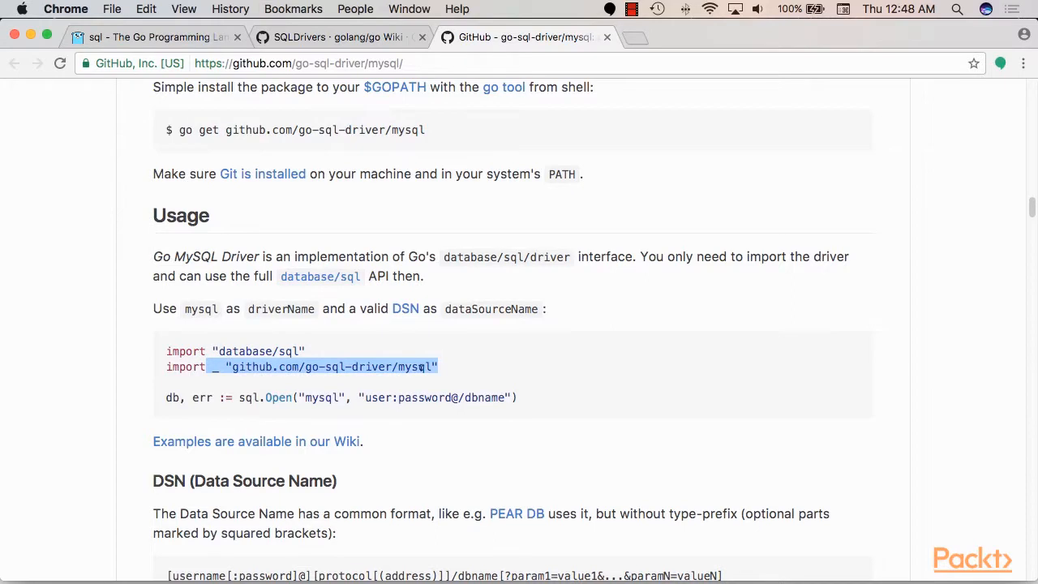
pyautogui.moveTo(245, 389)
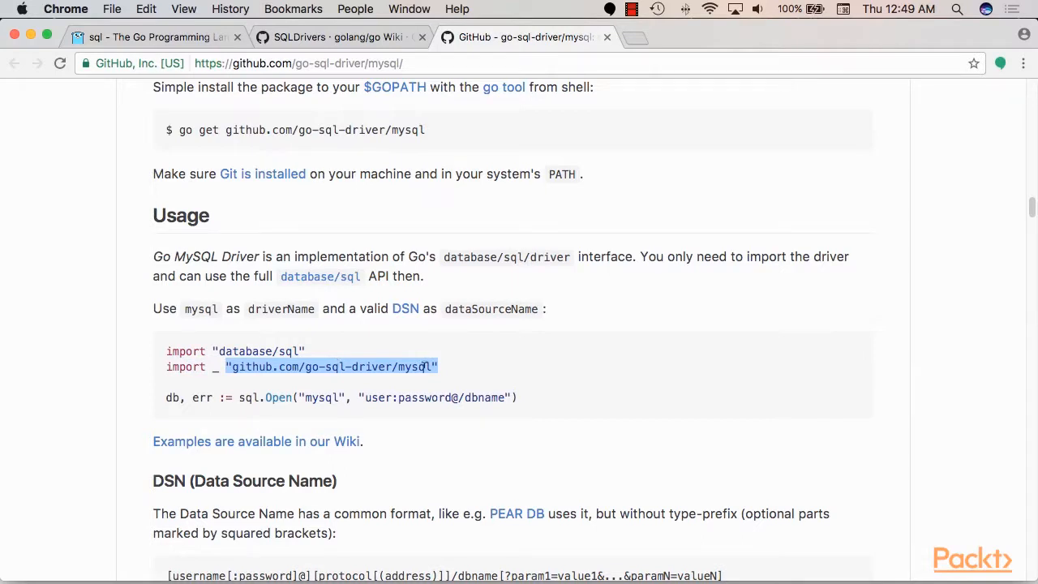
pyautogui.moveTo(398, 366)
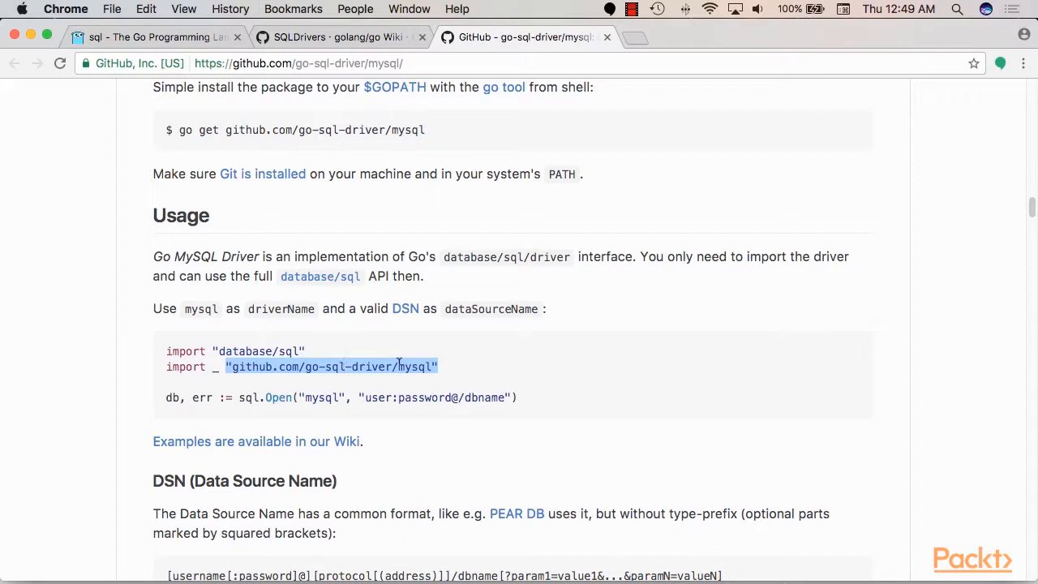
pyautogui.moveTo(351, 388)
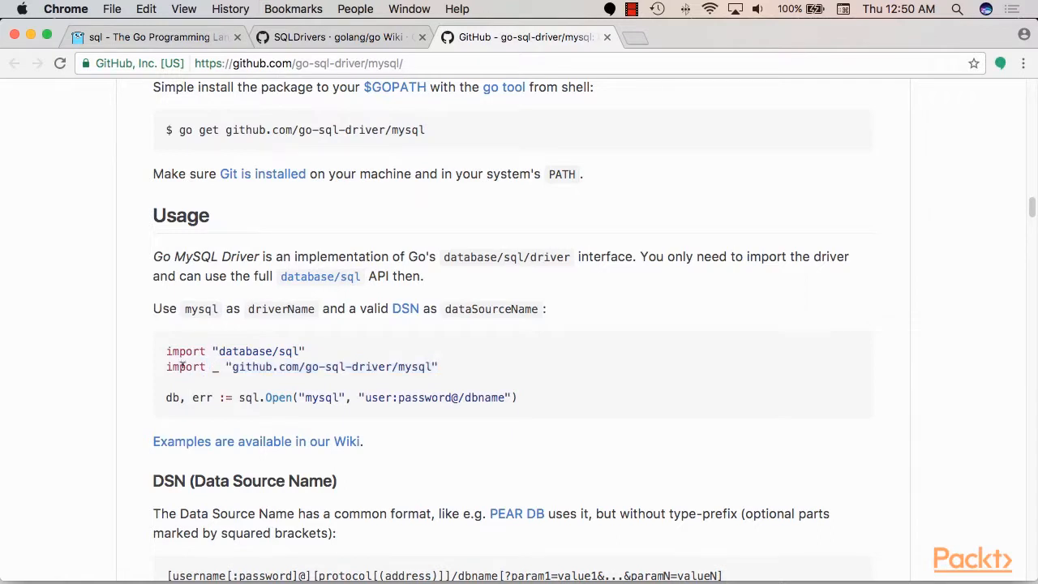
# Select the mysql driver import line in the go-sql-driver/mysql README.
pyautogui.tripleClick(301, 366)
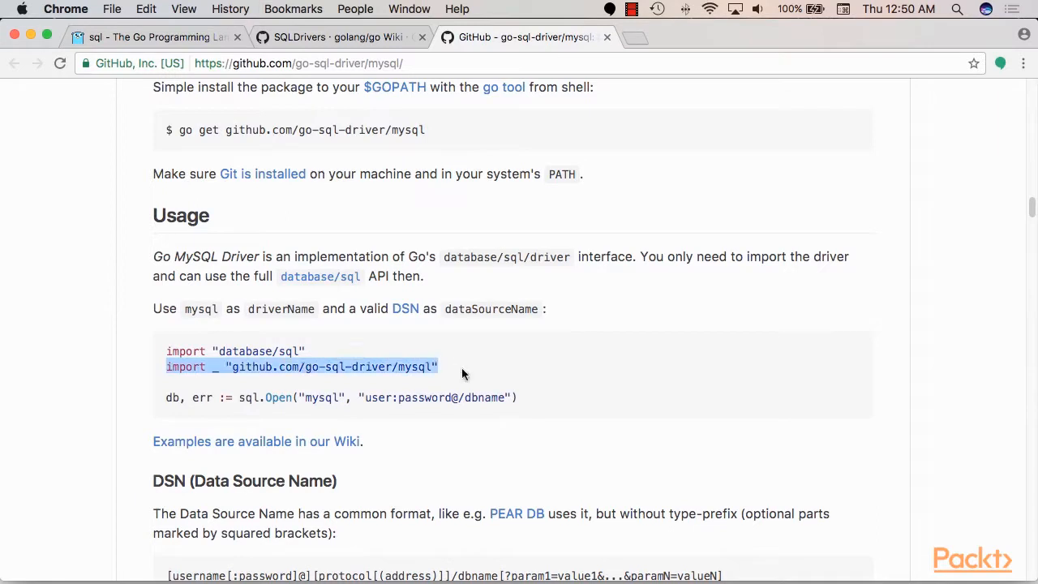
pyautogui.click(445, 373)
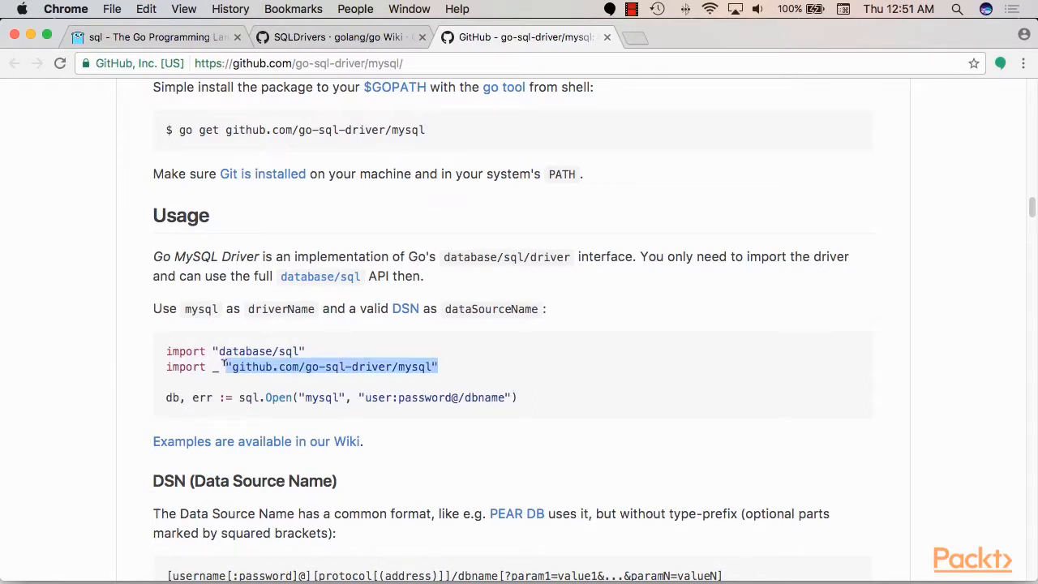
pyautogui.scroll(3)
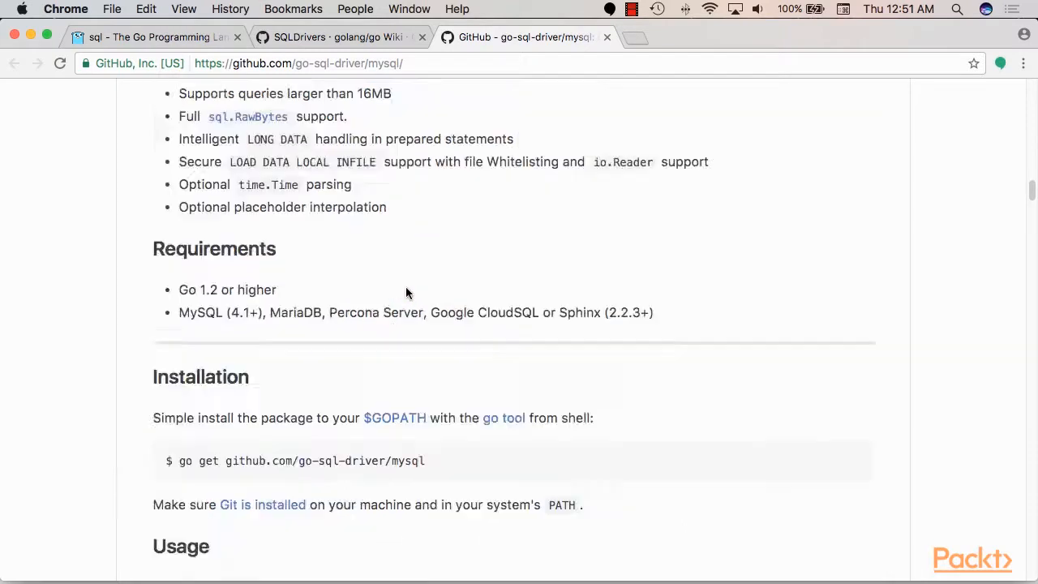
pyautogui.scroll(3)
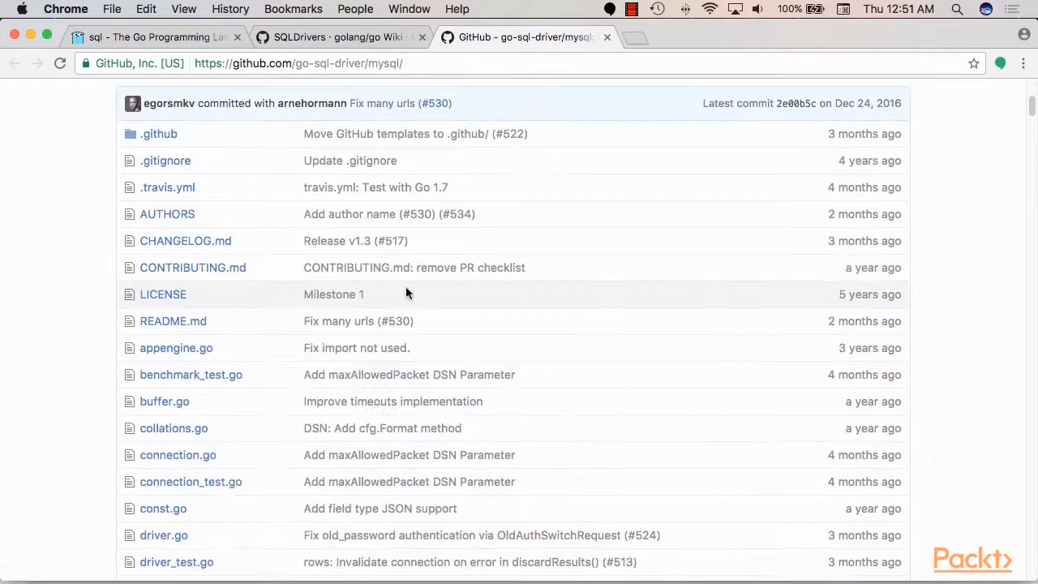
pyautogui.scroll(-3)
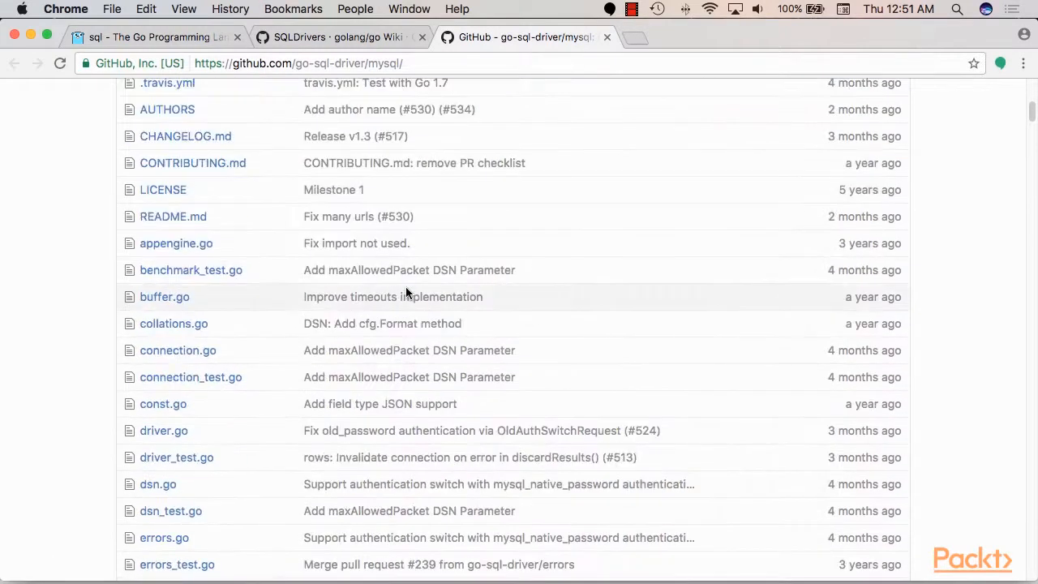
pyautogui.scroll(-3)
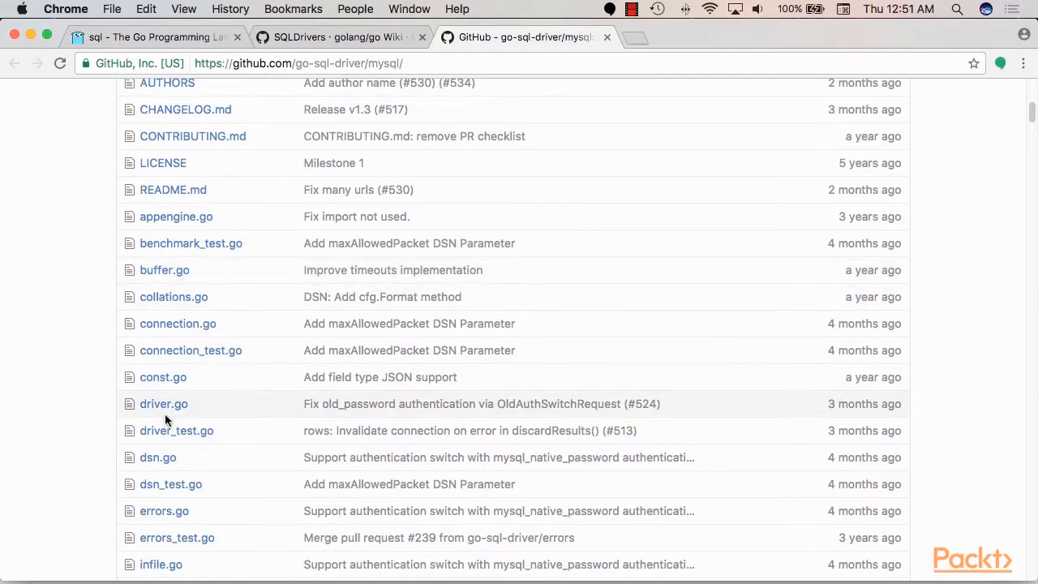
# Open driver.go and highlight sql.Register, its MySQLDriver argument, and the MySQLDriver type.
pyautogui.click(164, 404)
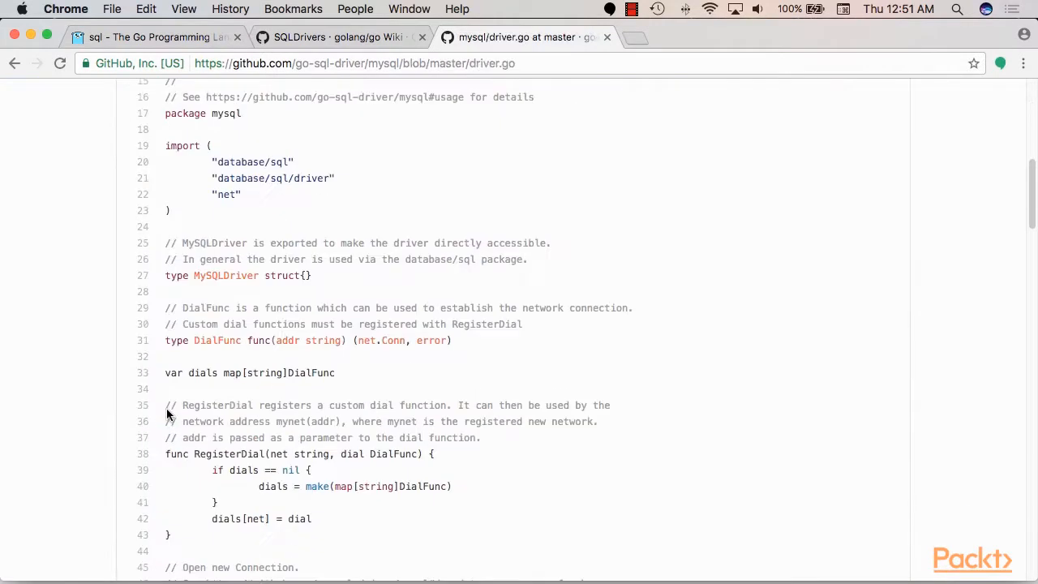
pyautogui.scroll(-3)
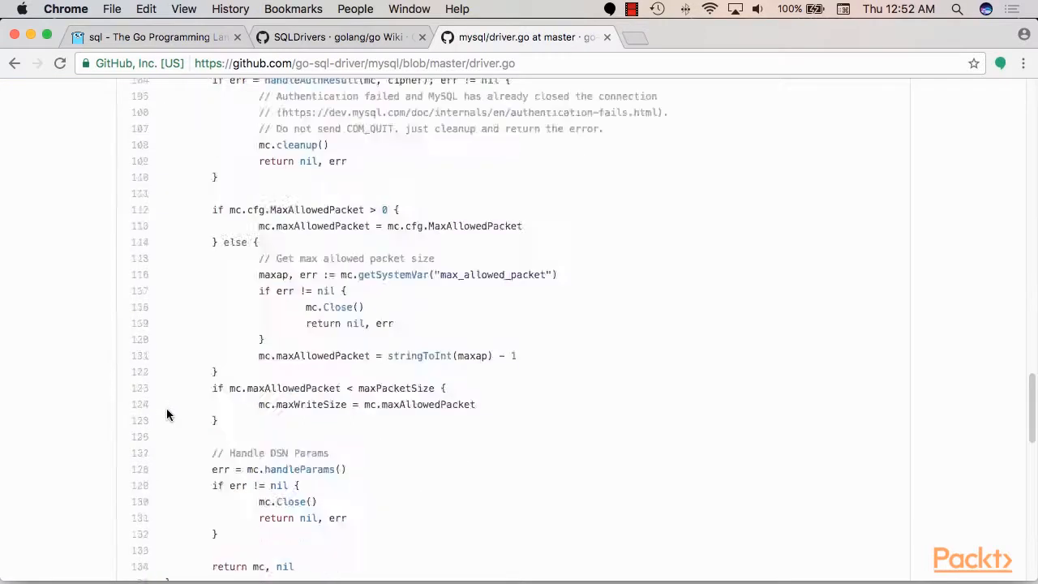
pyautogui.scroll(-3)
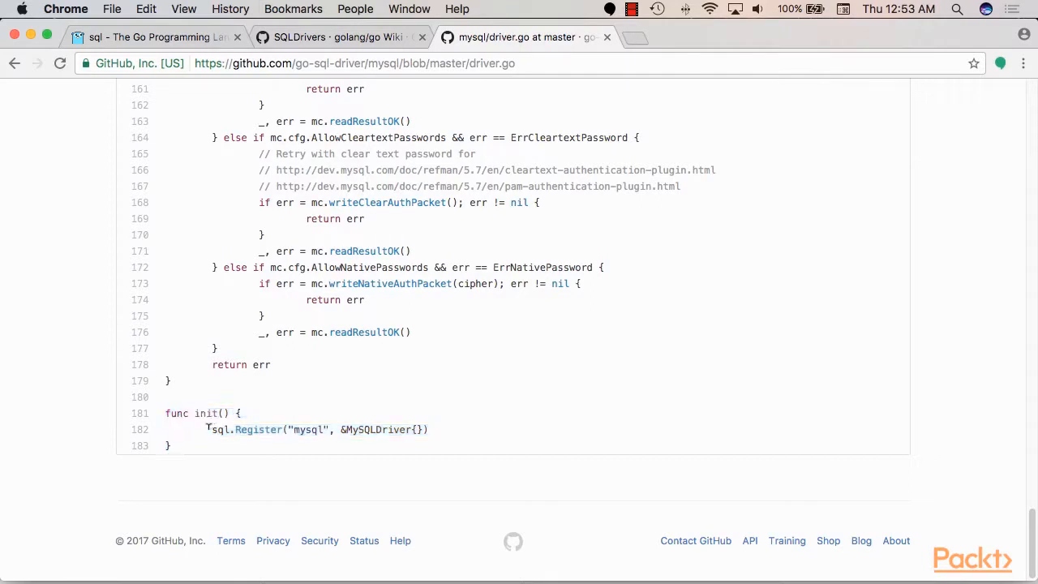
pyautogui.doubleClick(258, 429)
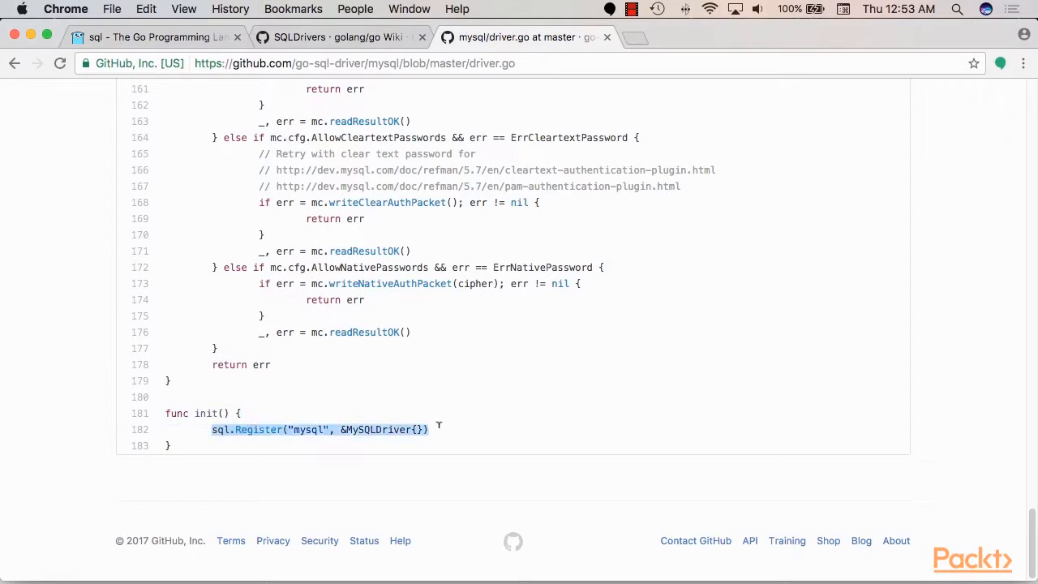
pyautogui.moveTo(381, 395)
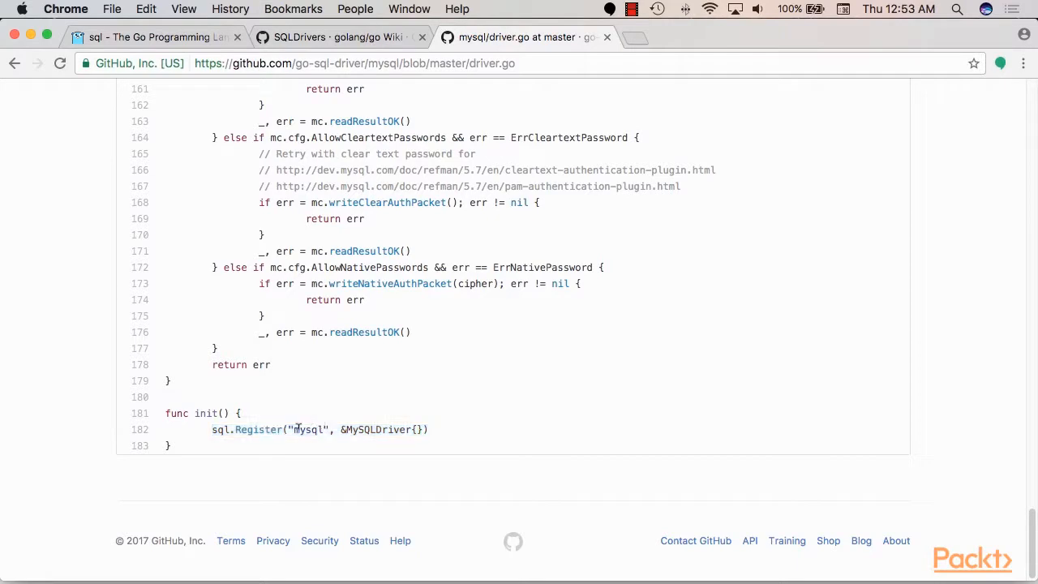
pyautogui.doubleClick(307, 429)
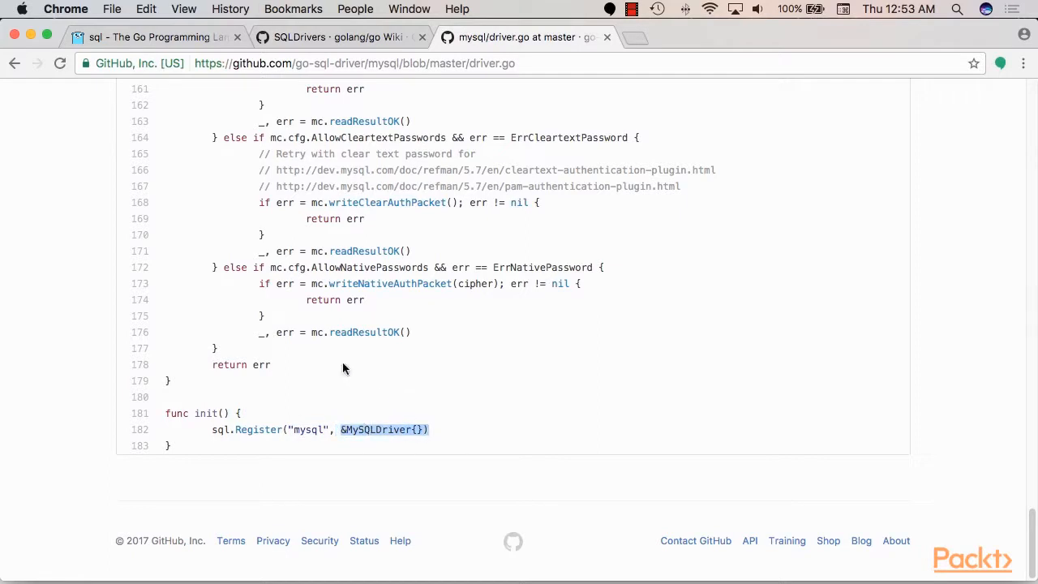
pyautogui.scroll(3)
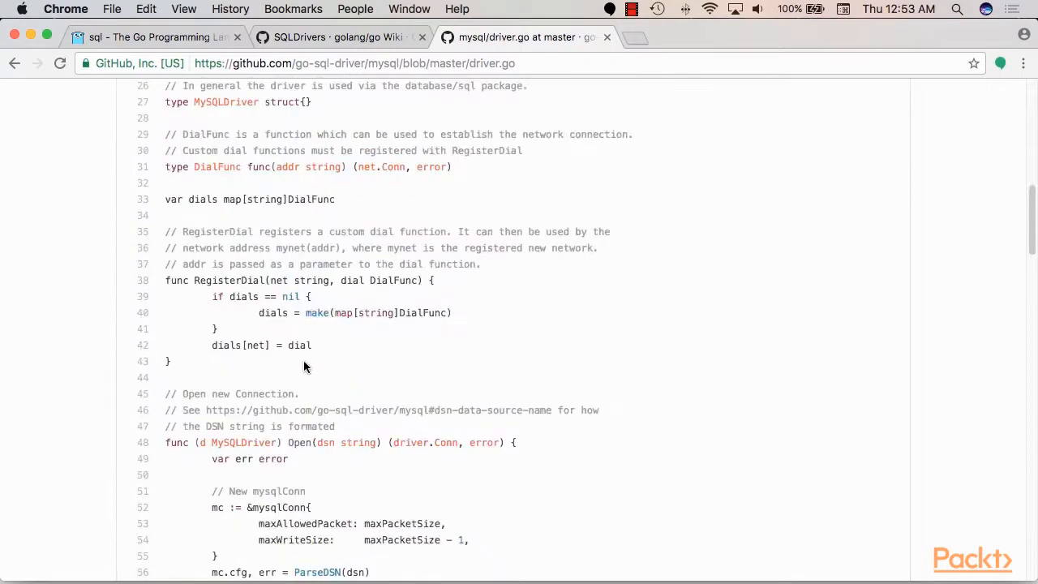
pyautogui.scroll(3)
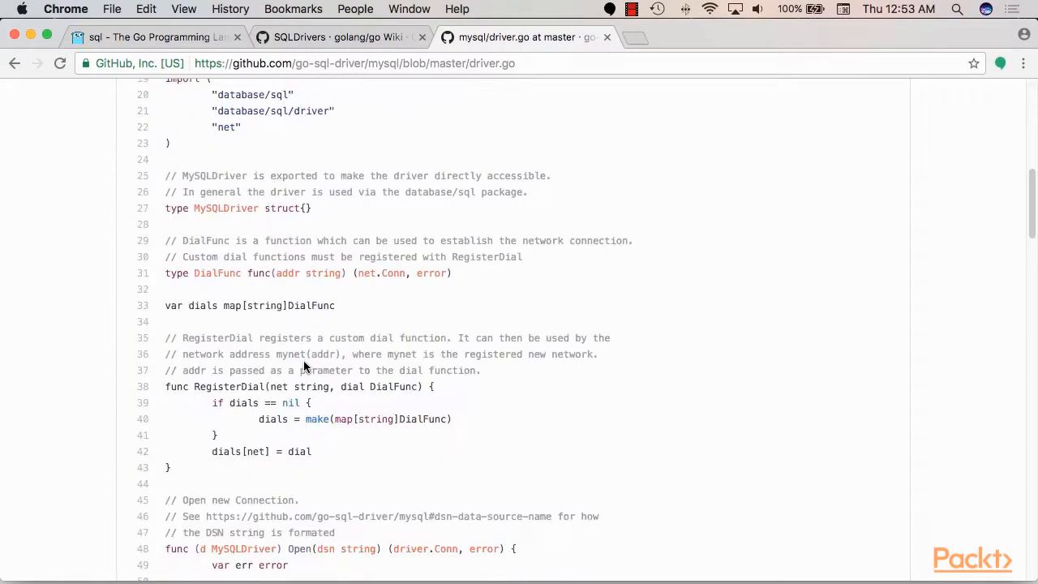
pyautogui.doubleClick(227, 208)
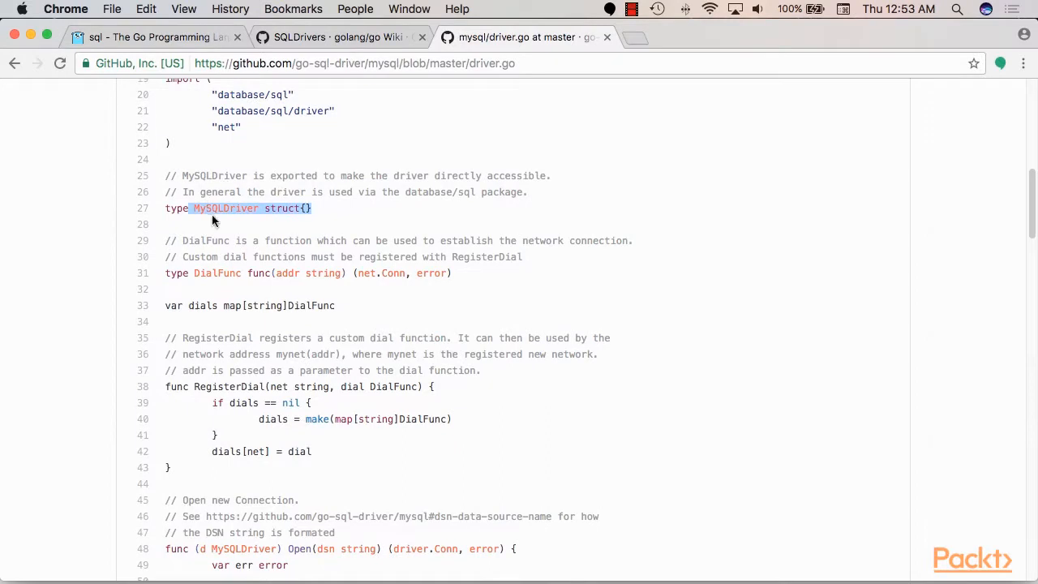
# Back in init, highlight the MySQLDriver argument and the "mysql" name in sql.Register.
pyautogui.scroll(-3)
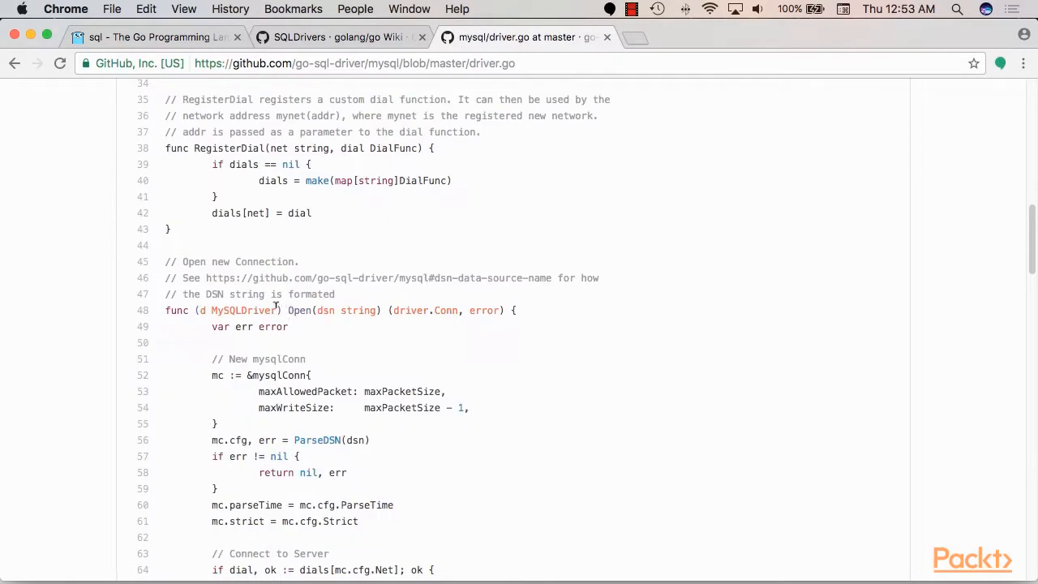
pyautogui.scroll(-3)
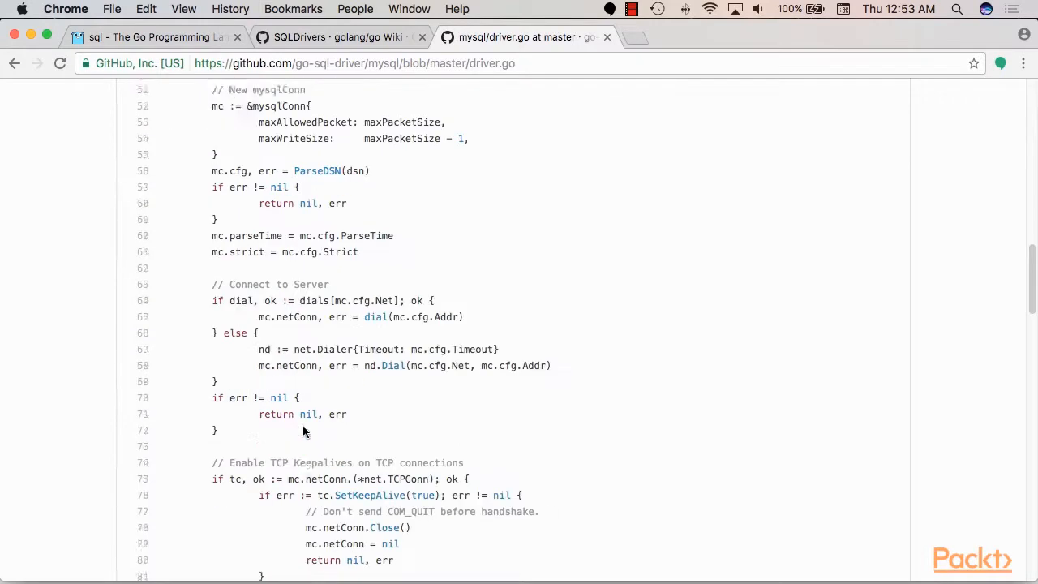
pyautogui.scroll(-3)
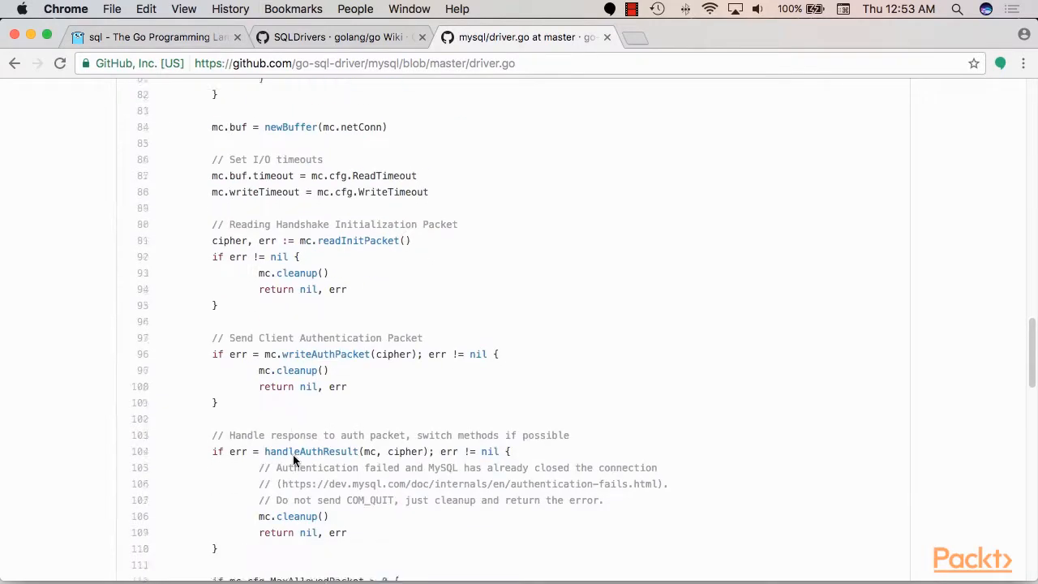
pyautogui.scroll(-3)
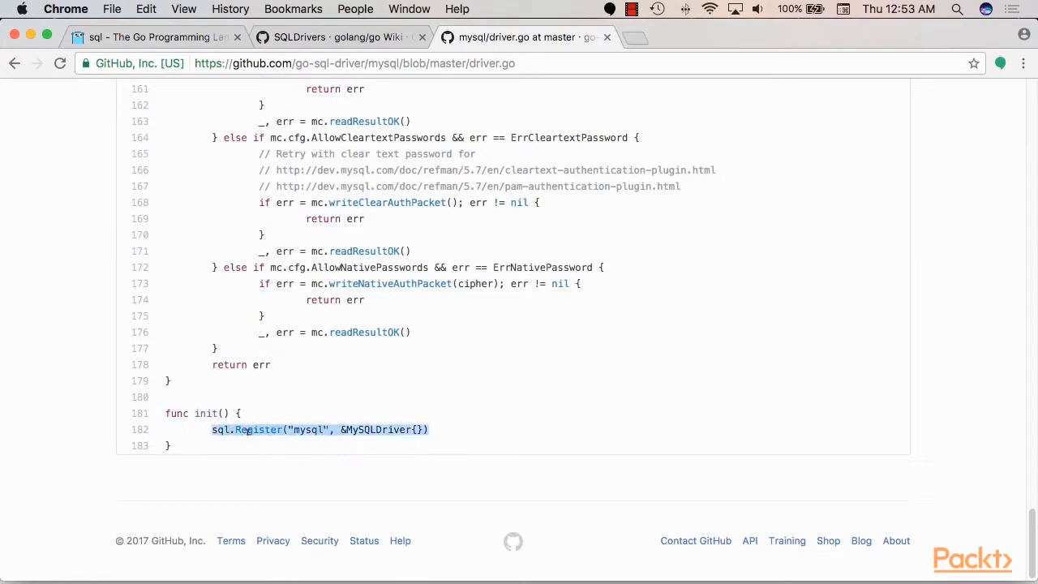
pyautogui.click(330, 429)
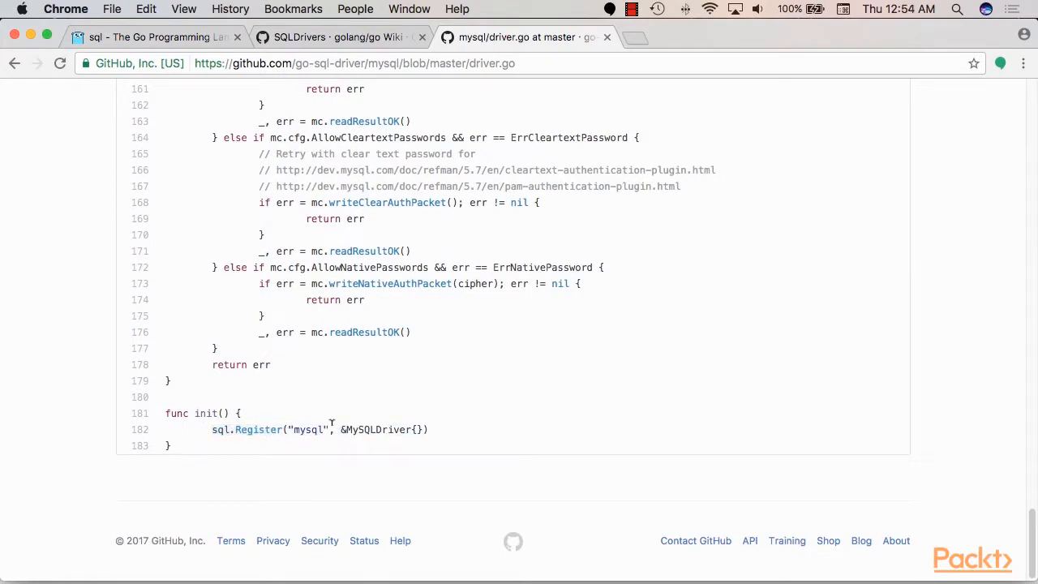
pyautogui.doubleClick(307, 429)
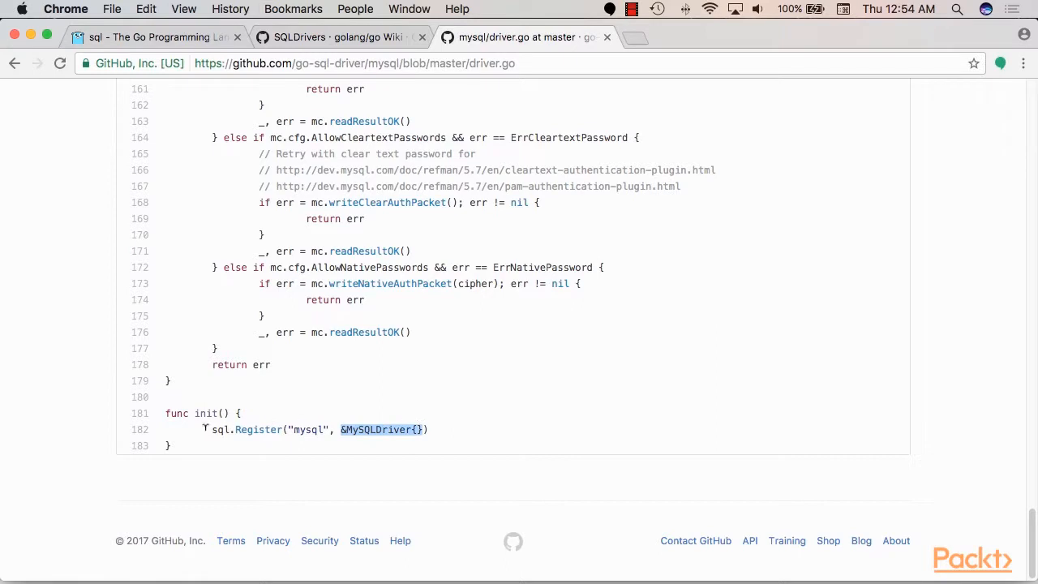
pyautogui.doubleClick(219, 430)
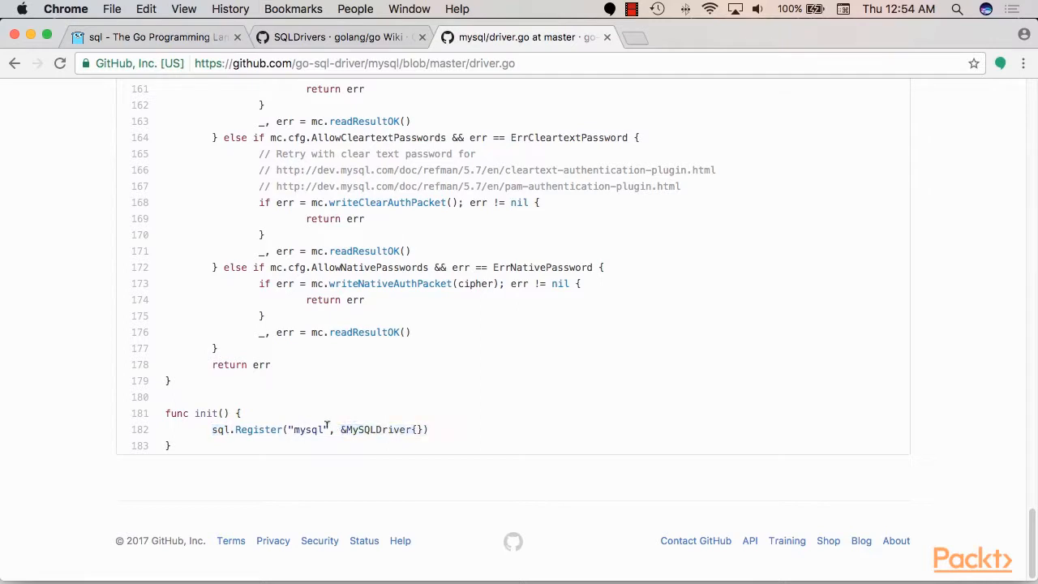
pyautogui.doubleClick(310, 429)
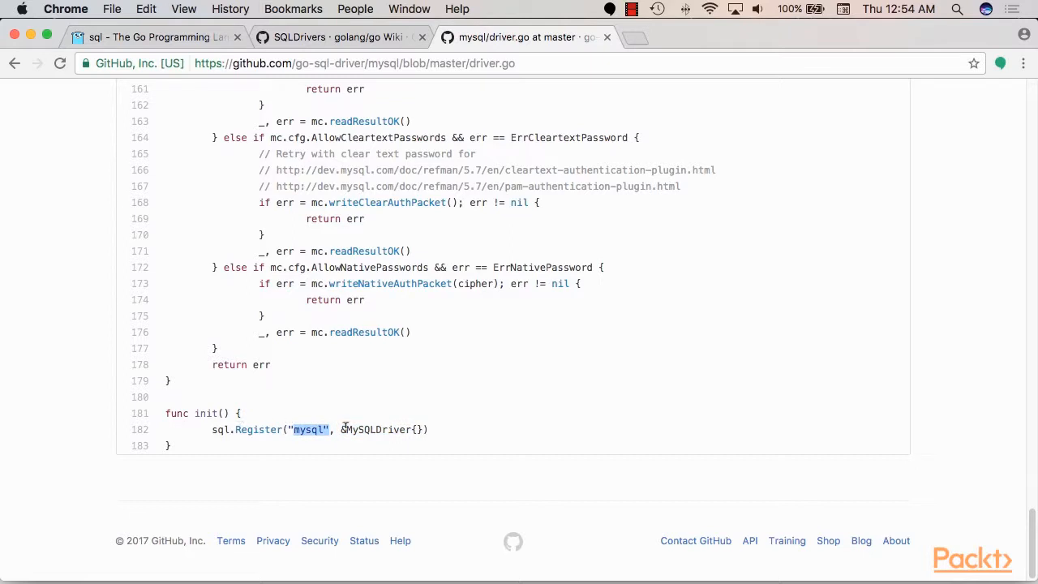
# Go back to the go-sql-driver/mysql repository page and scroll the README to Usage.
pyautogui.click(13, 64)
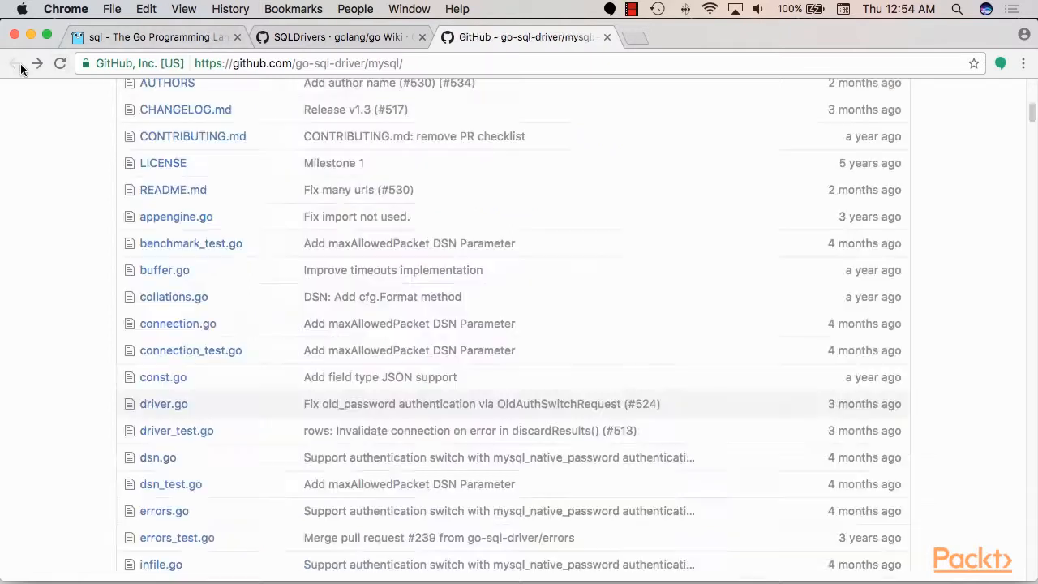
pyautogui.scroll(-3)
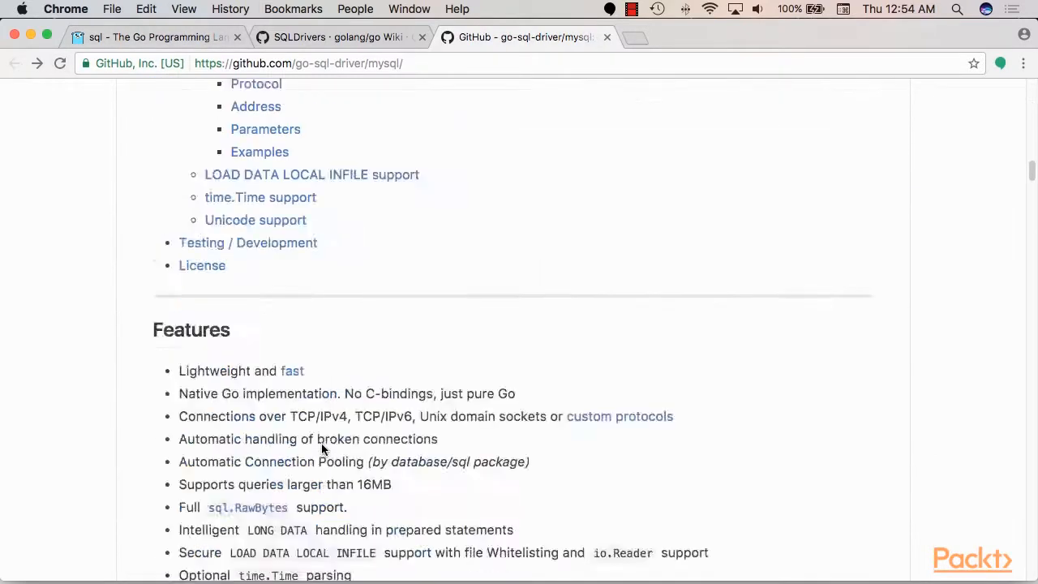
pyautogui.scroll(-3)
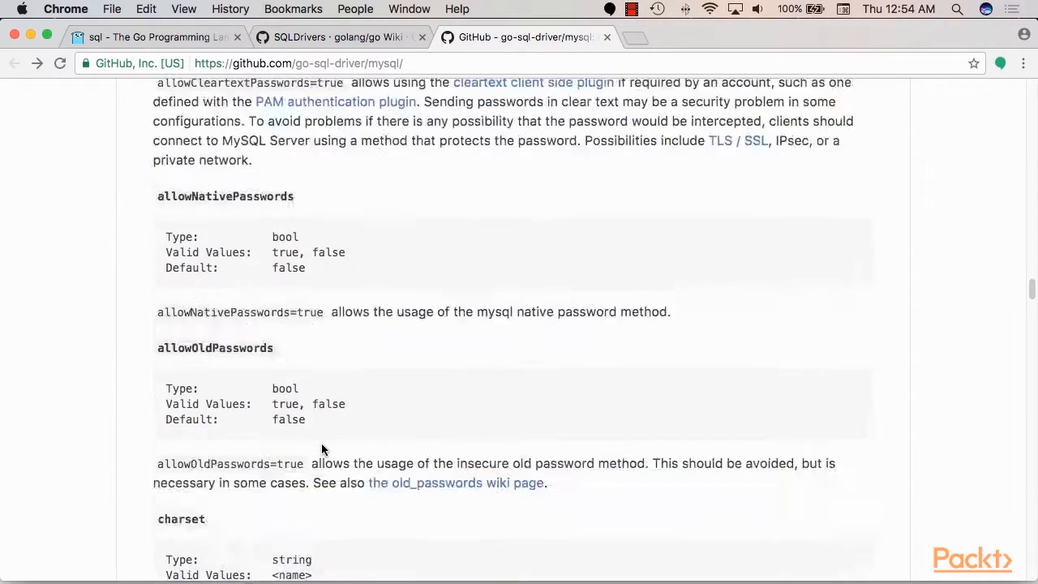
pyautogui.scroll(3)
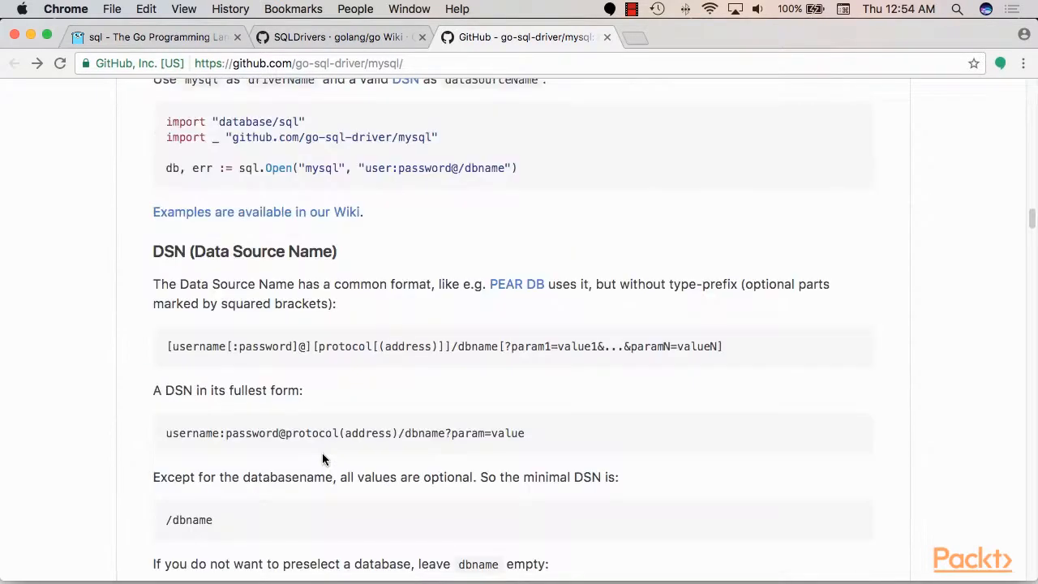
pyautogui.scroll(3)
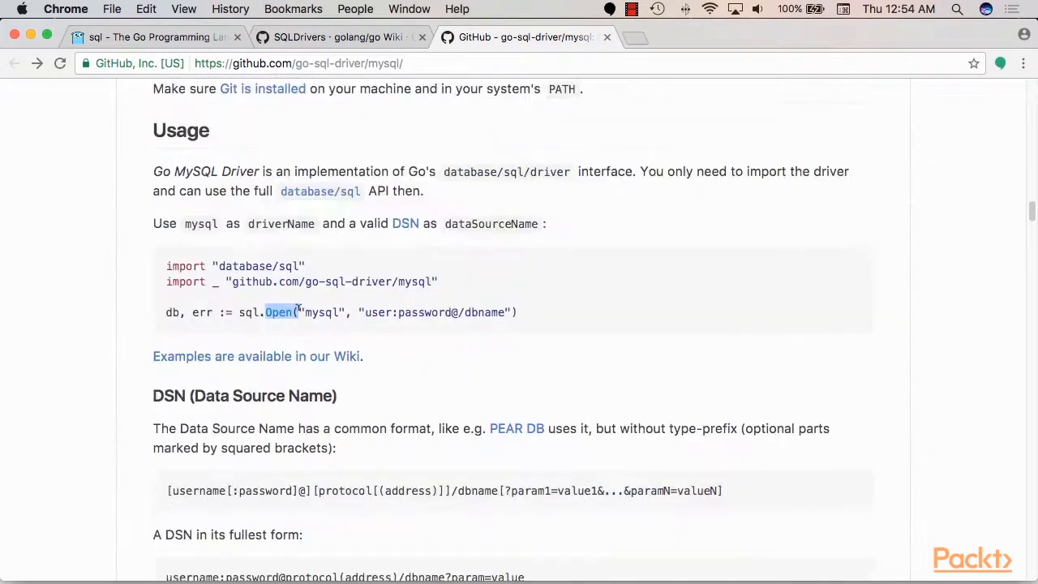
# Select the sql.Open call and the driver's import path in the usage example.
pyautogui.doubleClick(322, 313)
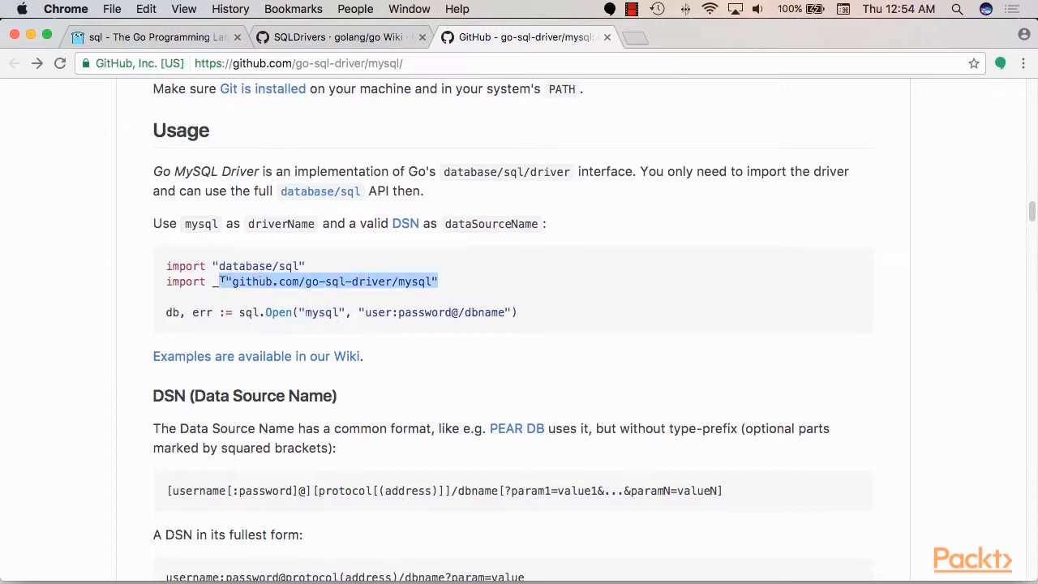
pyautogui.doubleClick(321, 313)
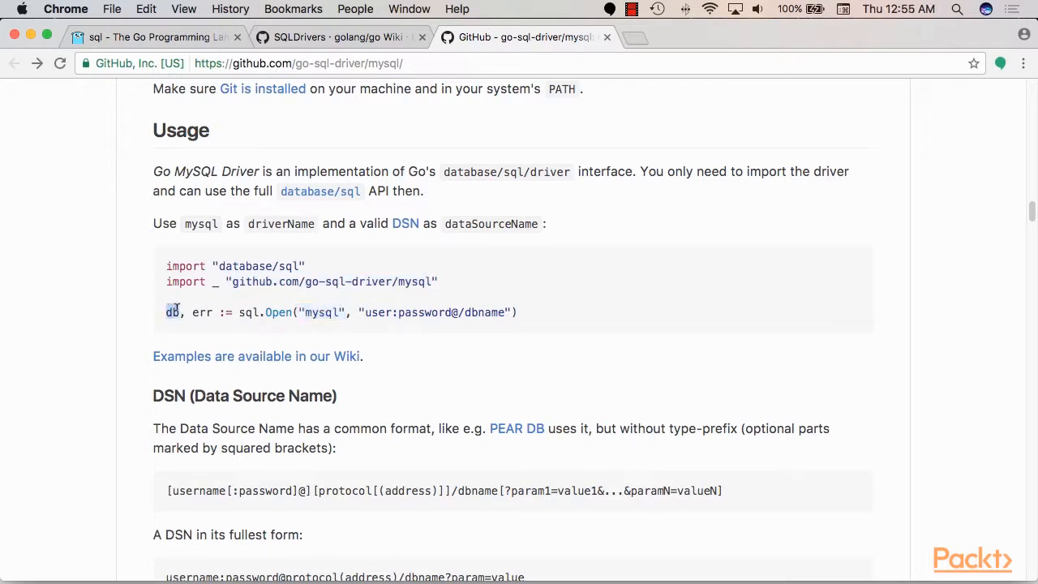
pyautogui.moveTo(193, 356)
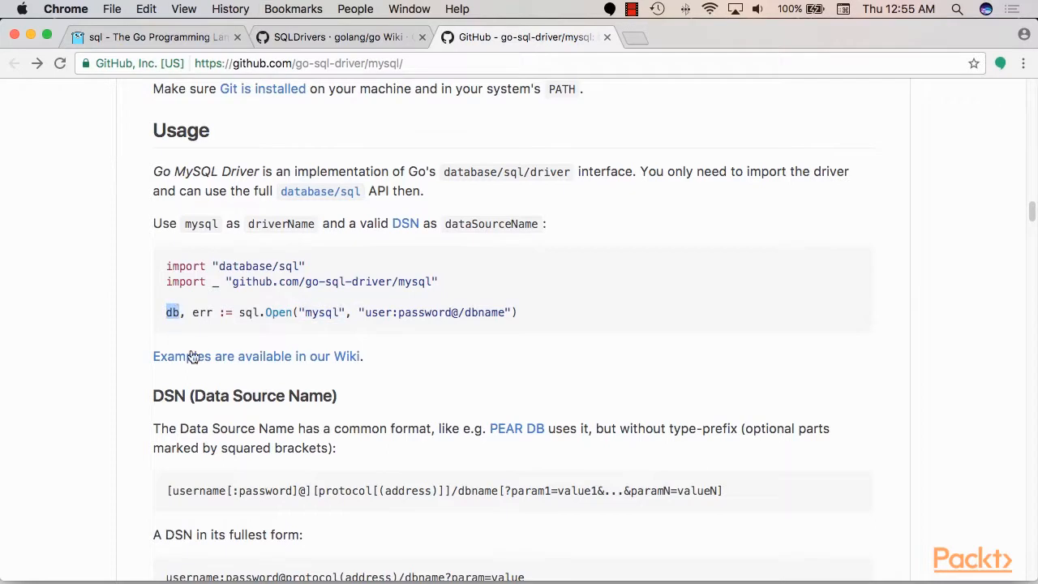
pyautogui.doubleClick(244, 266)
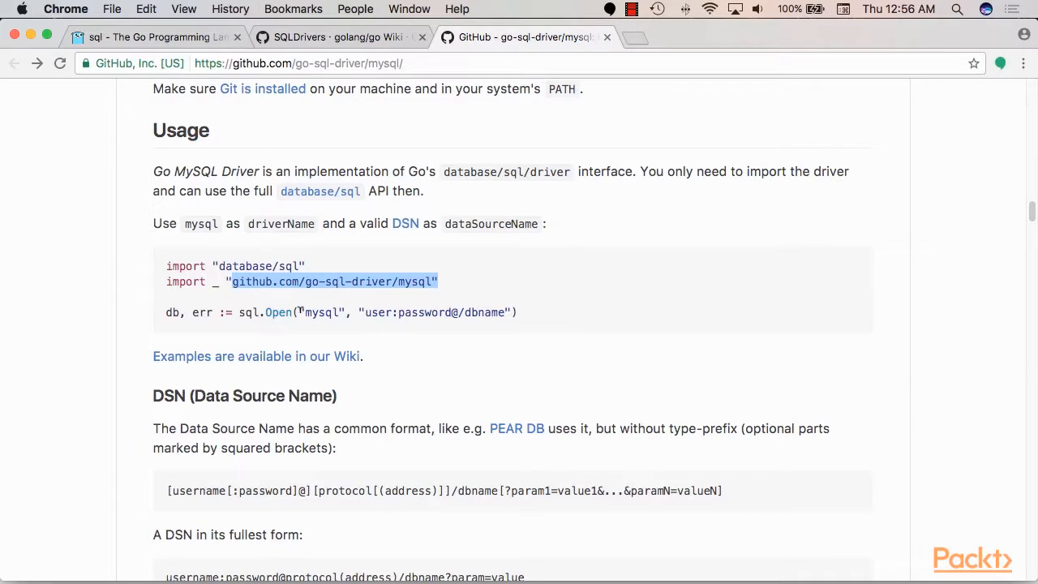
# Scroll up to Installation and select parts of 'go get github.com/go-sql-driver/mysql'.
pyautogui.scroll(3)
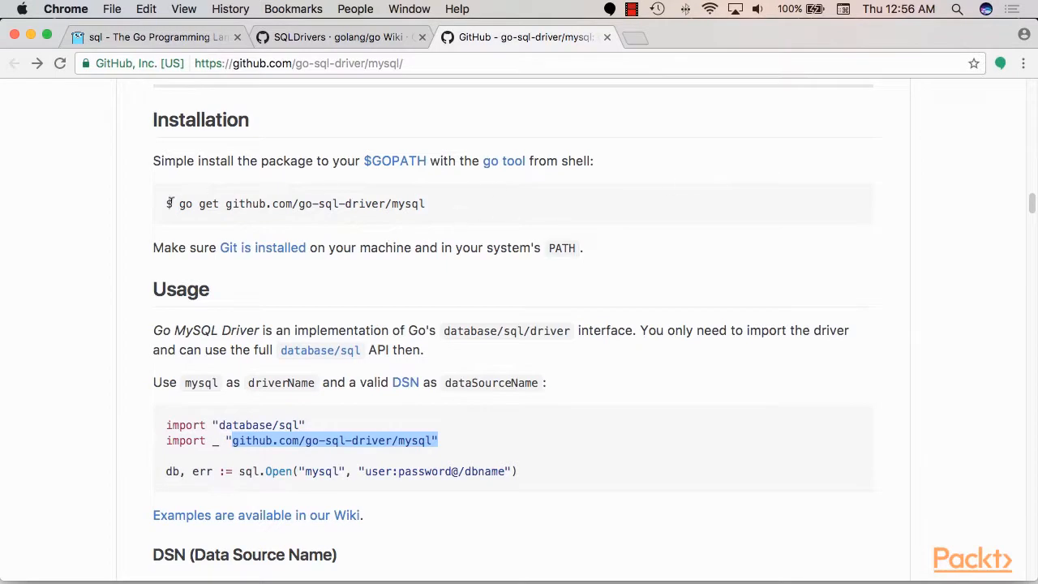
pyautogui.doubleClick(197, 204)
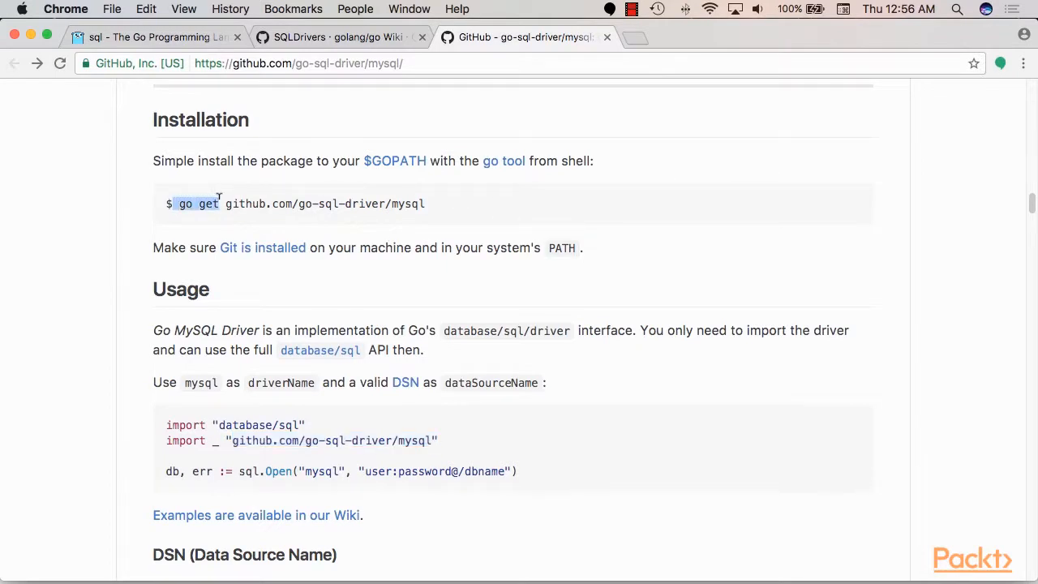
pyautogui.doubleClick(324, 204)
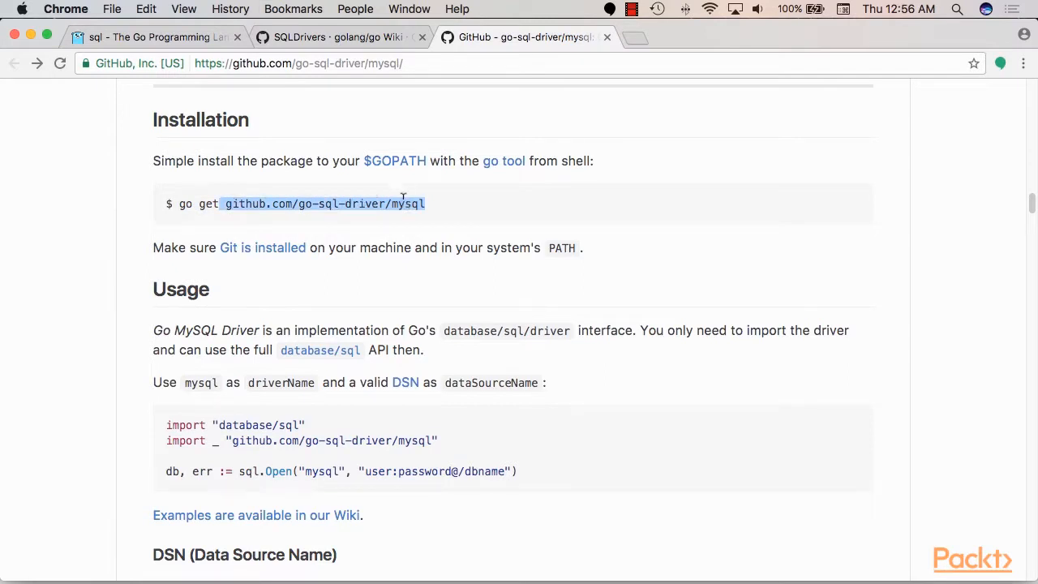
pyautogui.moveTo(539, 182)
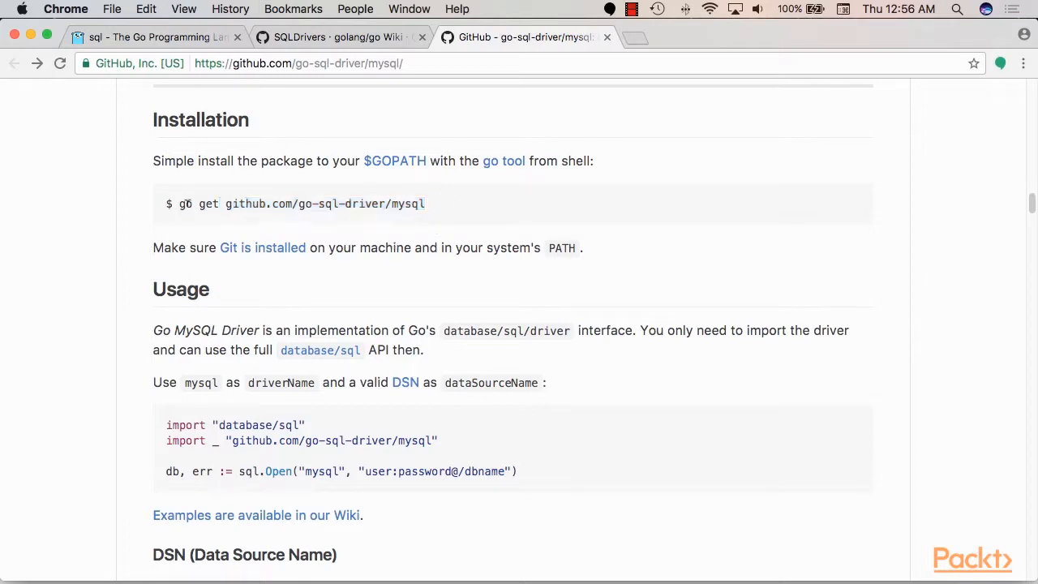
pyautogui.doubleClick(208, 203)
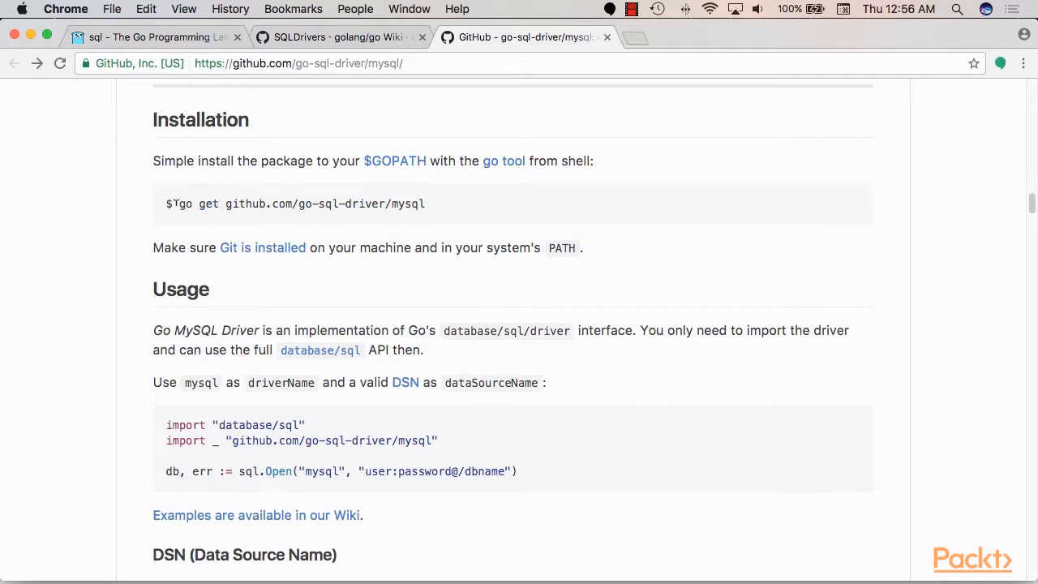
pyautogui.doubleClick(324, 203)
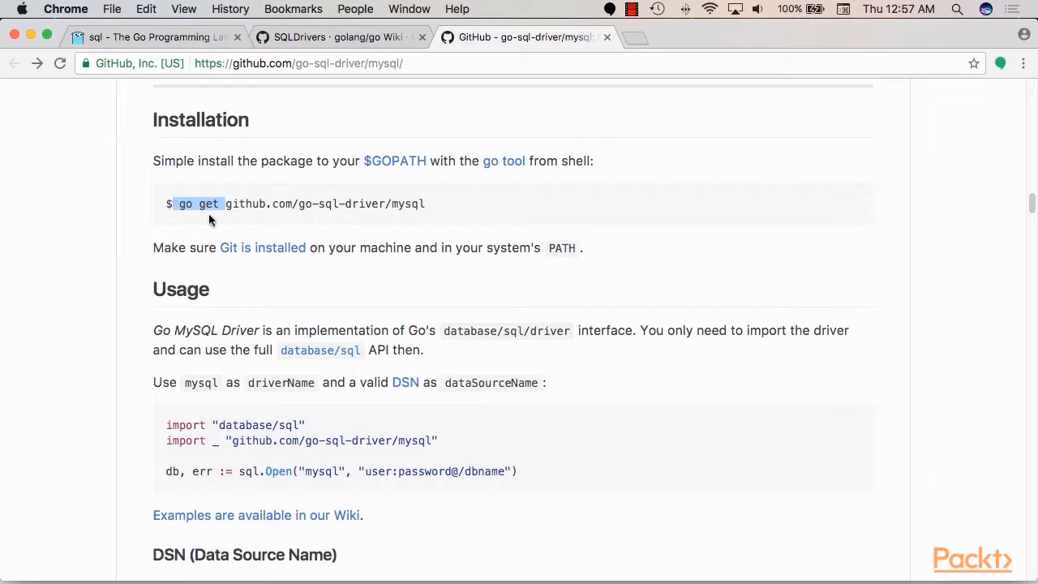
pyautogui.moveTo(223, 197)
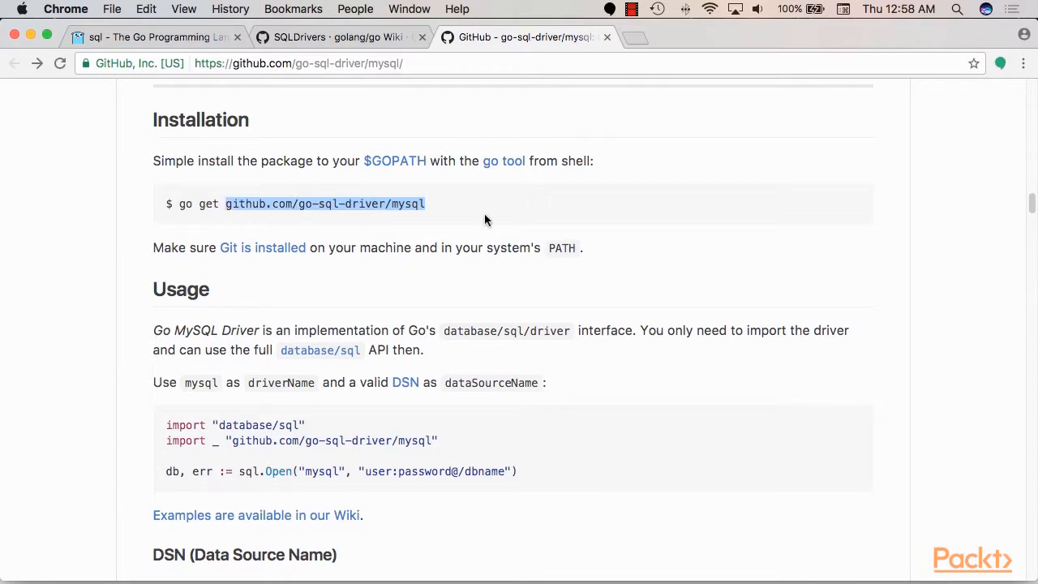
pyautogui.moveTo(441, 213)
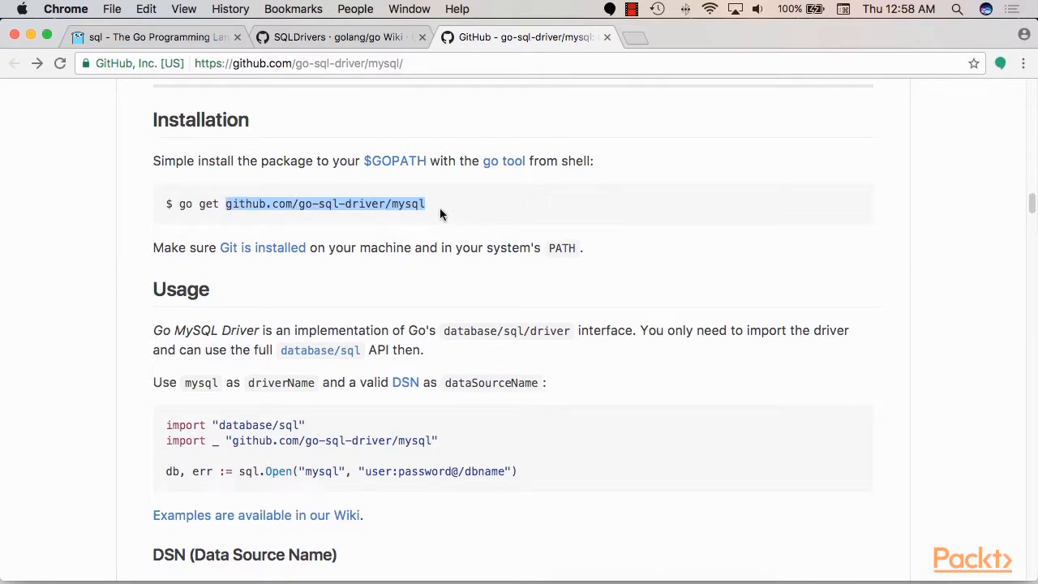
pyautogui.moveTo(394, 160)
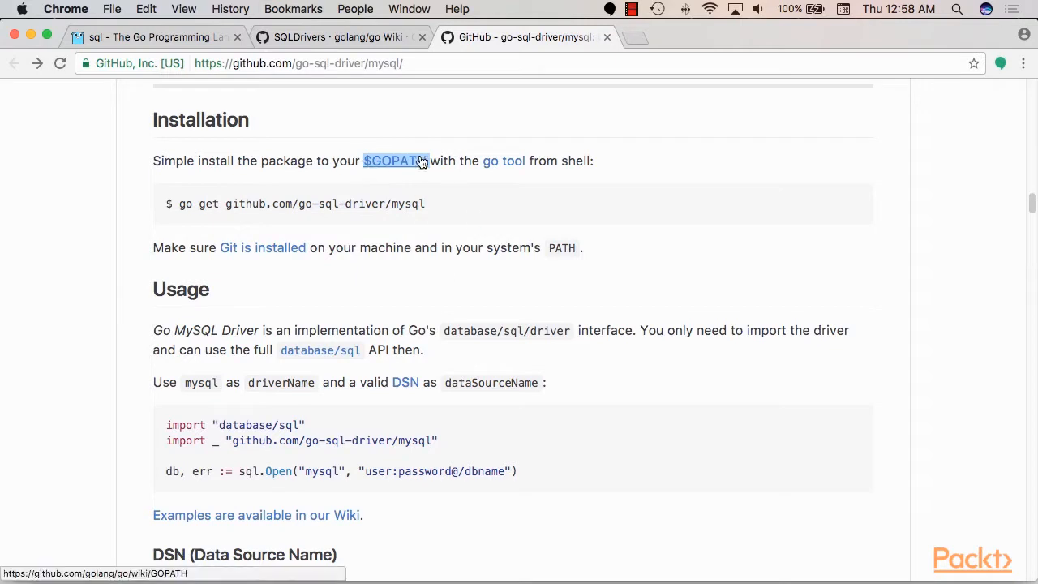
pyautogui.moveTo(553, 243)
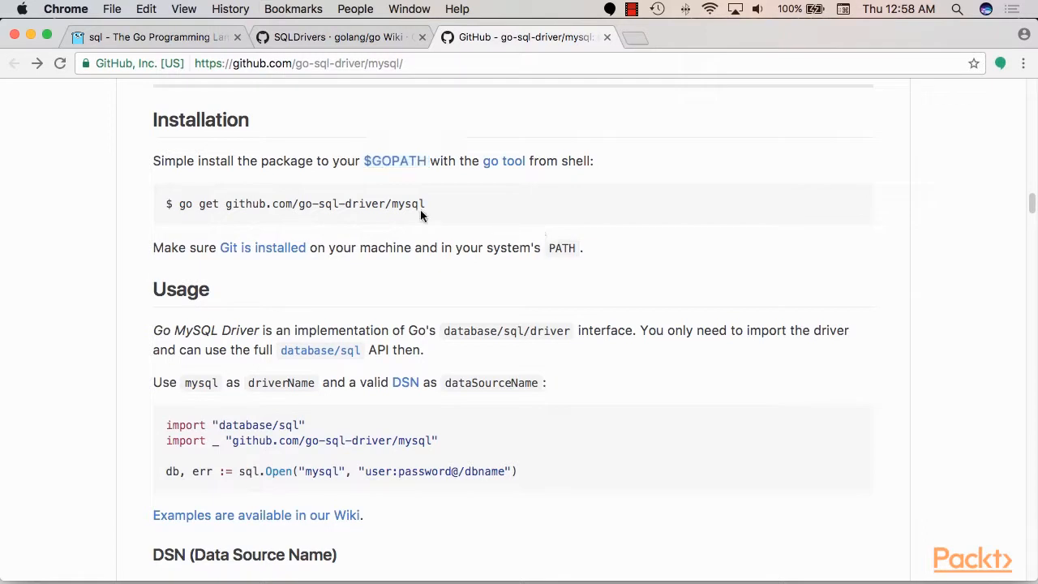
pyautogui.doubleClick(300, 203)
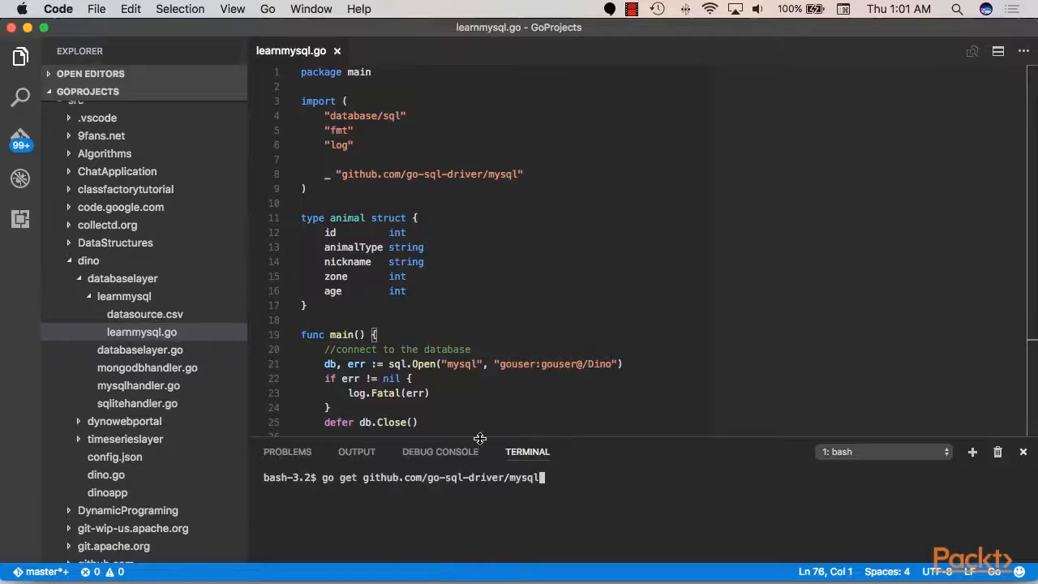
pyautogui.moveTo(109, 159)
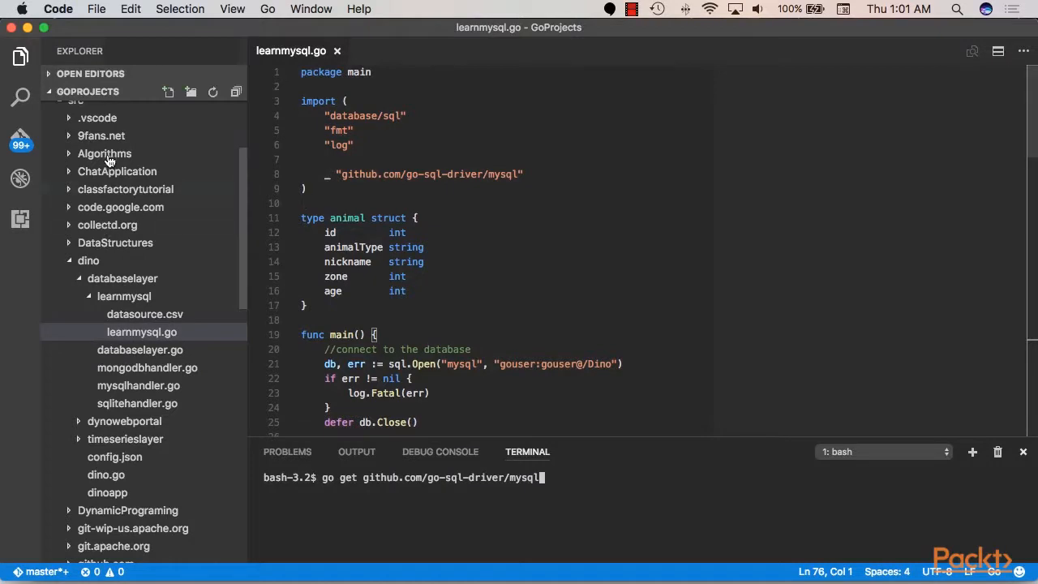
pyautogui.moveTo(535, 456)
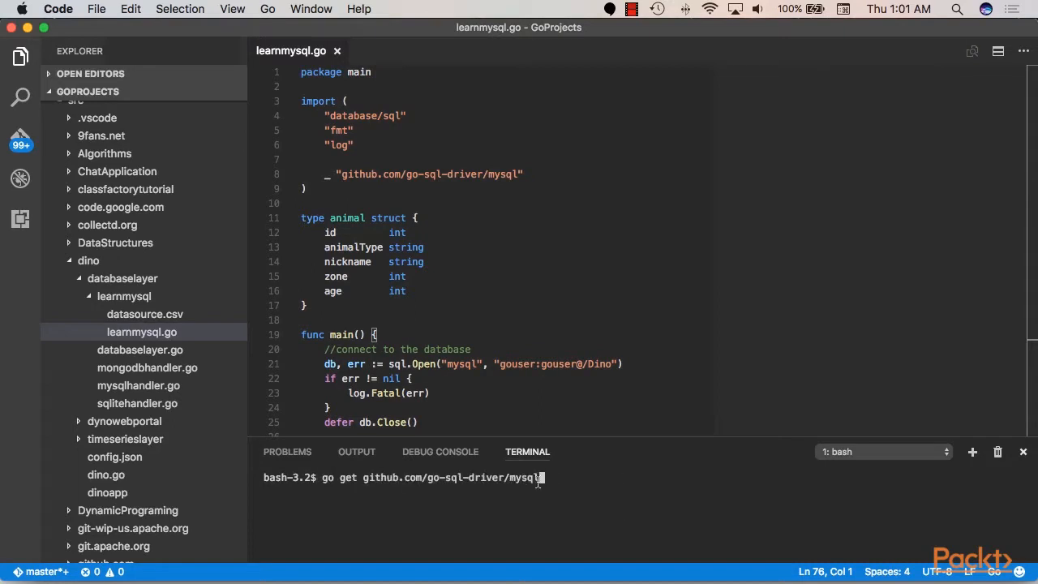
pyautogui.moveTo(640, 455)
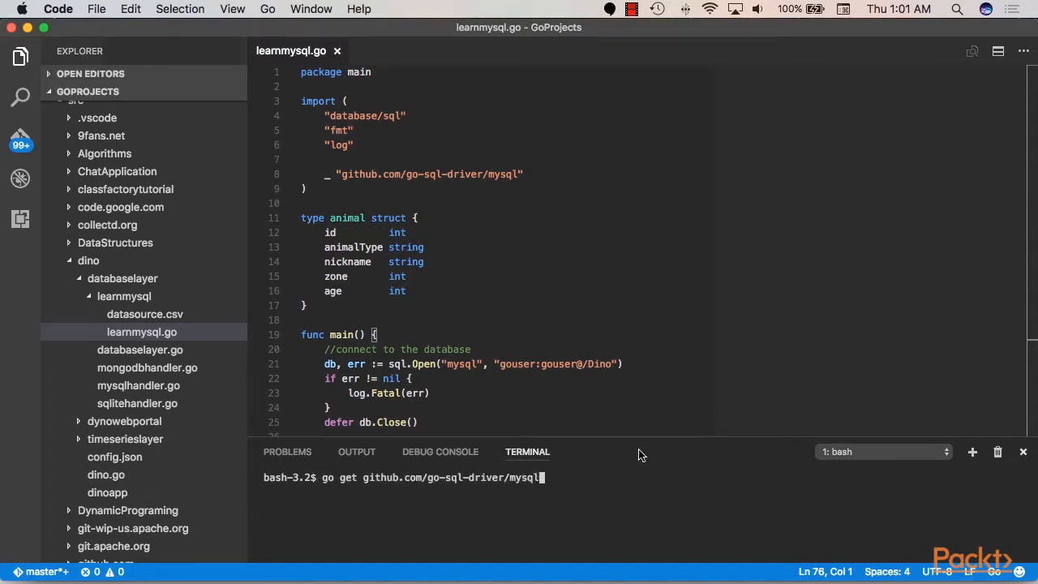
# Run 'go get github.com/go-sql-driver/mysql' in the VS Code terminal.
pyautogui.press('Return')
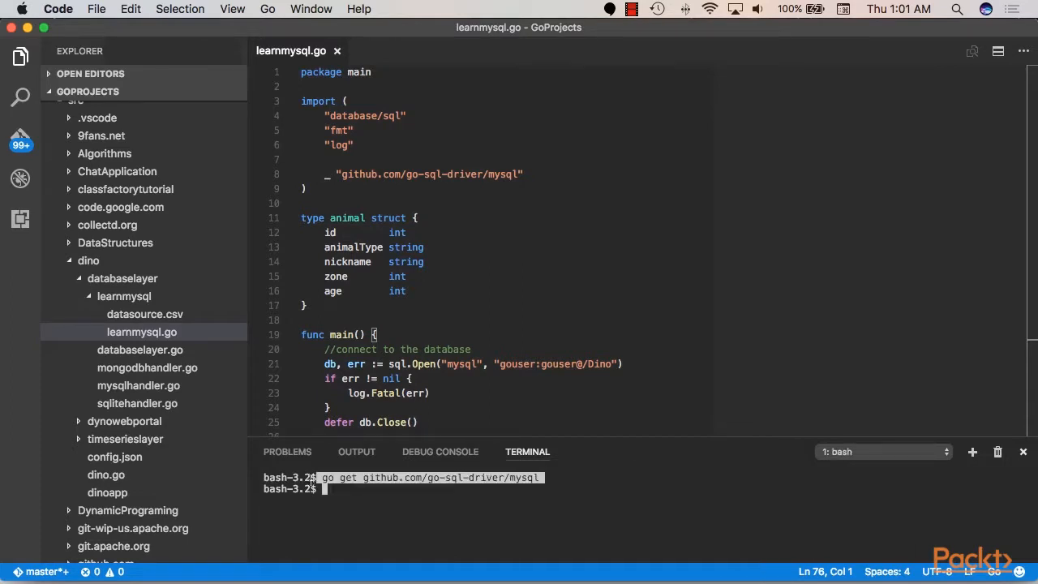
pyautogui.moveTo(573, 410)
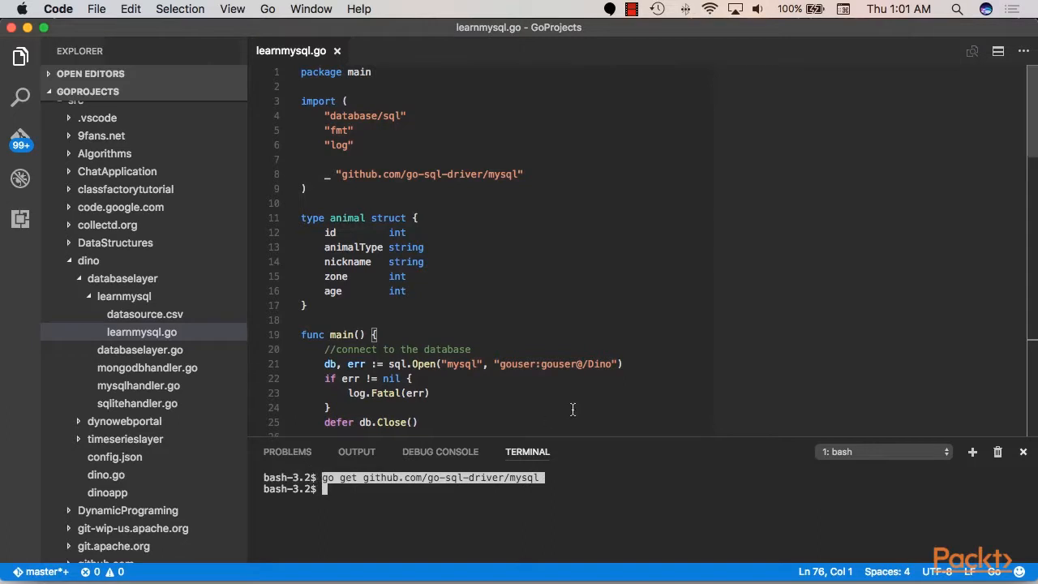